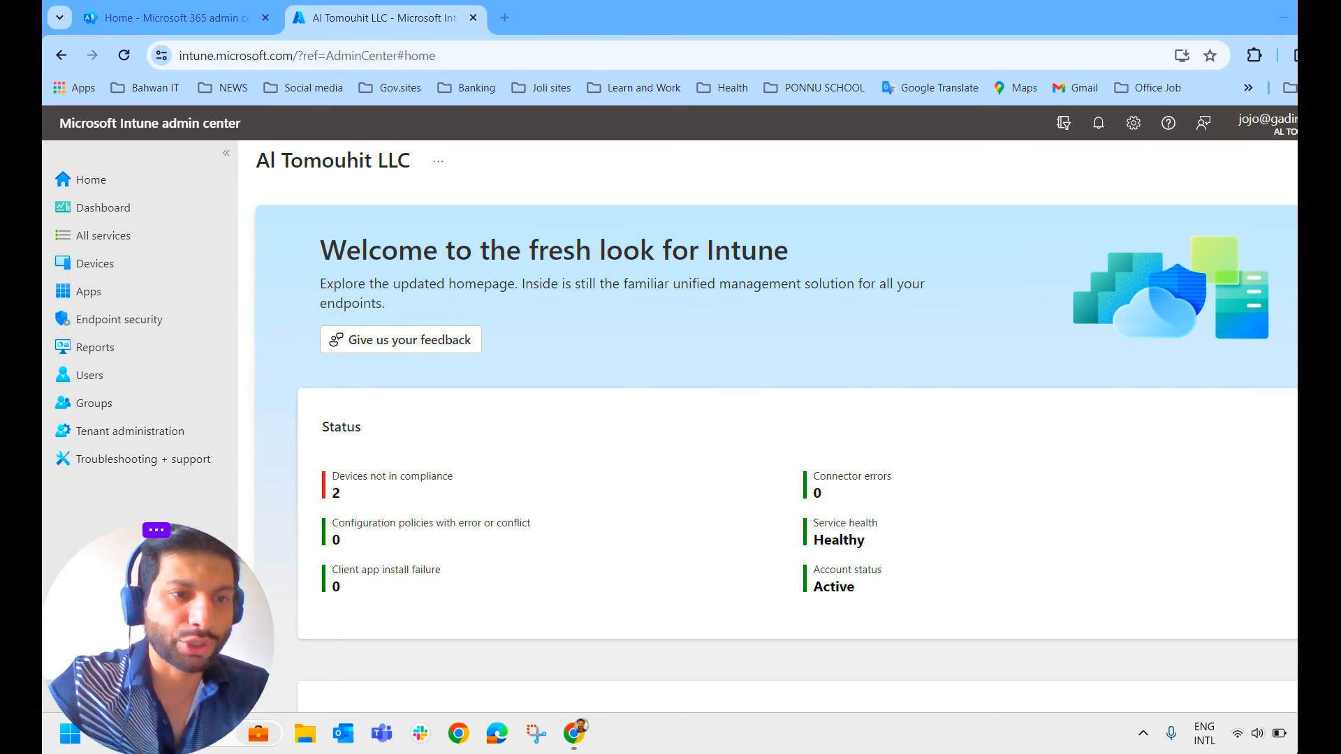
mouse_move(102, 235)
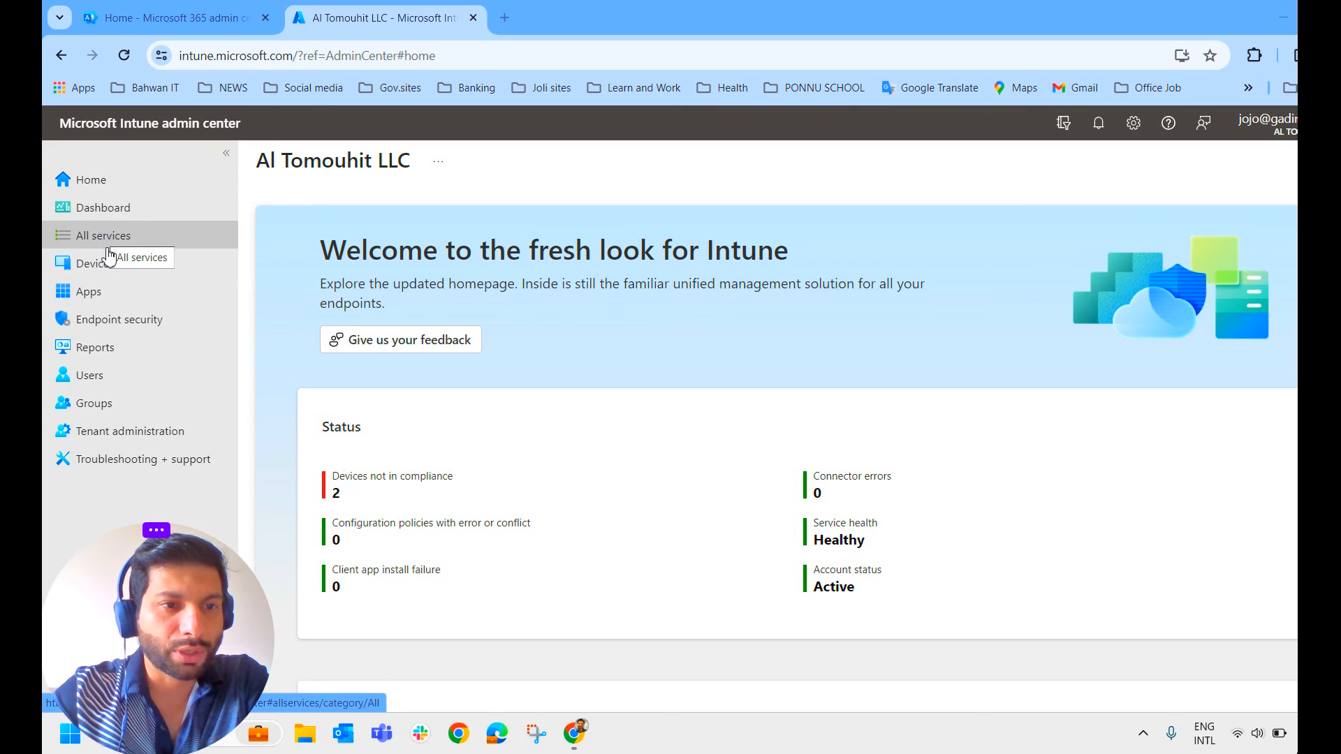
Step: Open the Windows compliance policy's details from Devices > Compliance
click(94, 264)
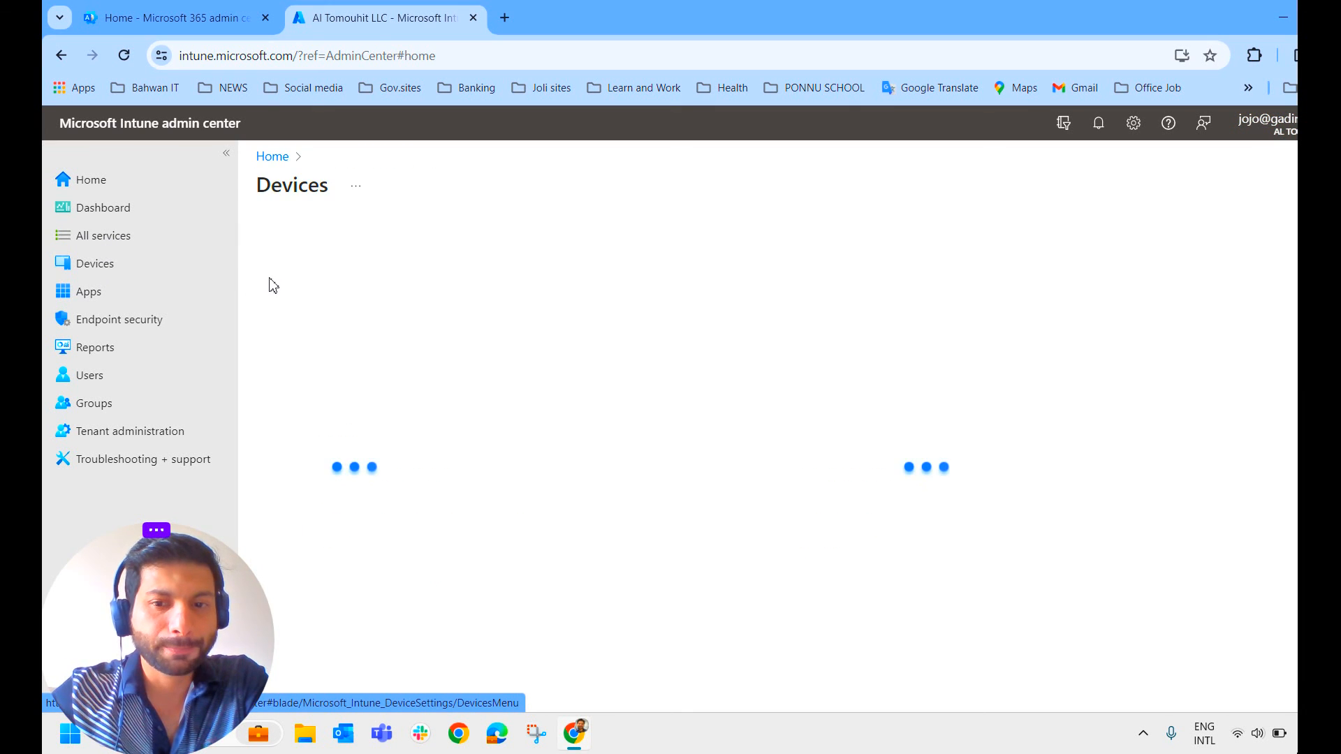
click(95, 263)
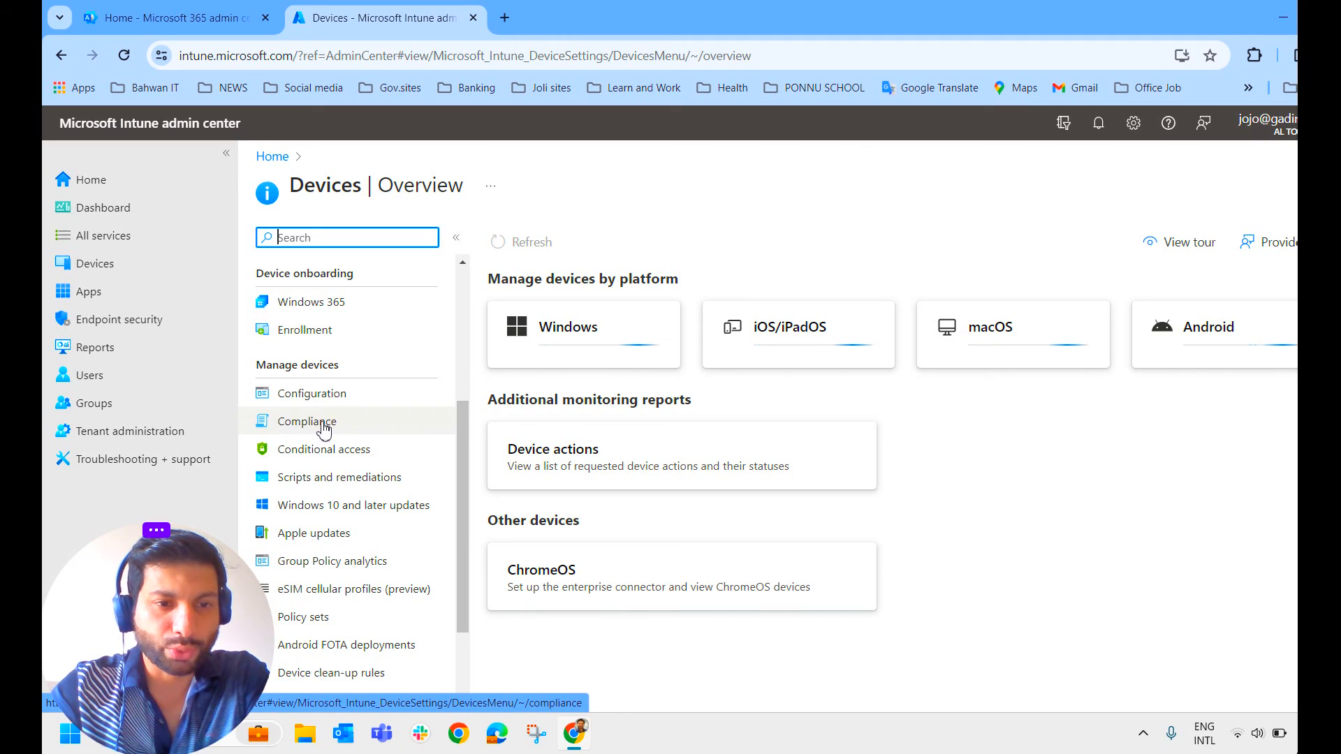
click(306, 420)
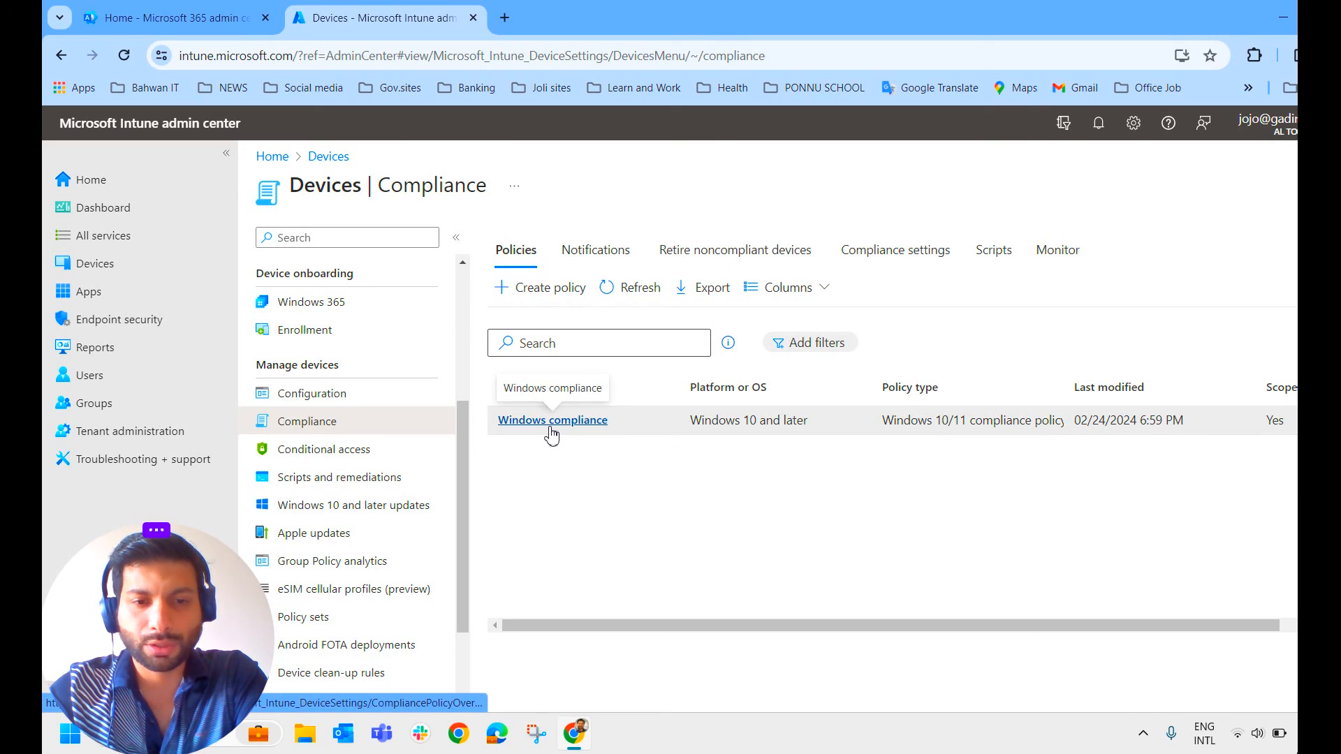
click(552, 421)
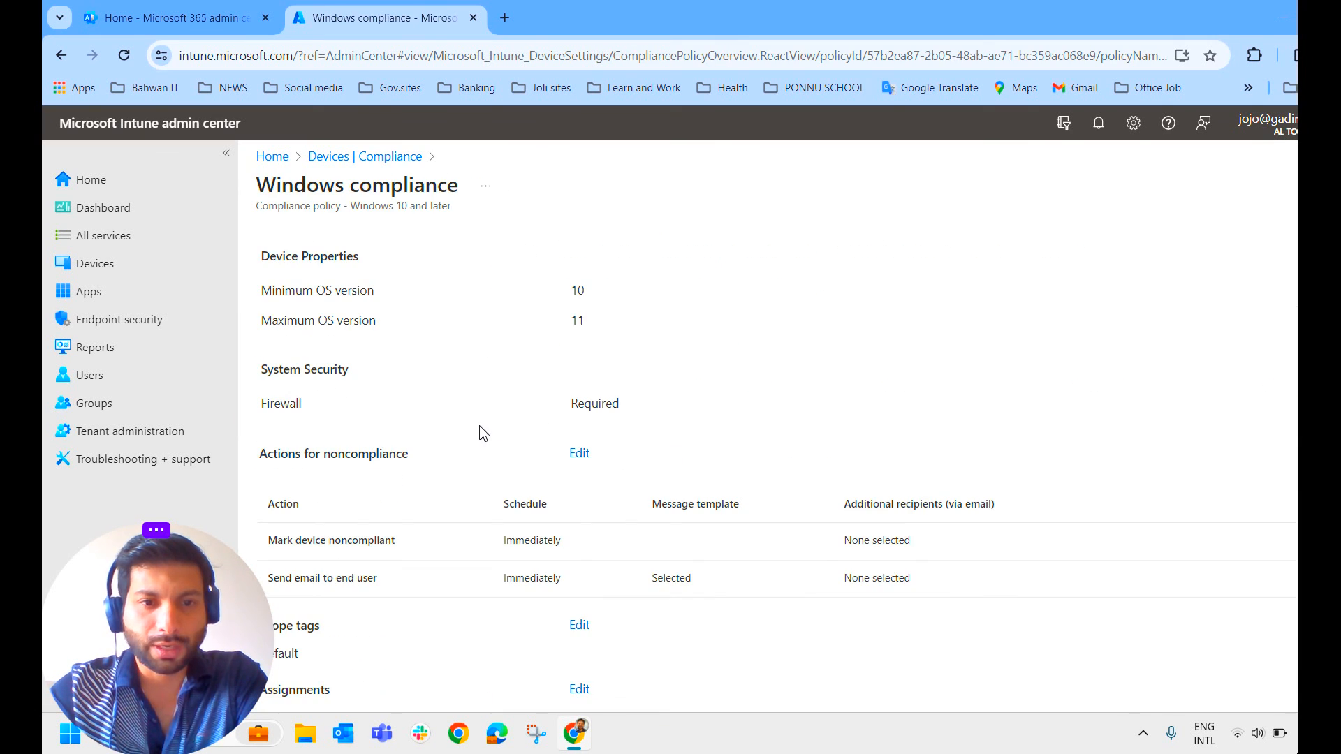
mouse_move(540, 383)
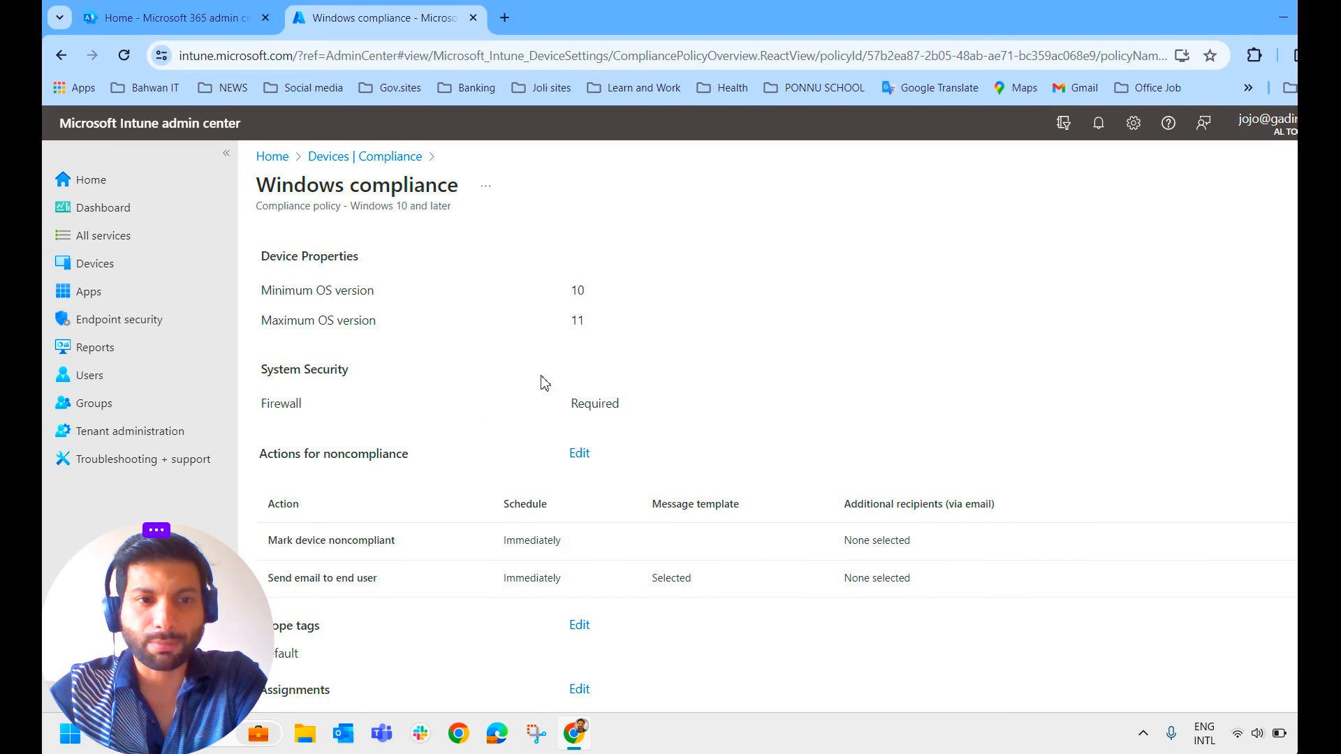
mouse_move(359, 332)
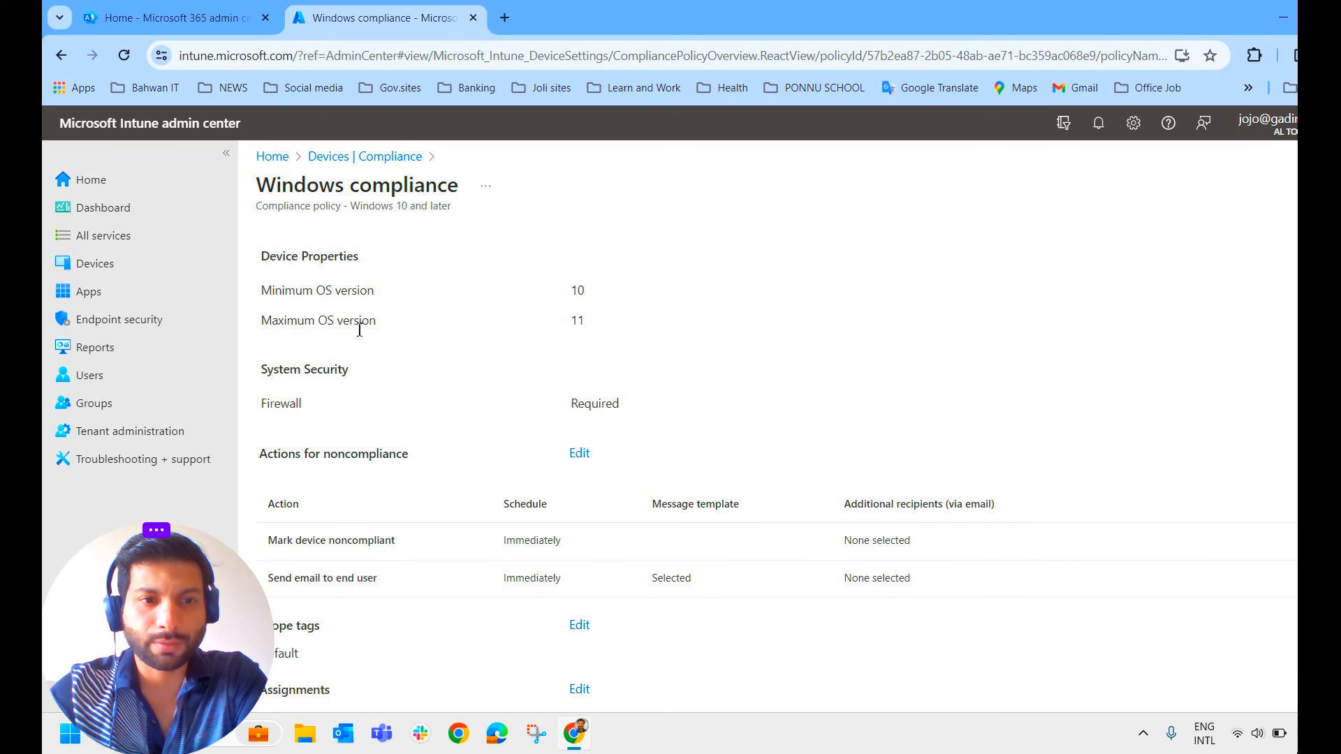
mouse_move(371, 414)
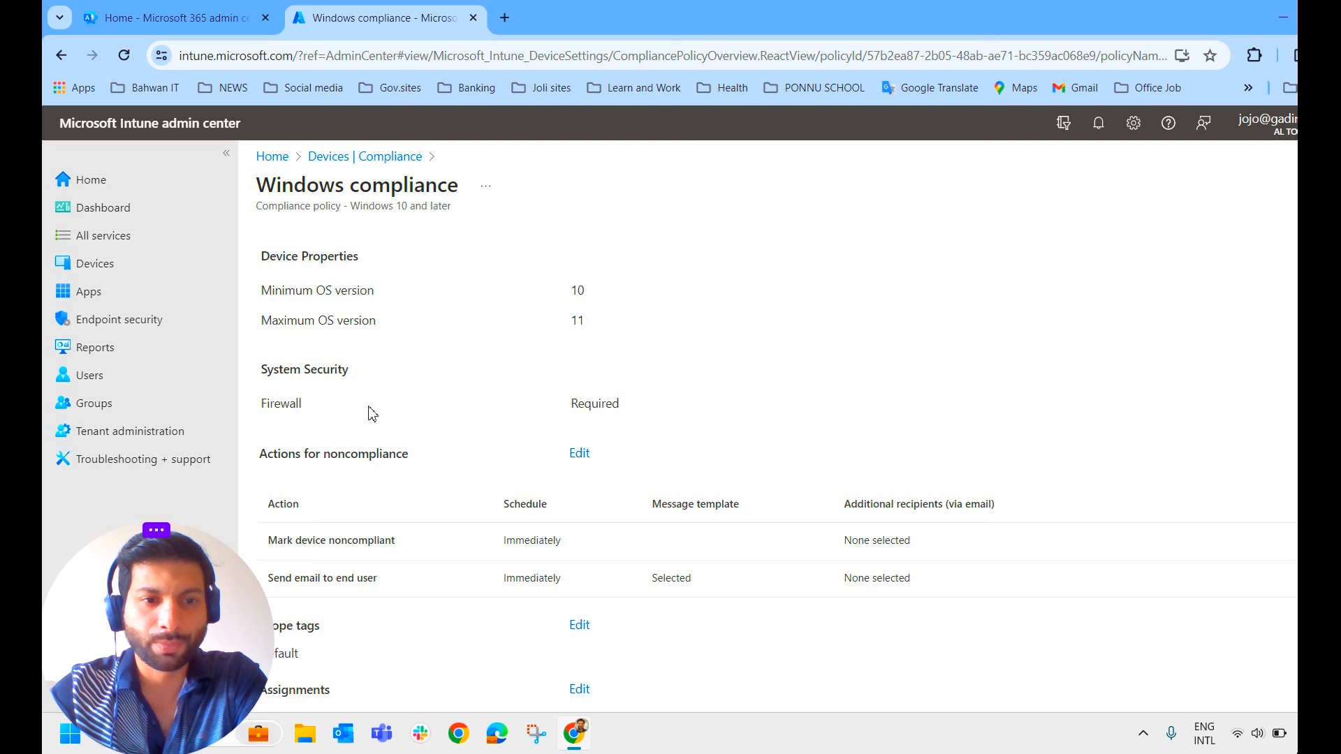
mouse_move(625, 416)
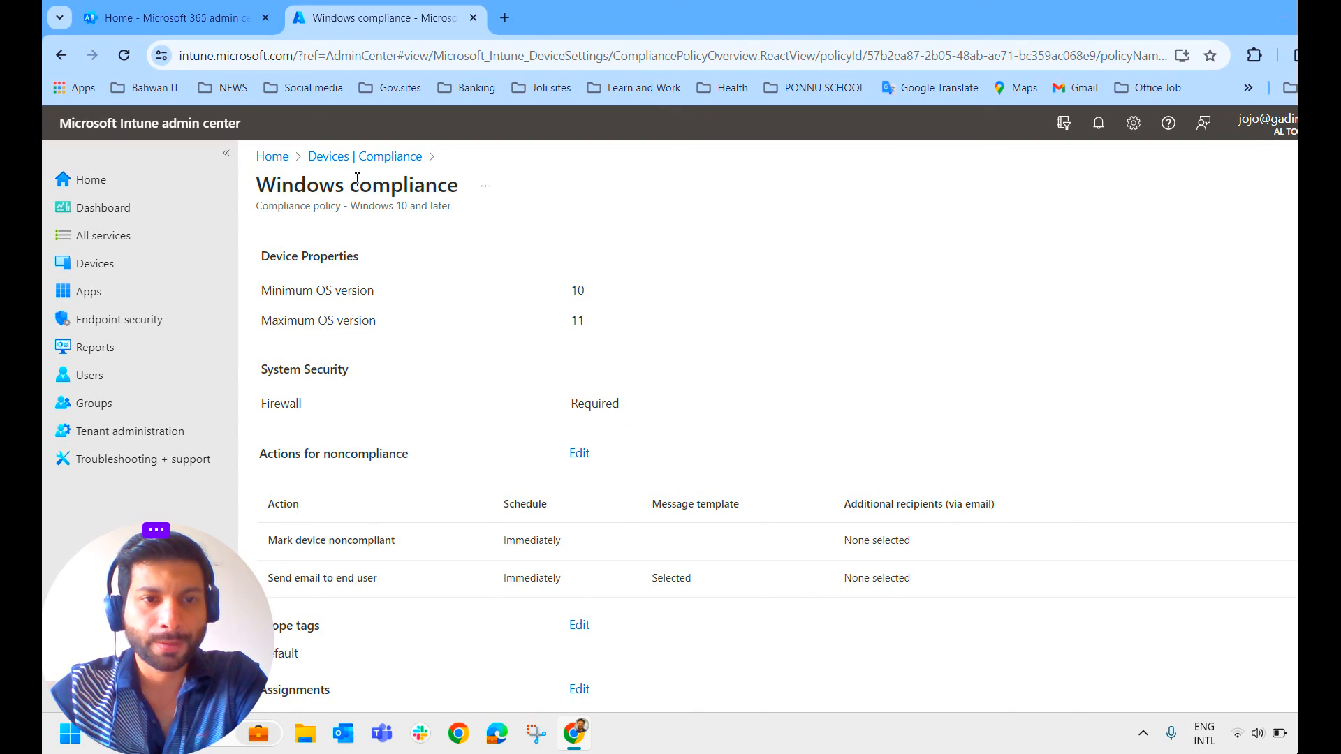
Step: Return to Devices | Compliance and show the Notifications templates list
click(387, 155)
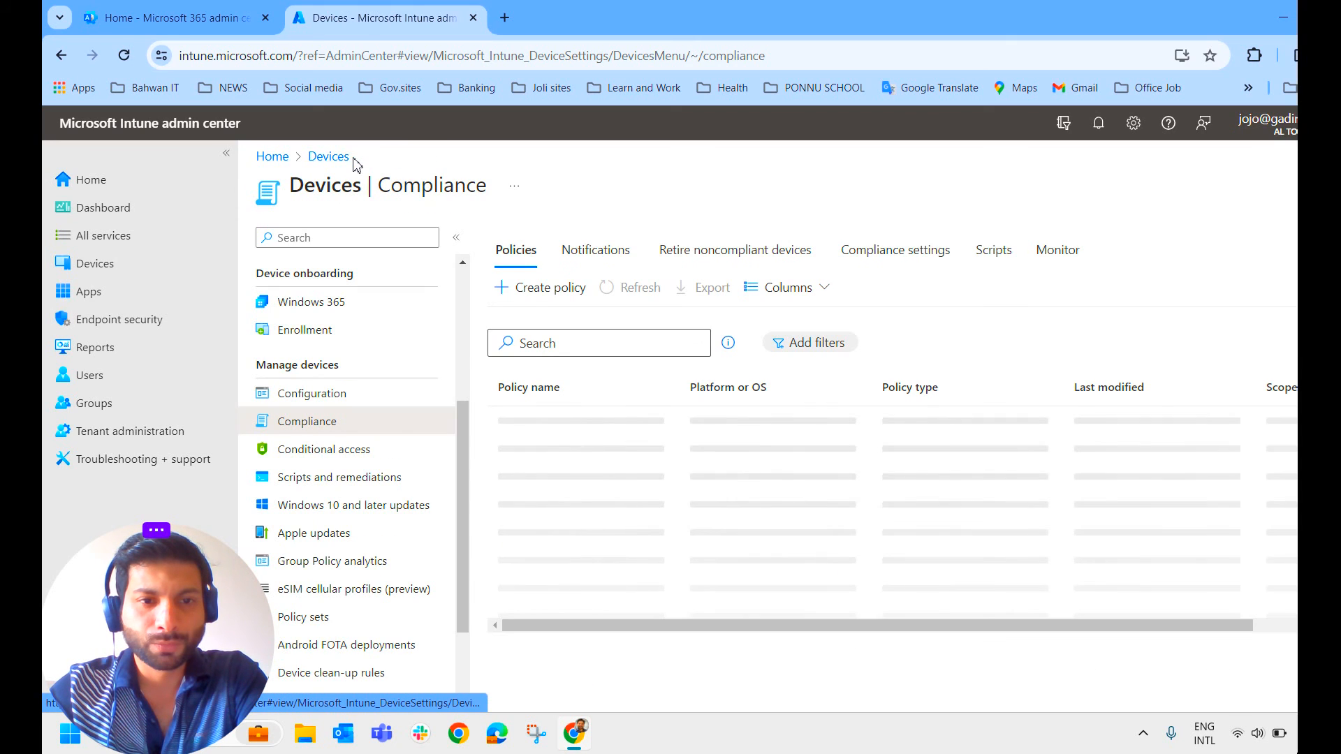
mouse_move(595, 248)
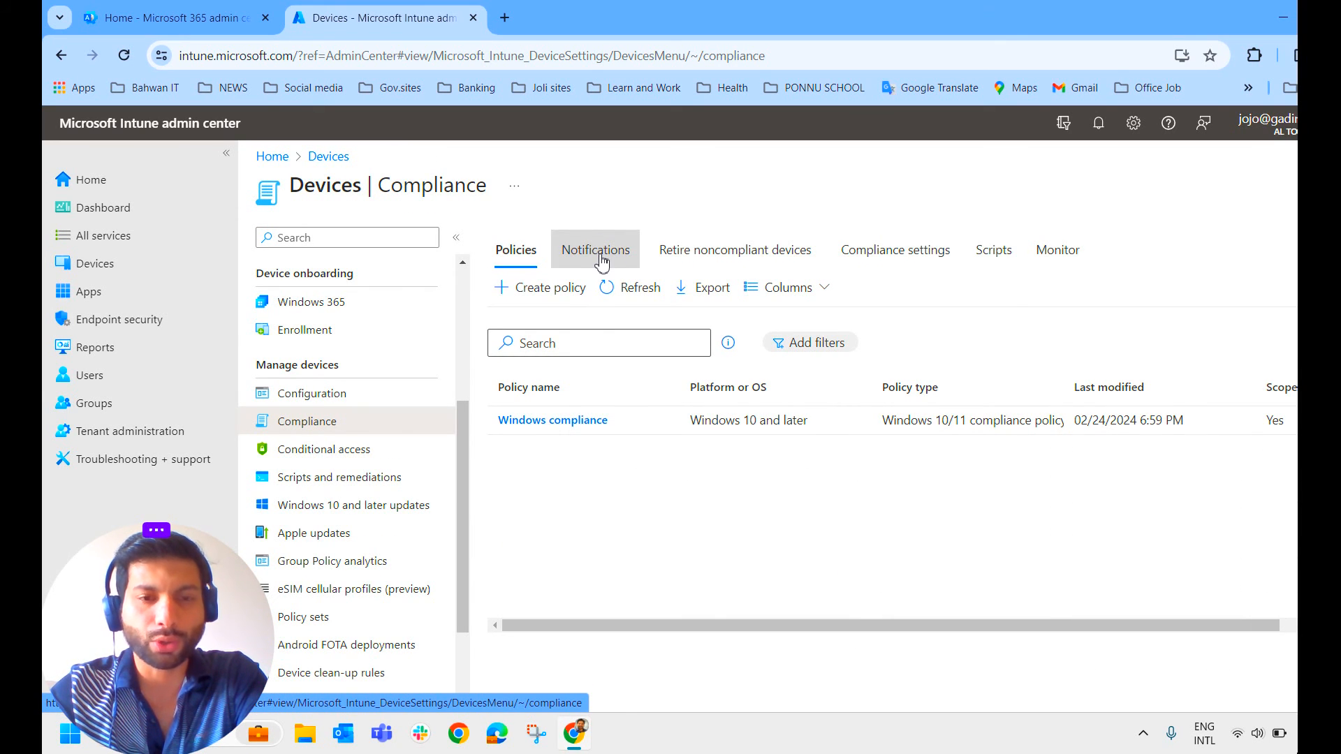
click(595, 251)
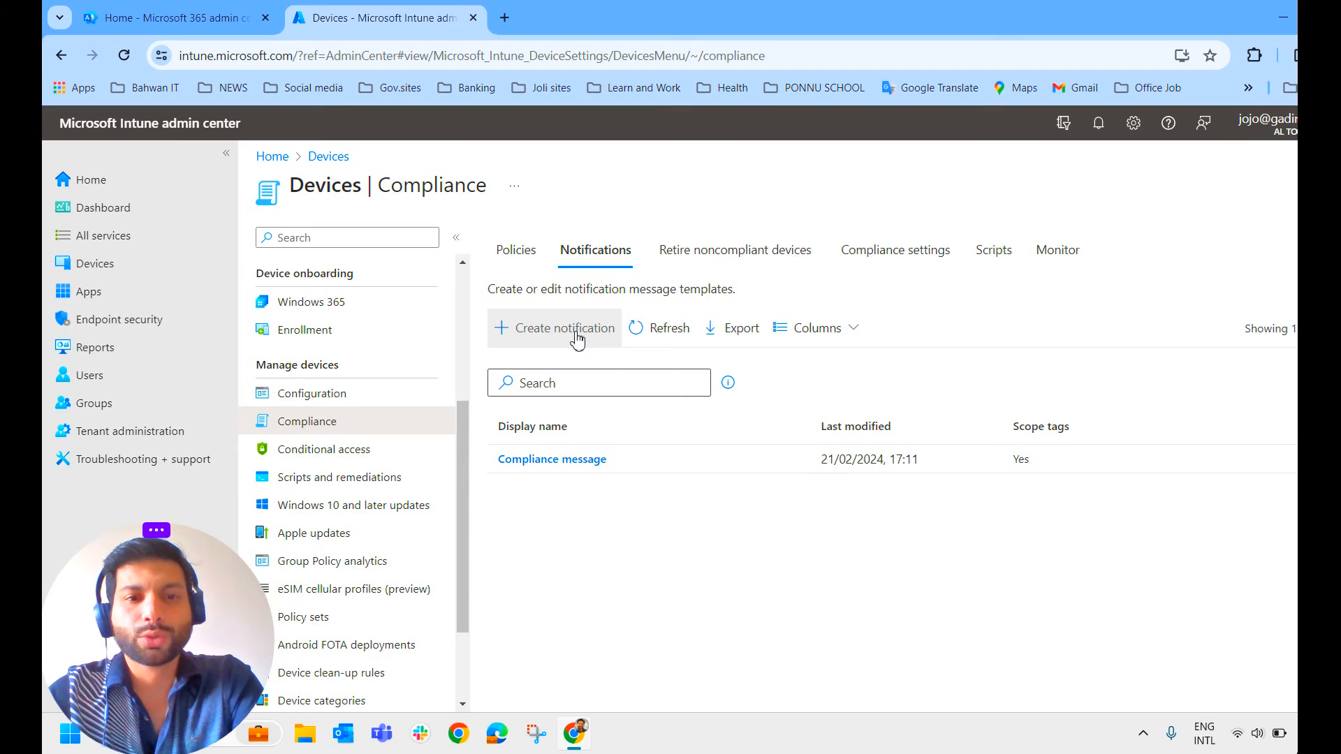
mouse_move(608, 372)
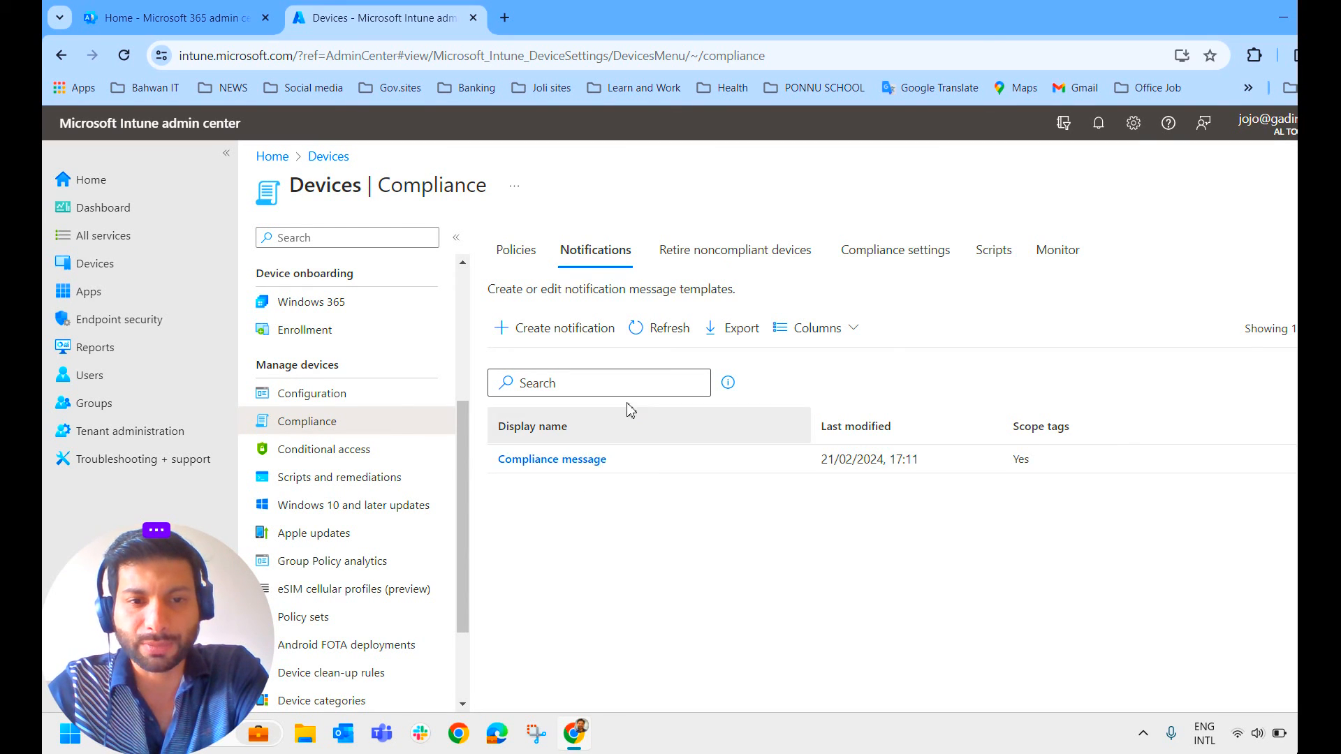
mouse_move(683, 489)
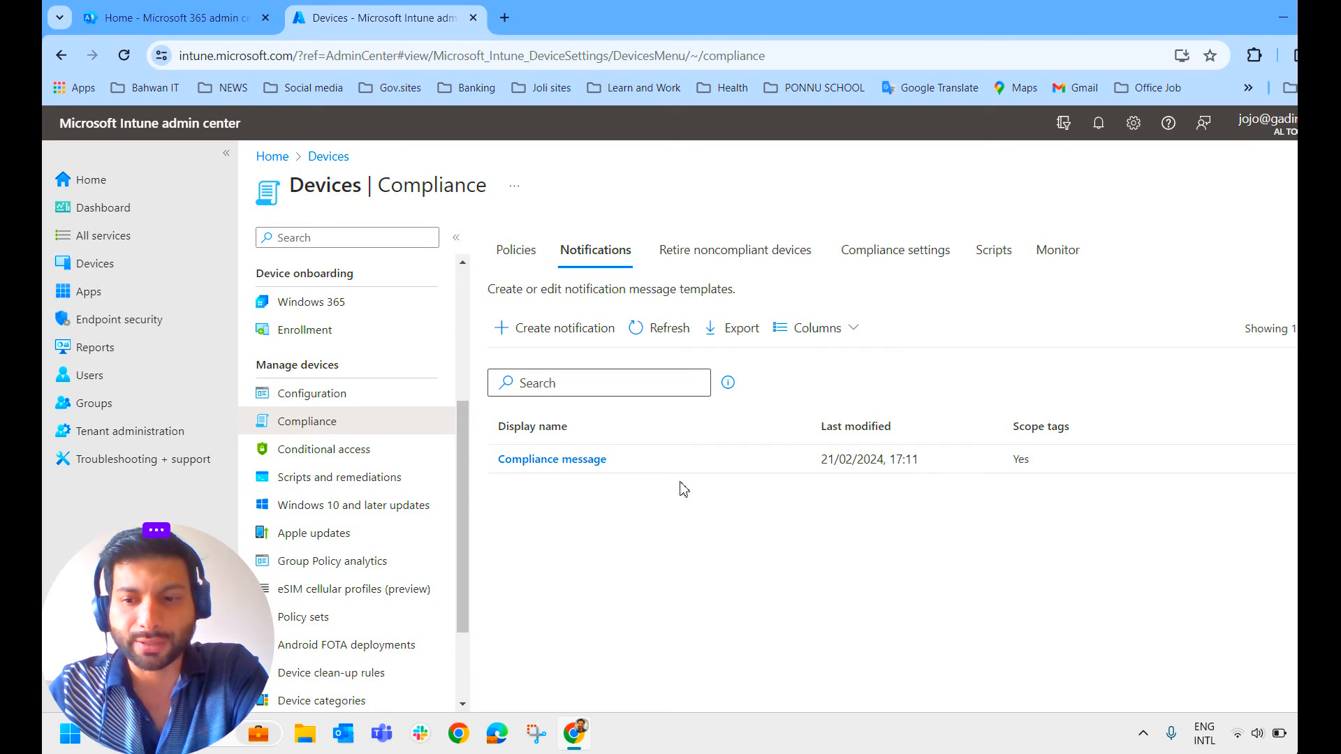
mouse_move(629, 558)
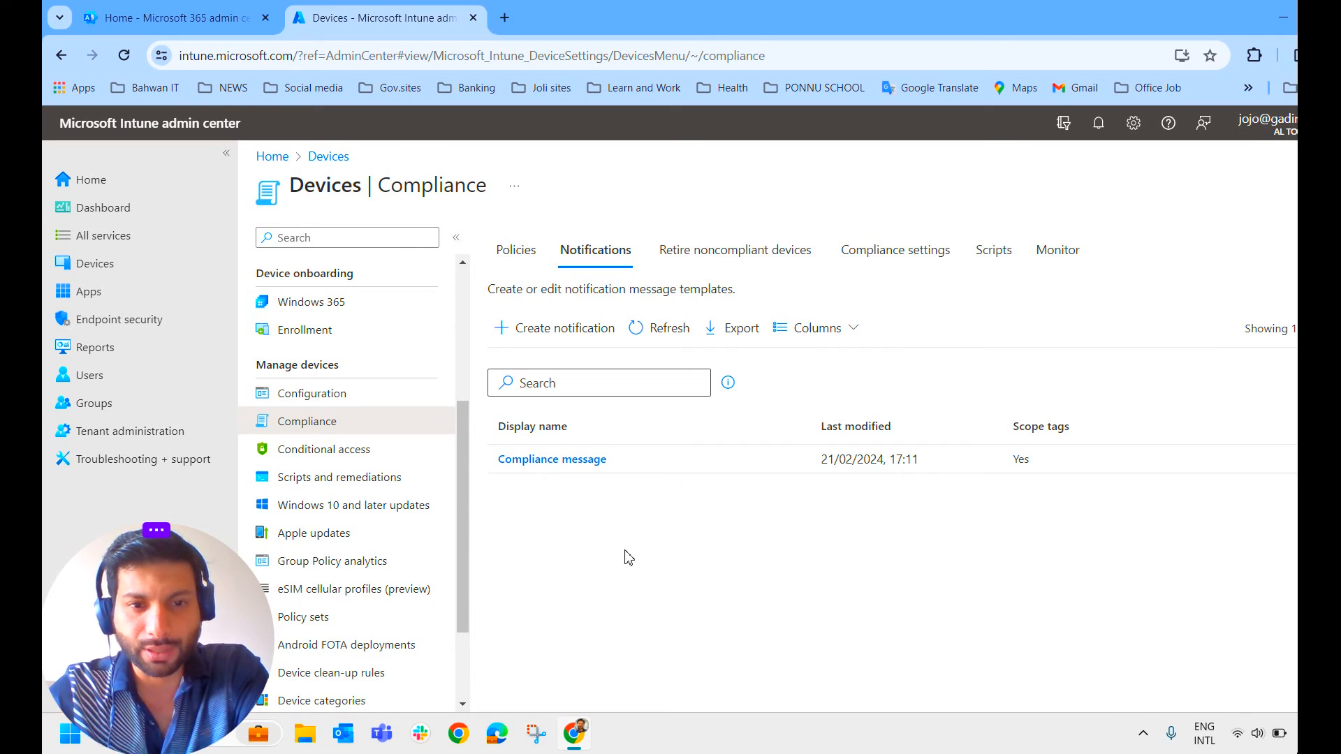
mouse_move(563, 327)
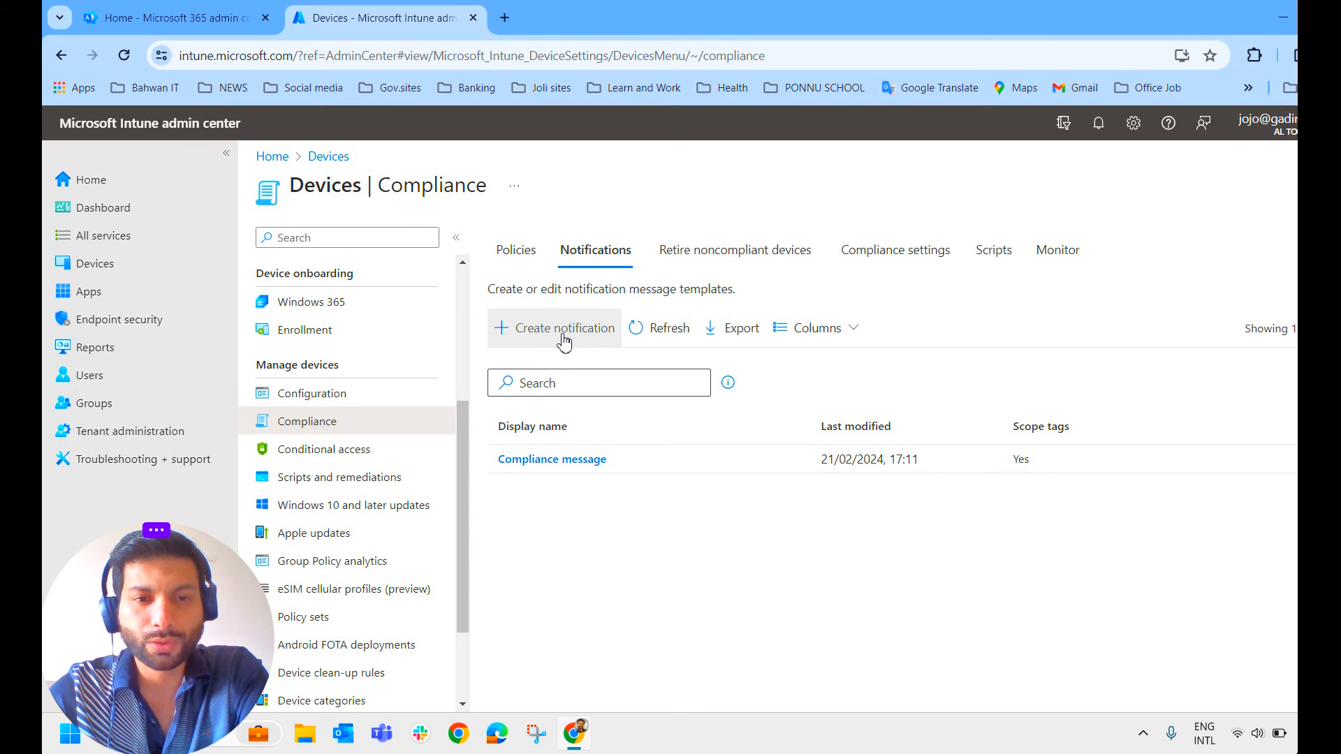
Step: Start a new notification named 'Email Message for non complince'
click(561, 327)
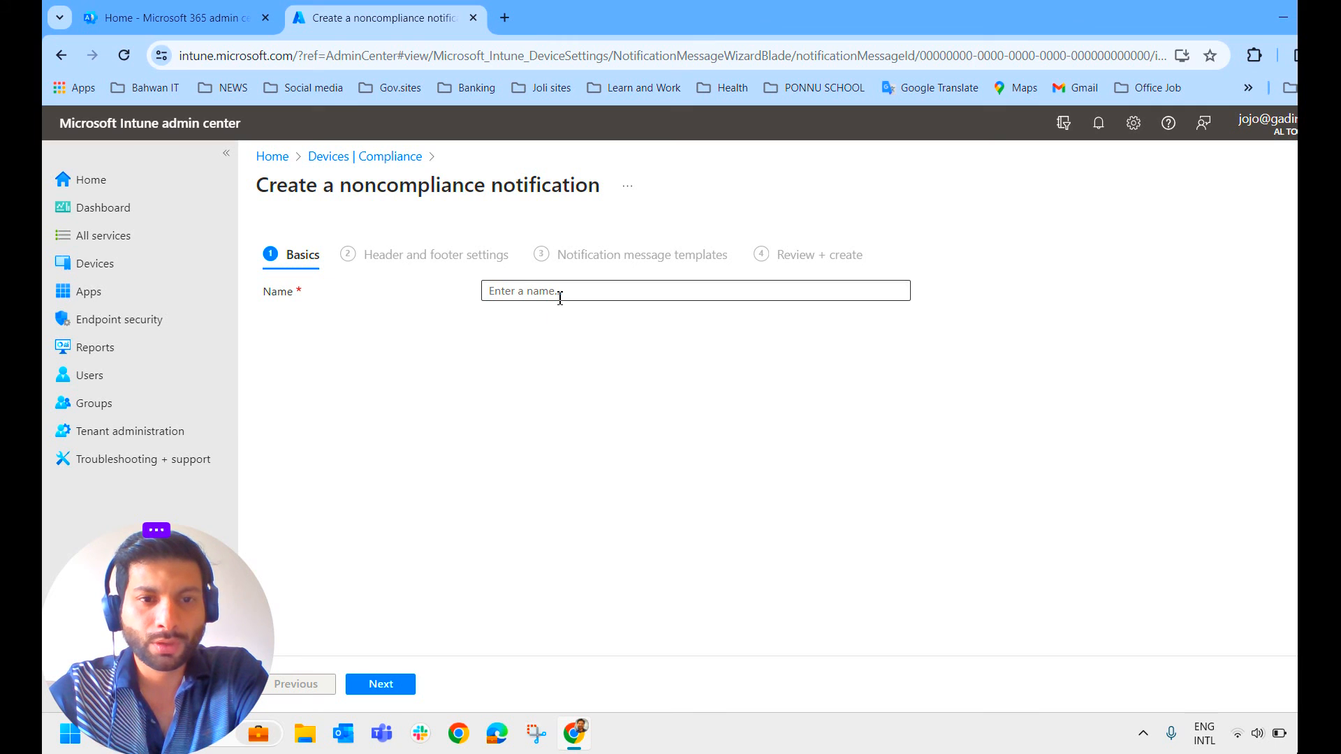
click(694, 291)
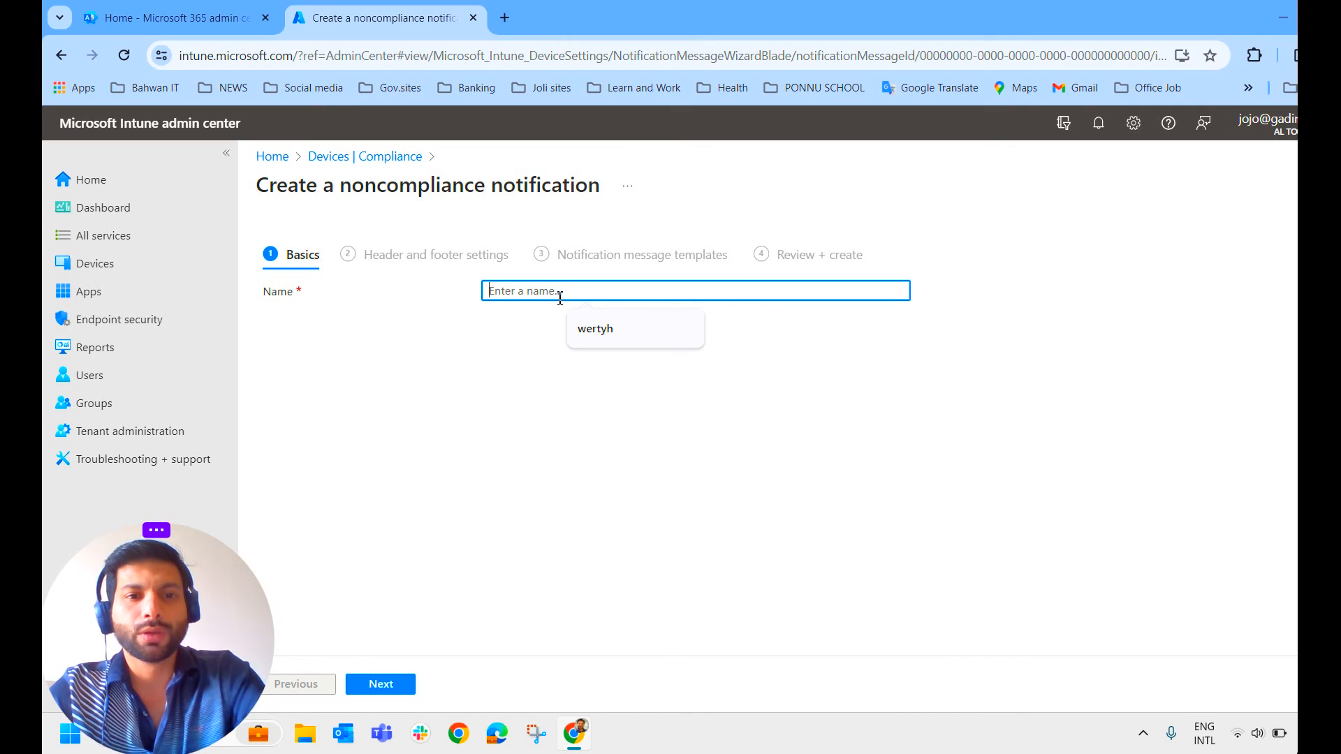
text(Email)
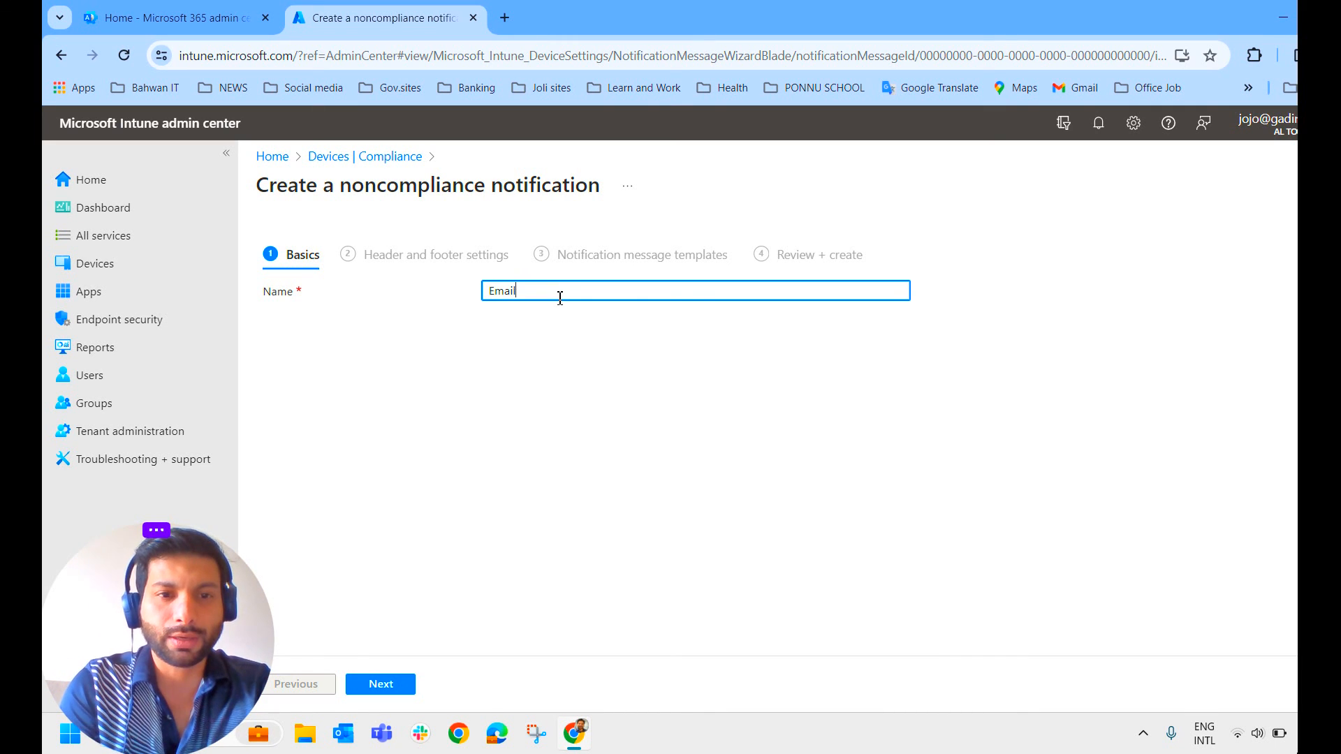
text(Message)
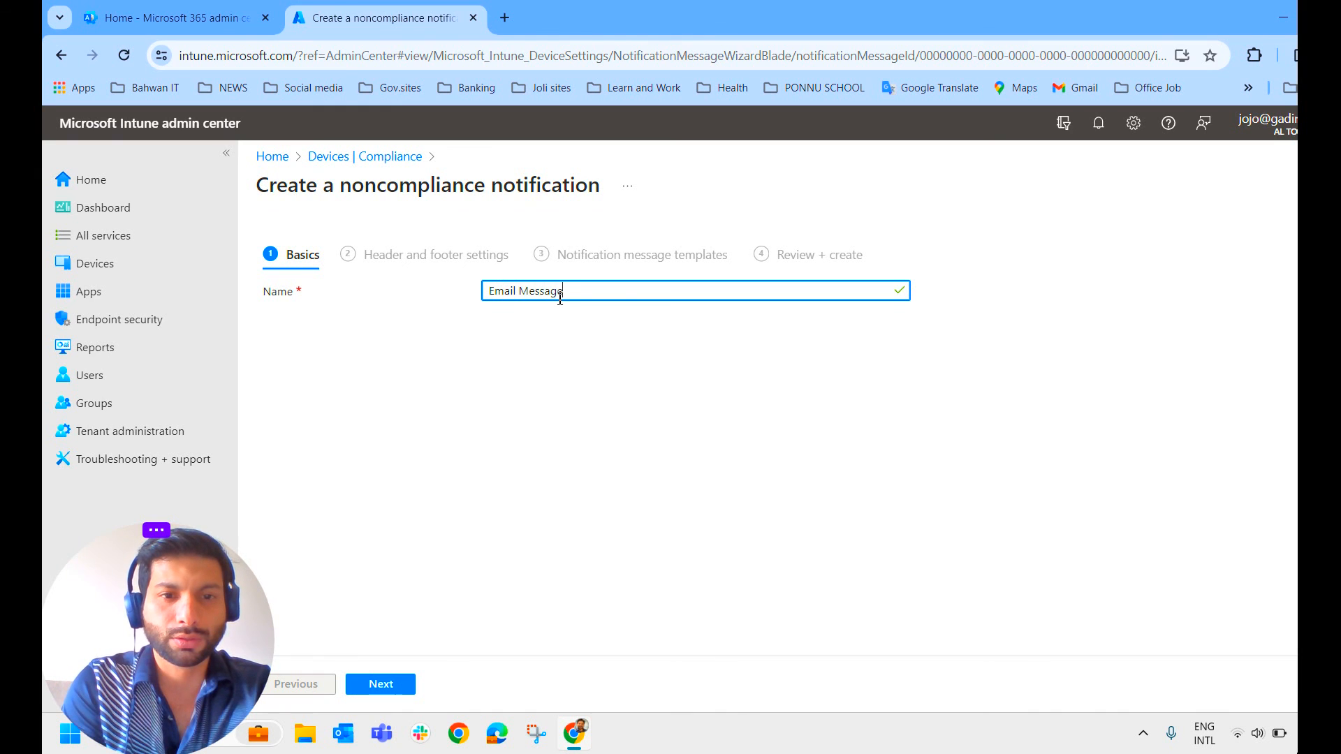
text(for non)
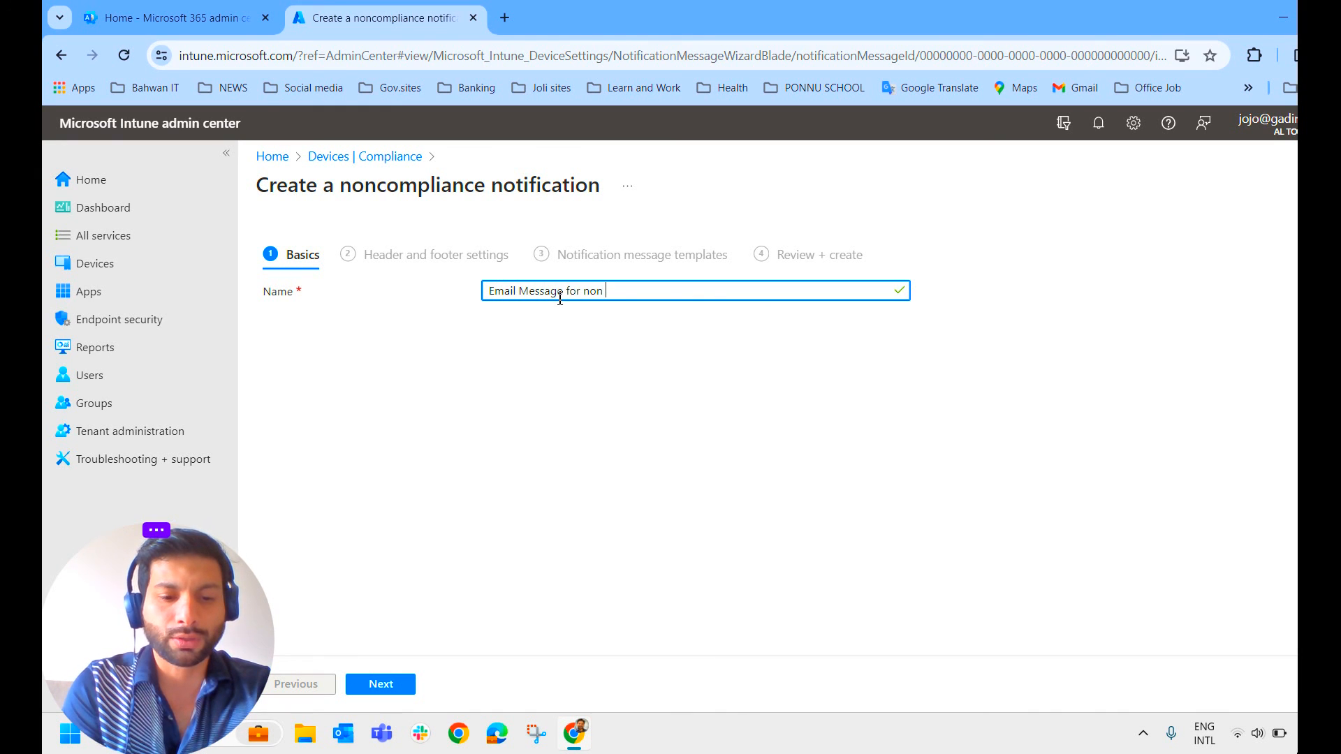
text(complince)
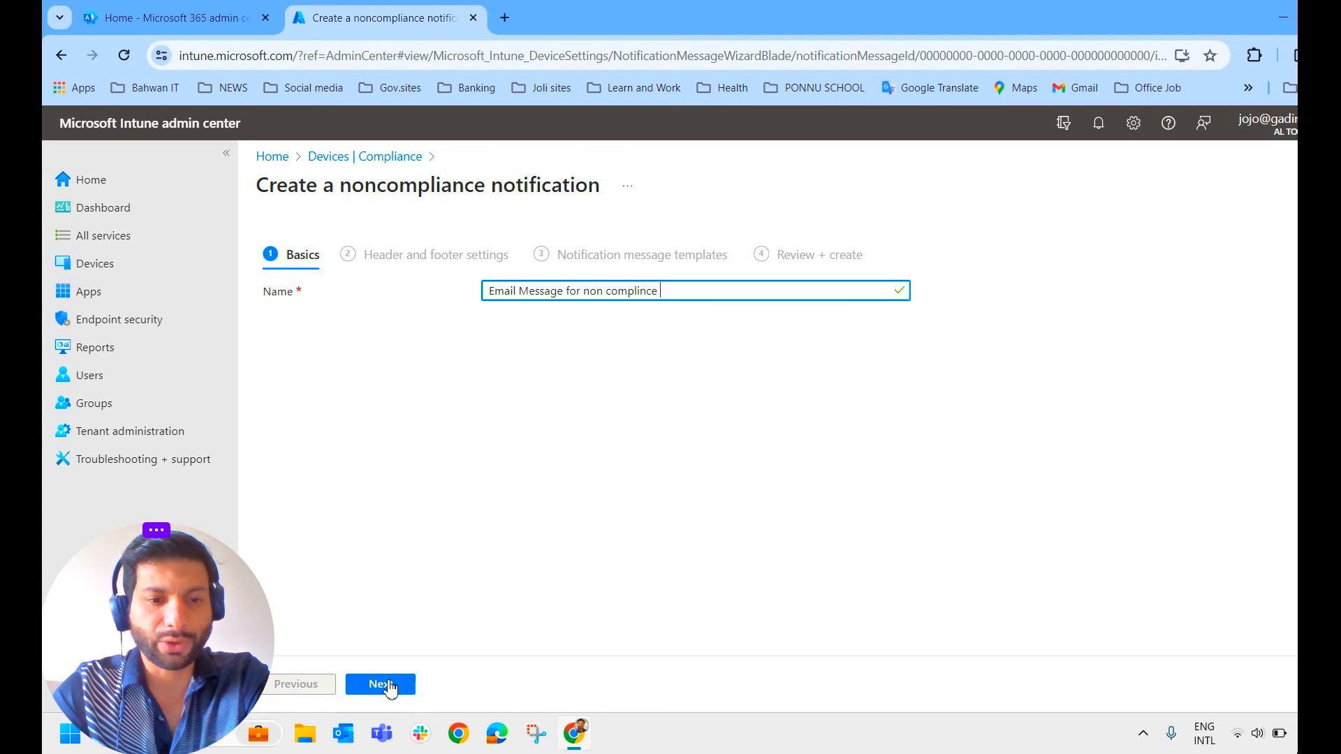
Step: On the header and footer step, disable the company logo and review the footer options
click(380, 684)
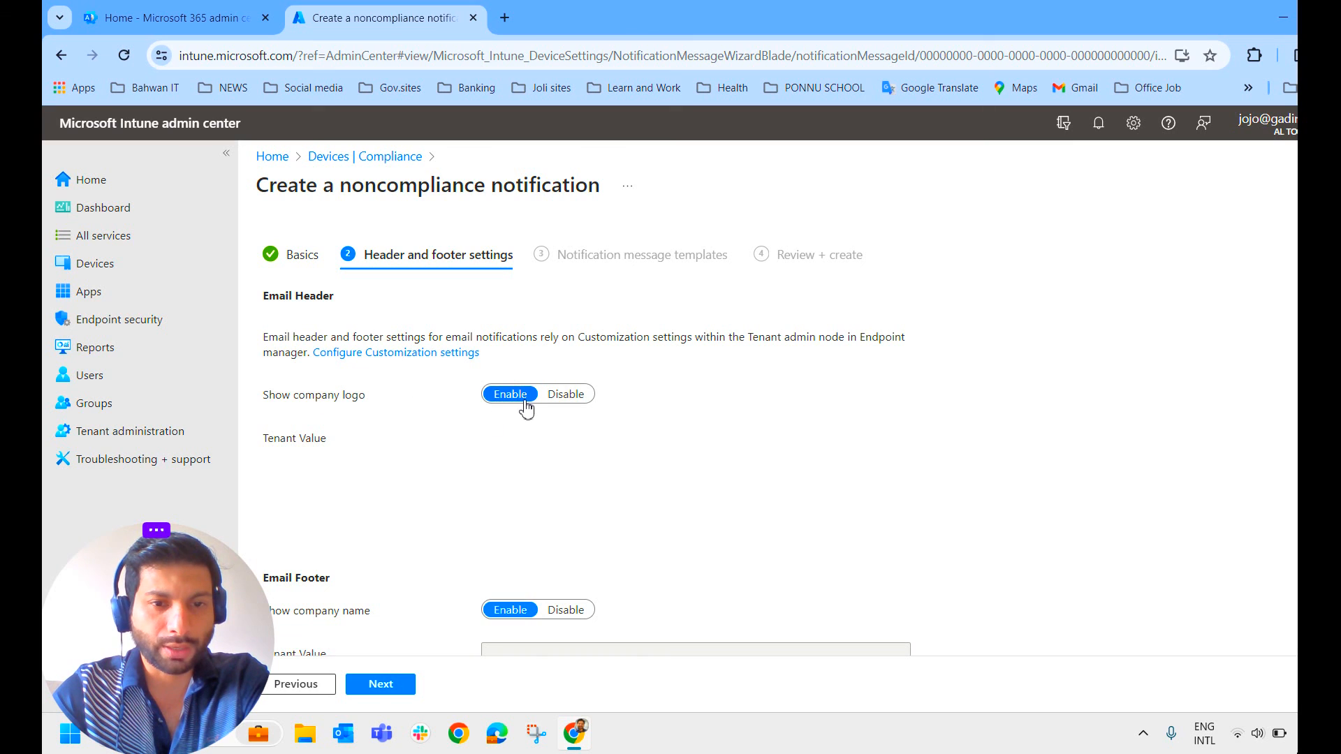
click(566, 394)
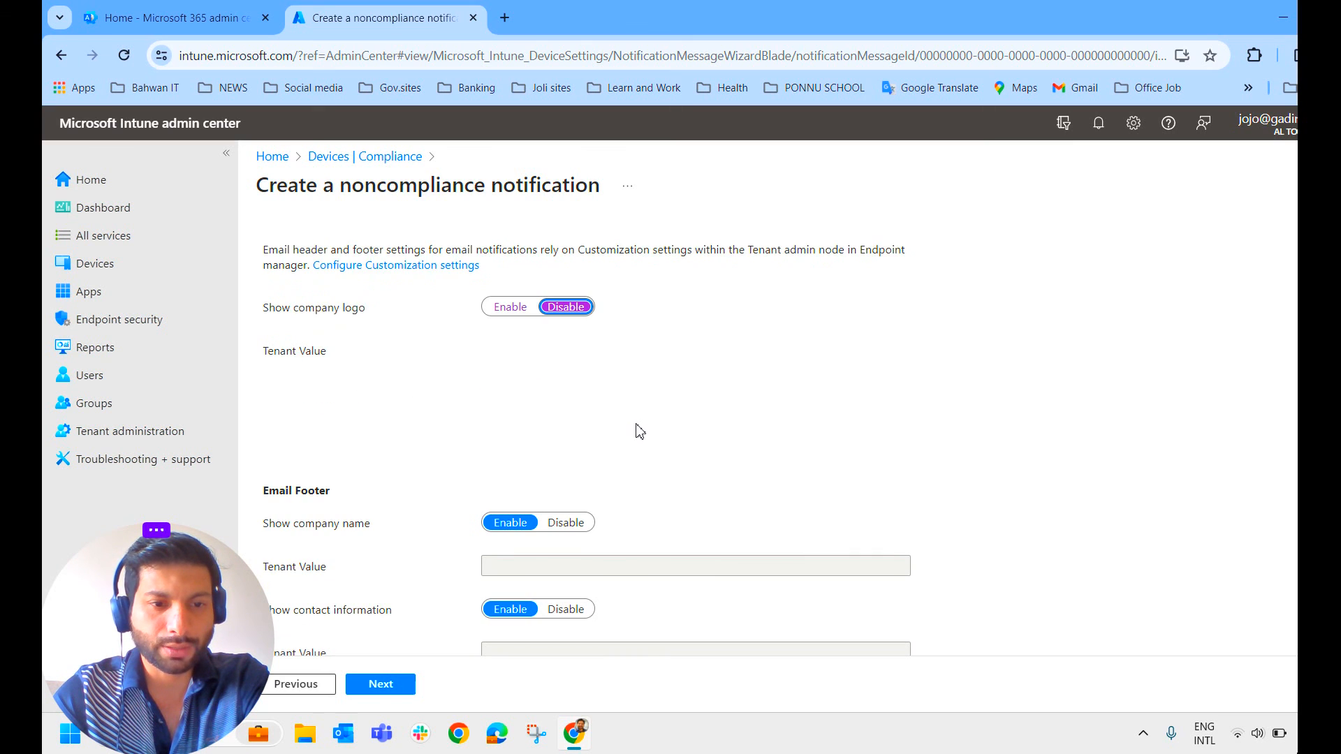
scroll(down, 3)
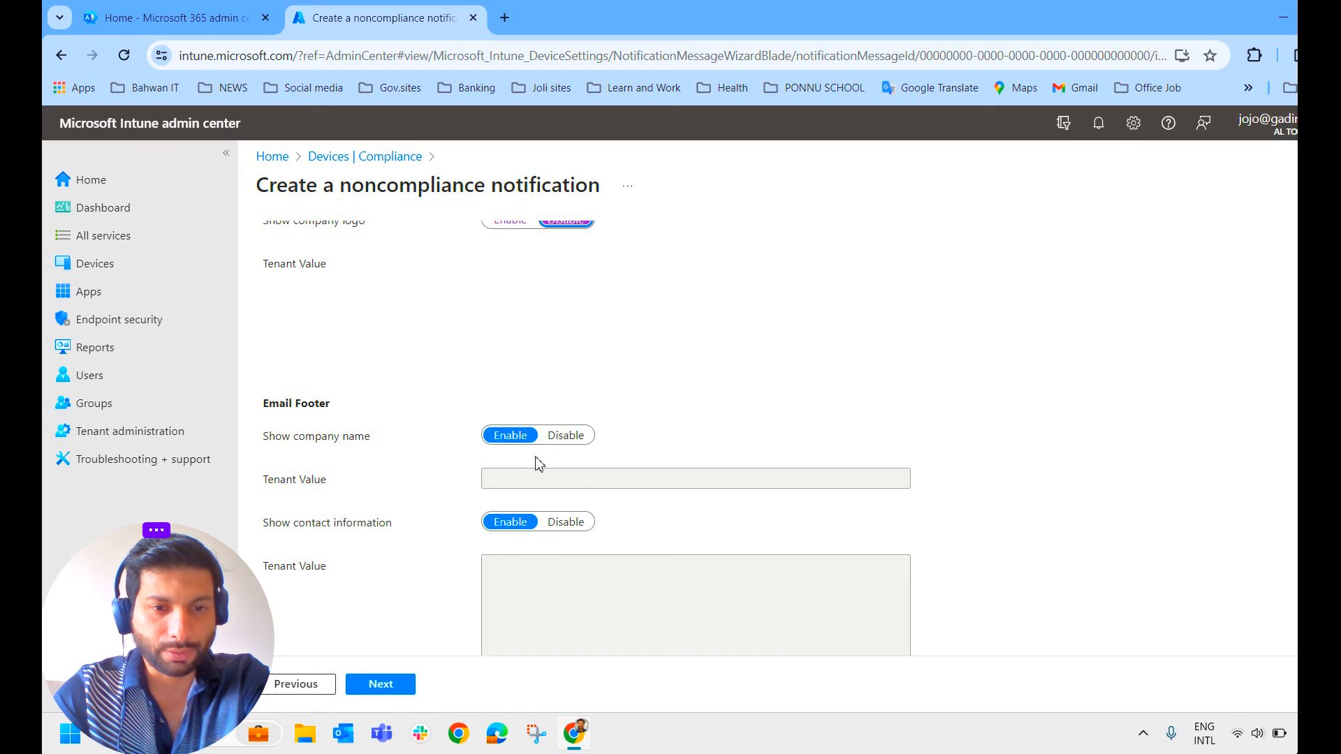
scroll(down, 3)
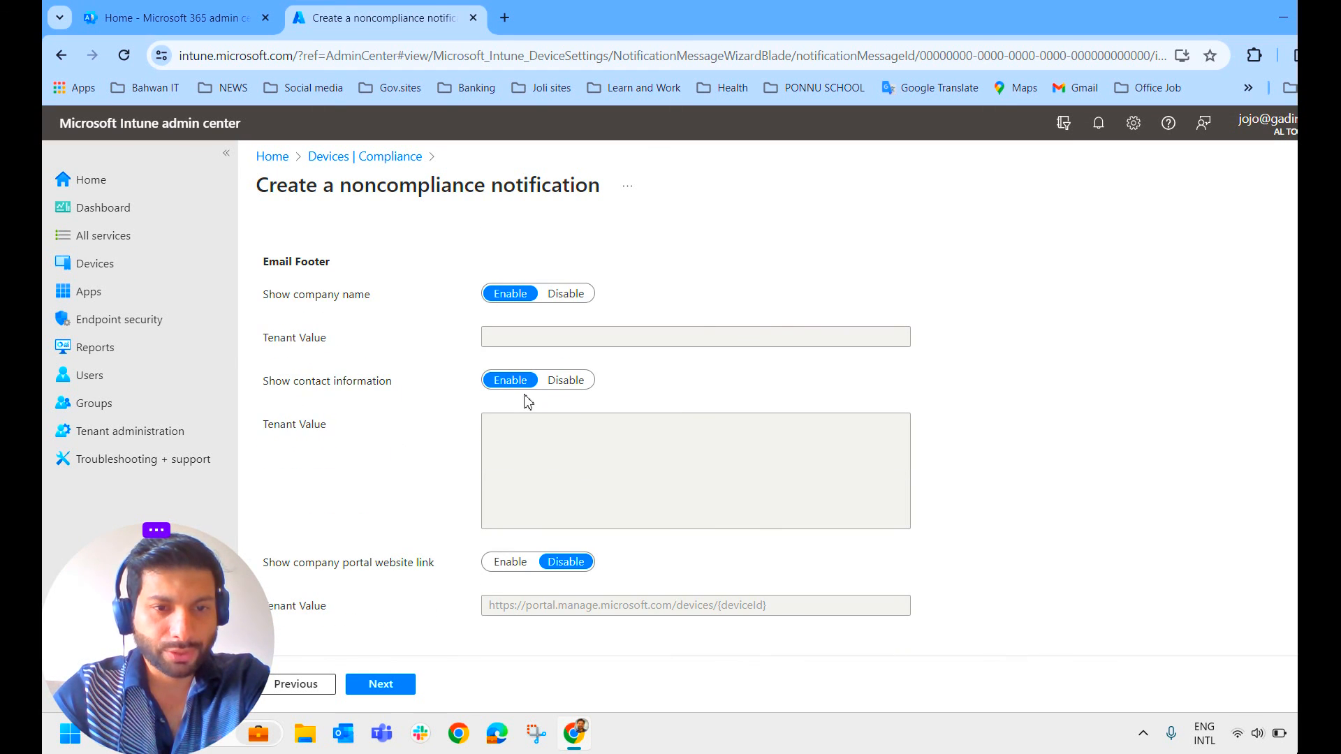
mouse_move(452, 451)
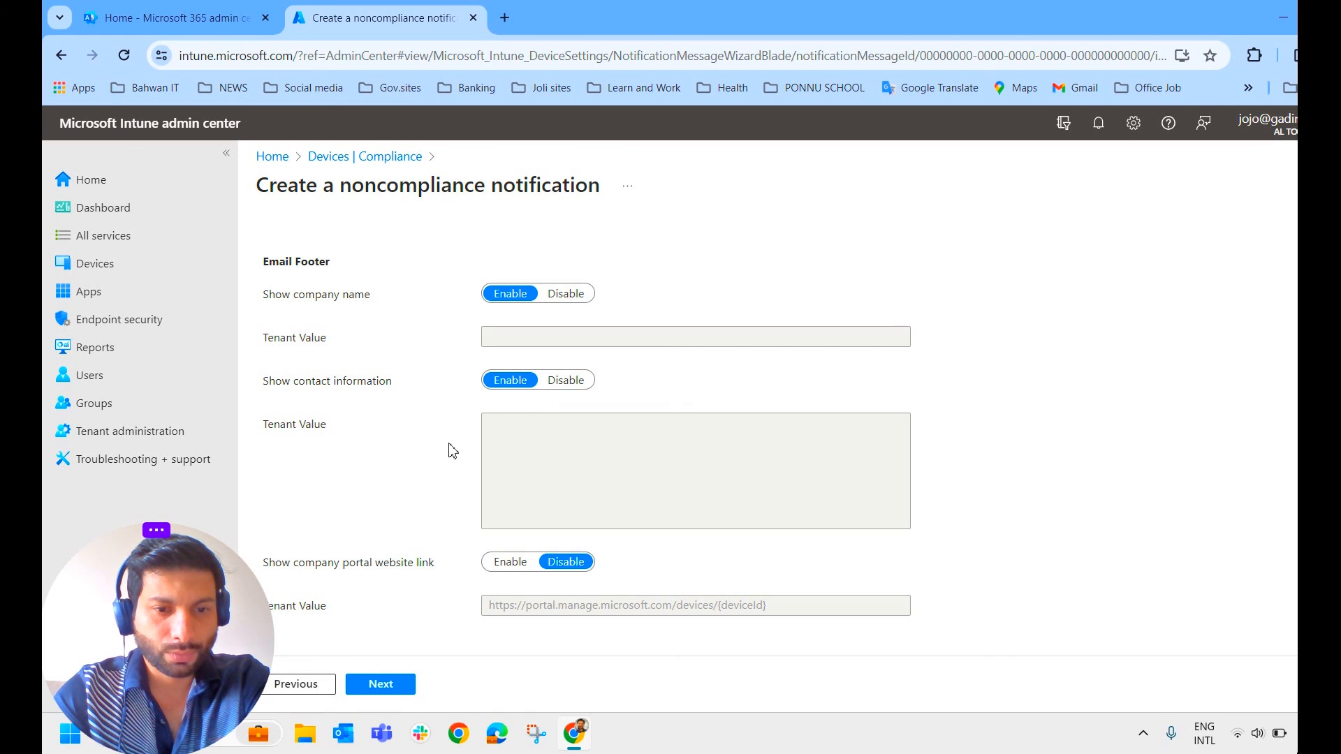
mouse_move(458, 474)
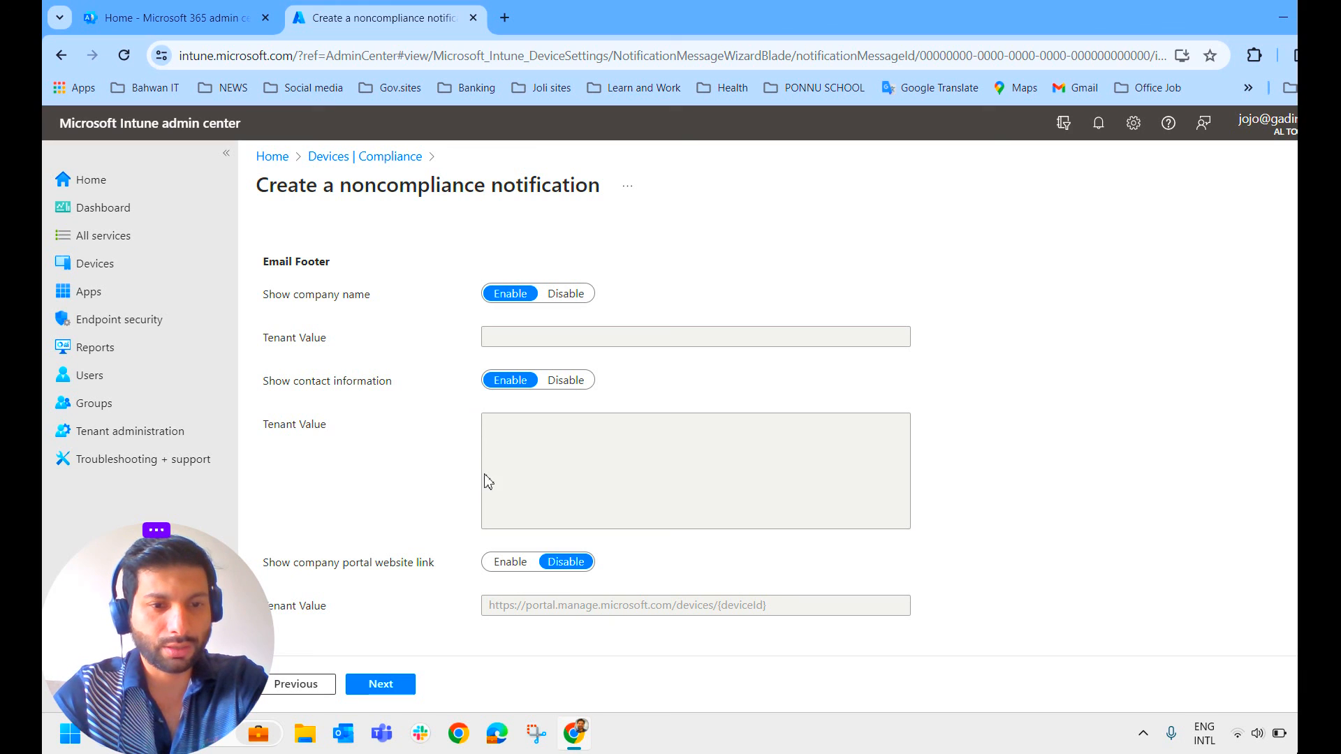
mouse_move(475, 484)
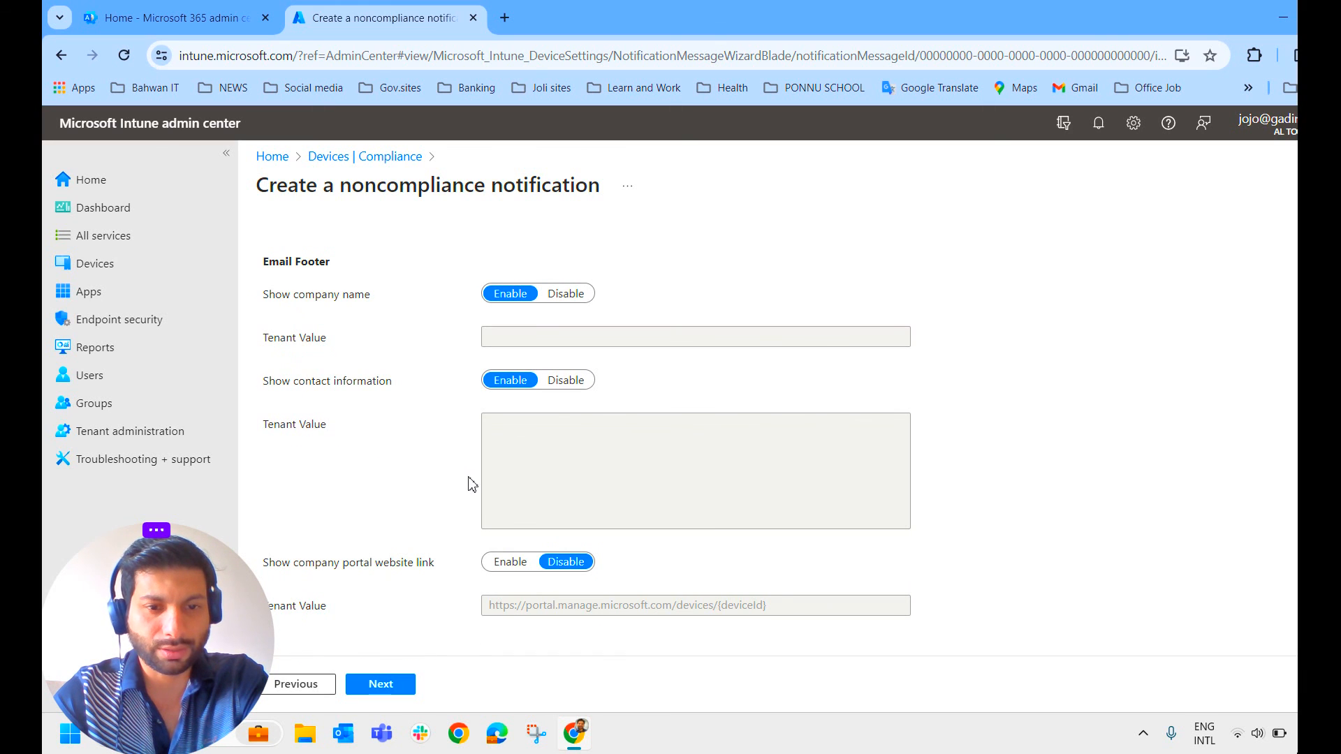
Step: Advance to Notification message templates and add a new template
click(380, 685)
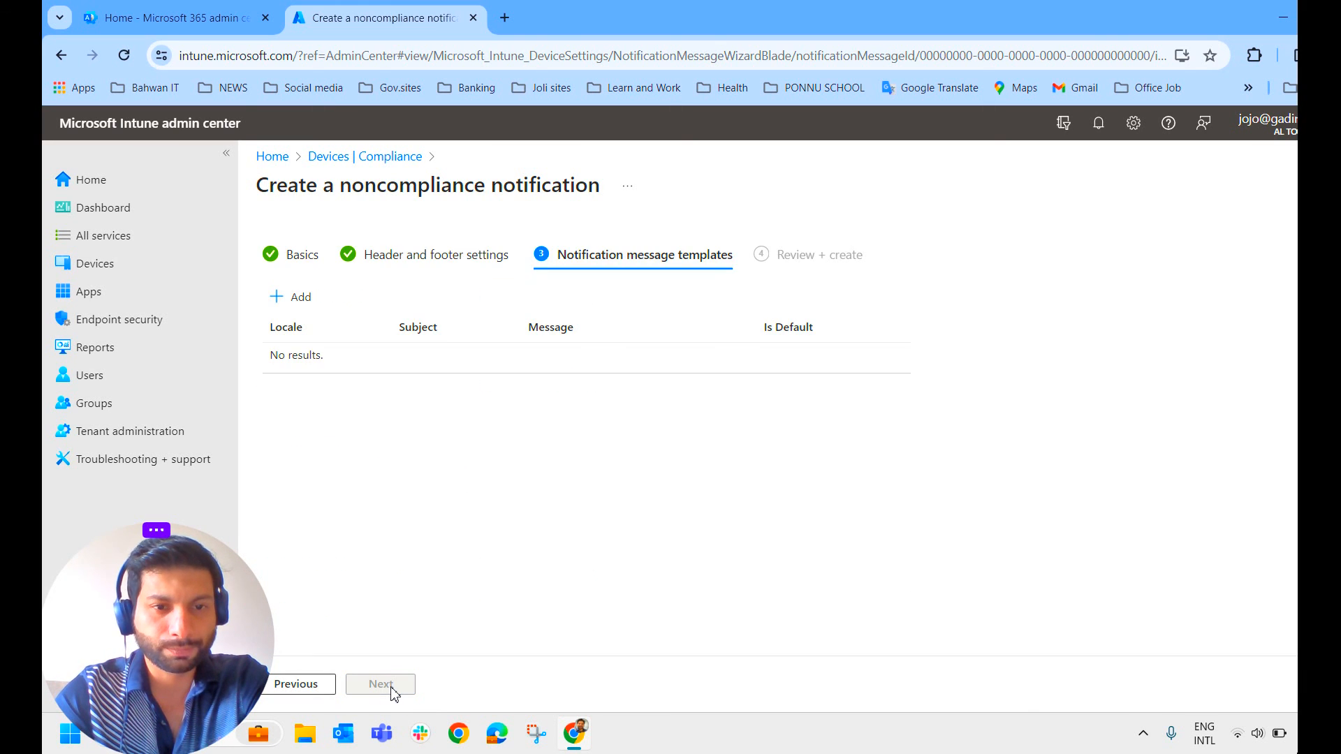
mouse_move(696, 283)
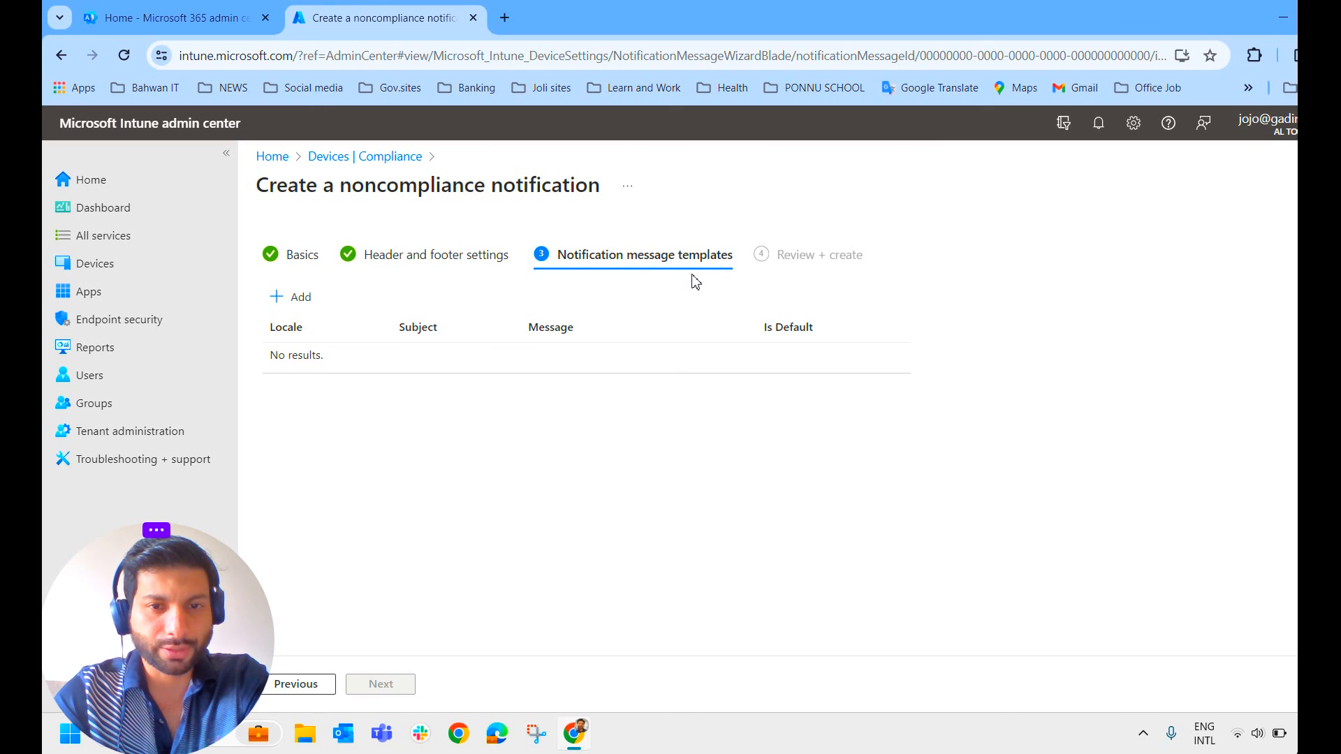
click(291, 297)
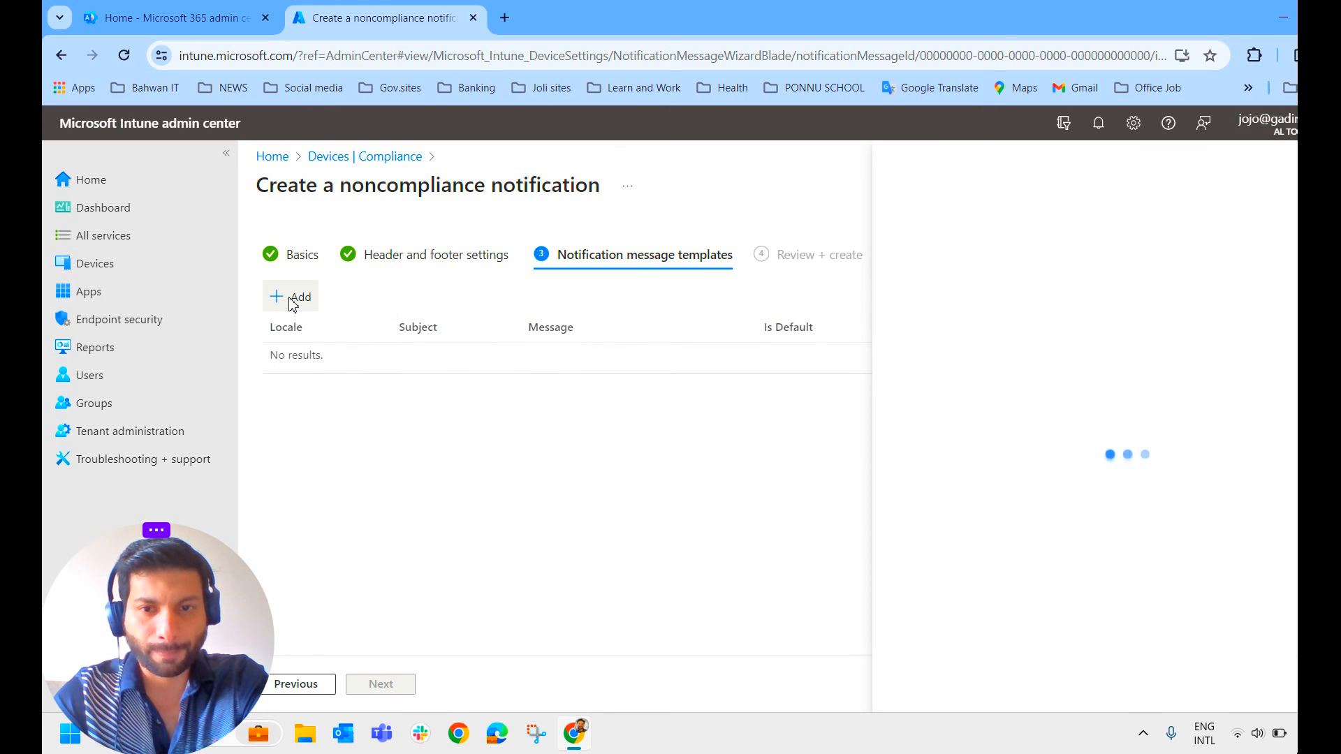
Step: Set the template locale to English (United States) instead of English (United Kingdom)
click(290, 296)
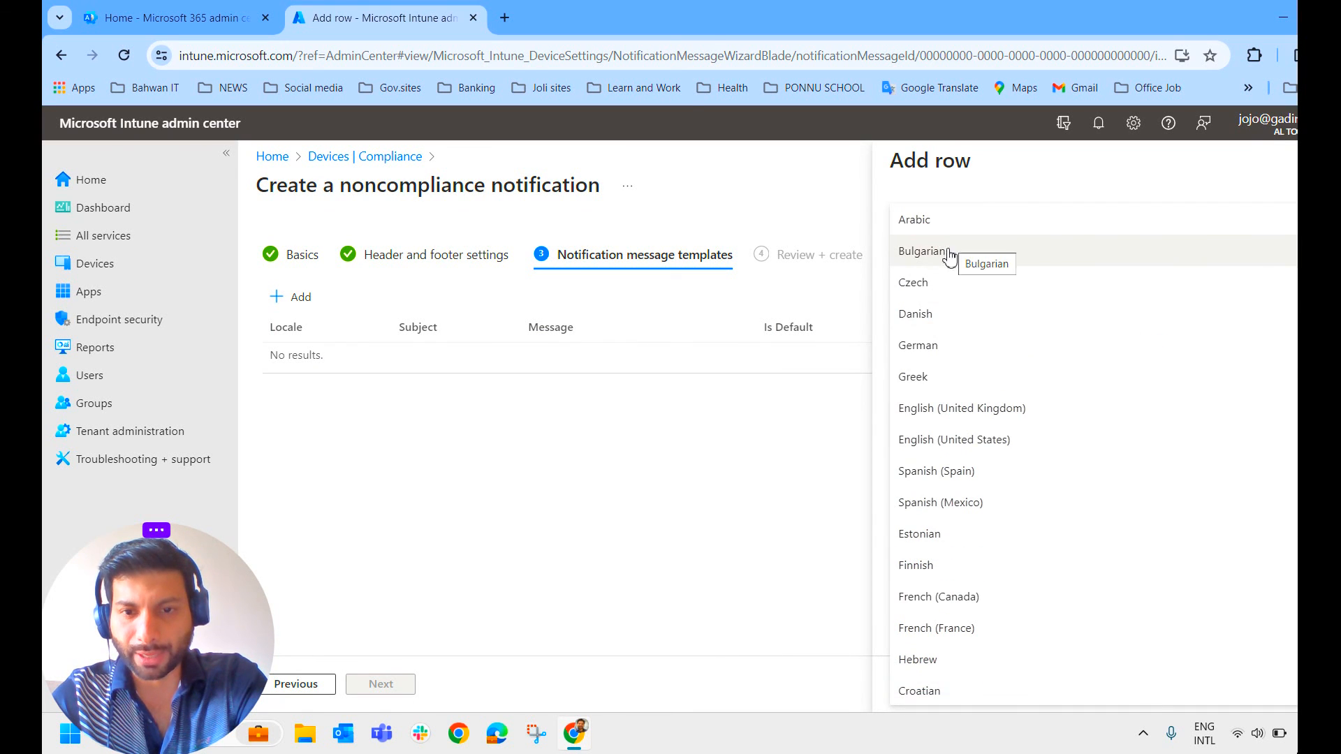
mouse_move(1018, 416)
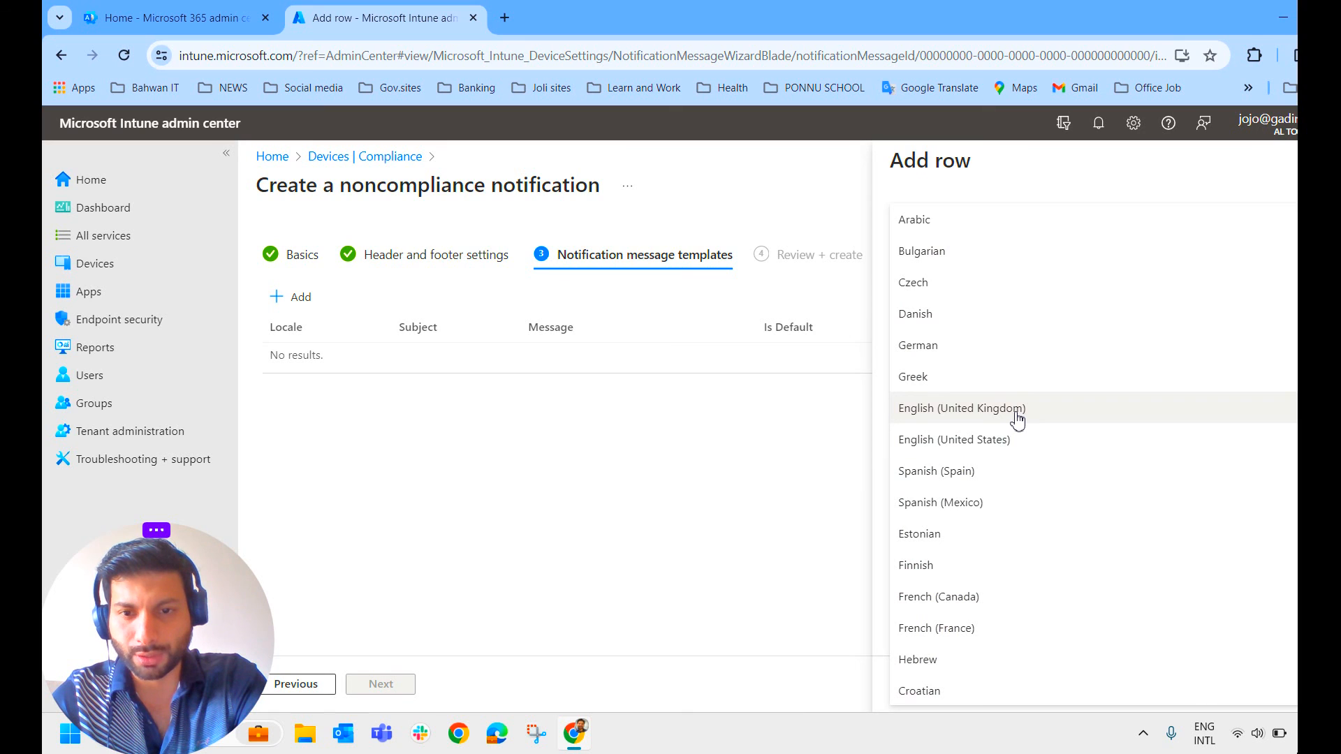
click(961, 408)
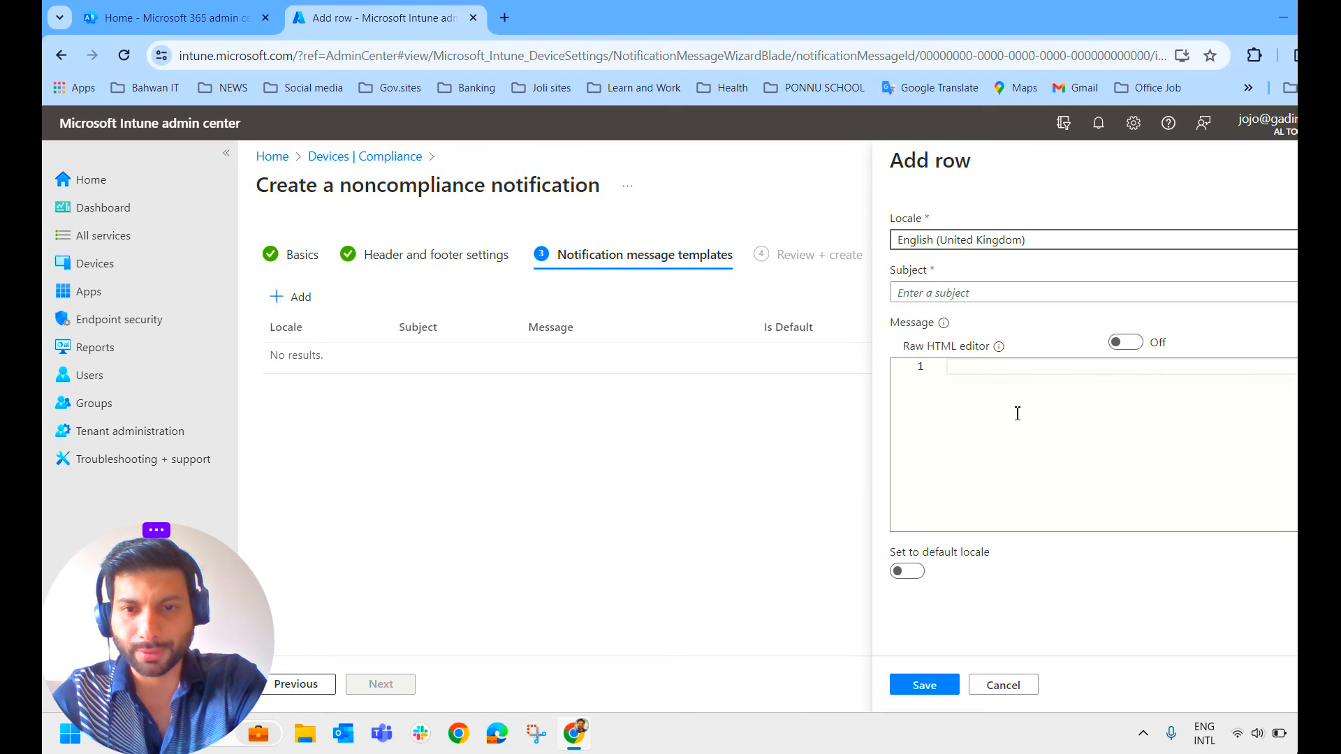
click(1093, 239)
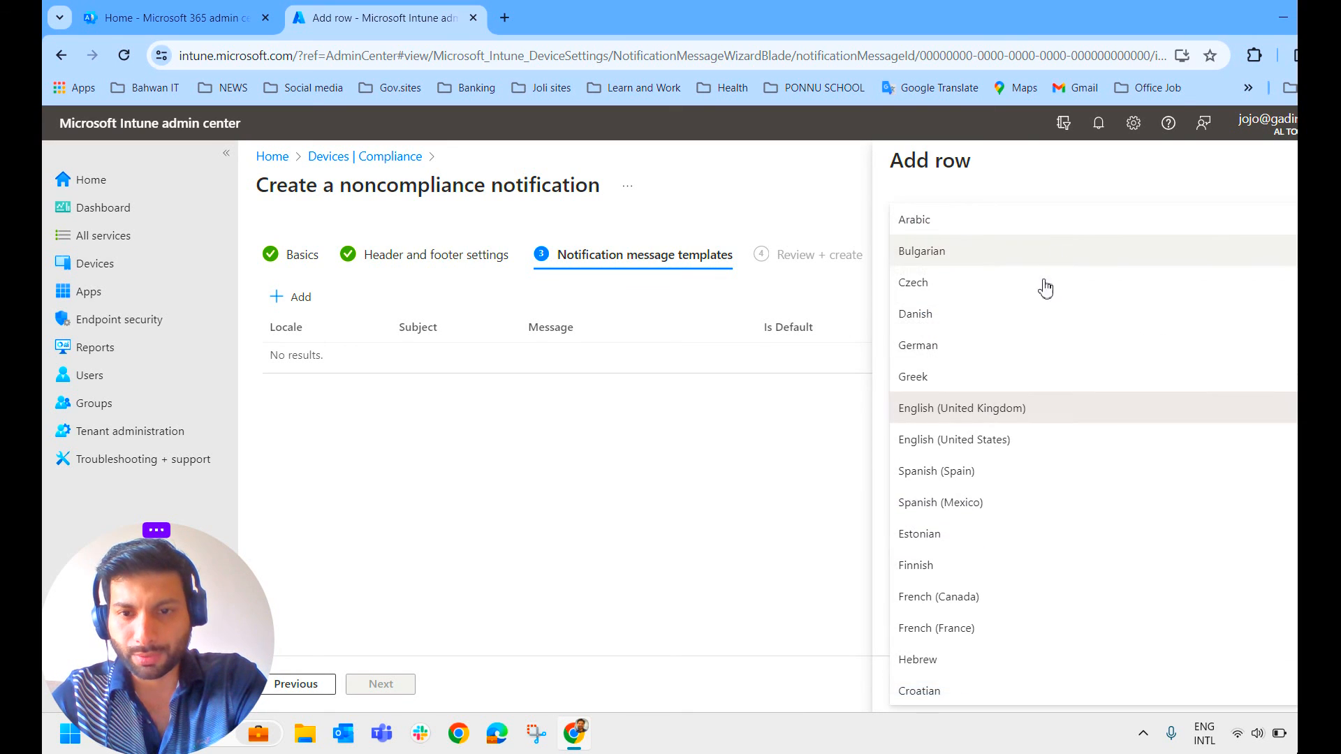
click(954, 440)
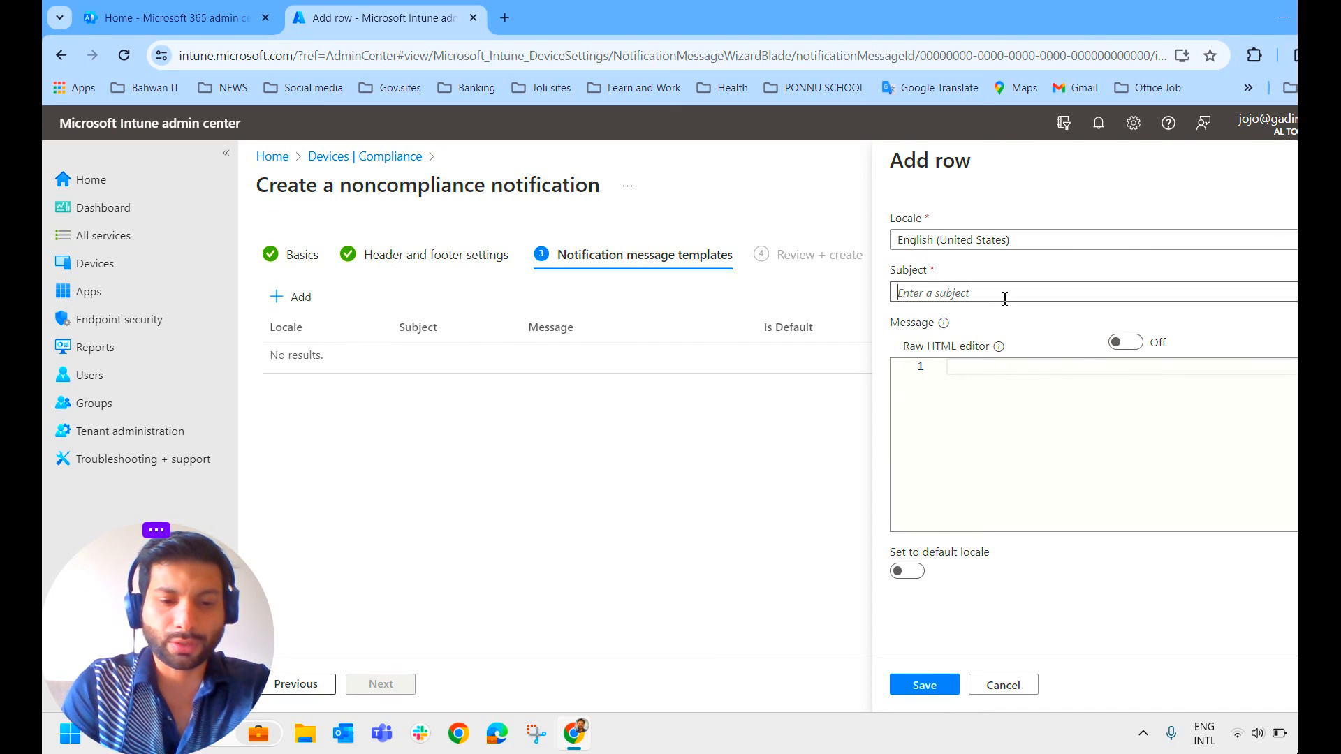
Step: Enter subject 'Non compliance message' and a message about meeting the IT Admin, then save the template
text(Non compliance message)
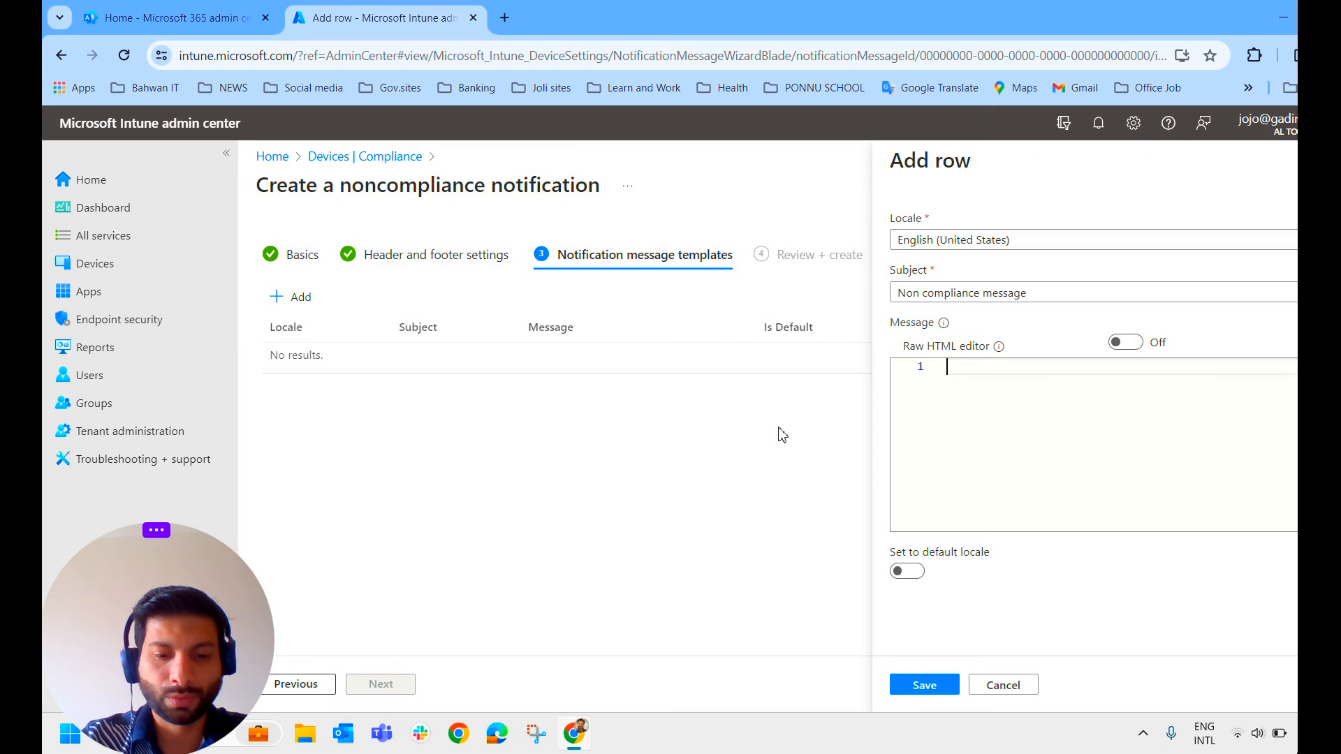
text(Your m)
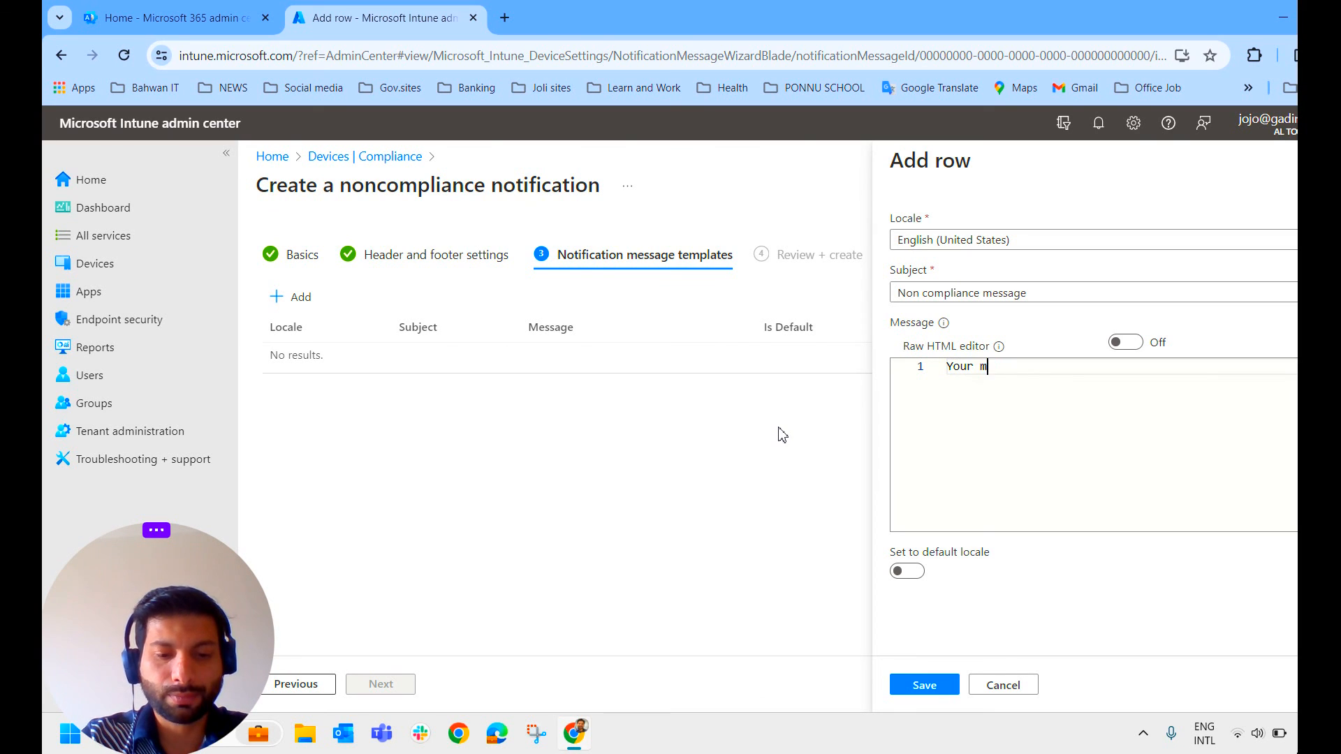
text(achine is)
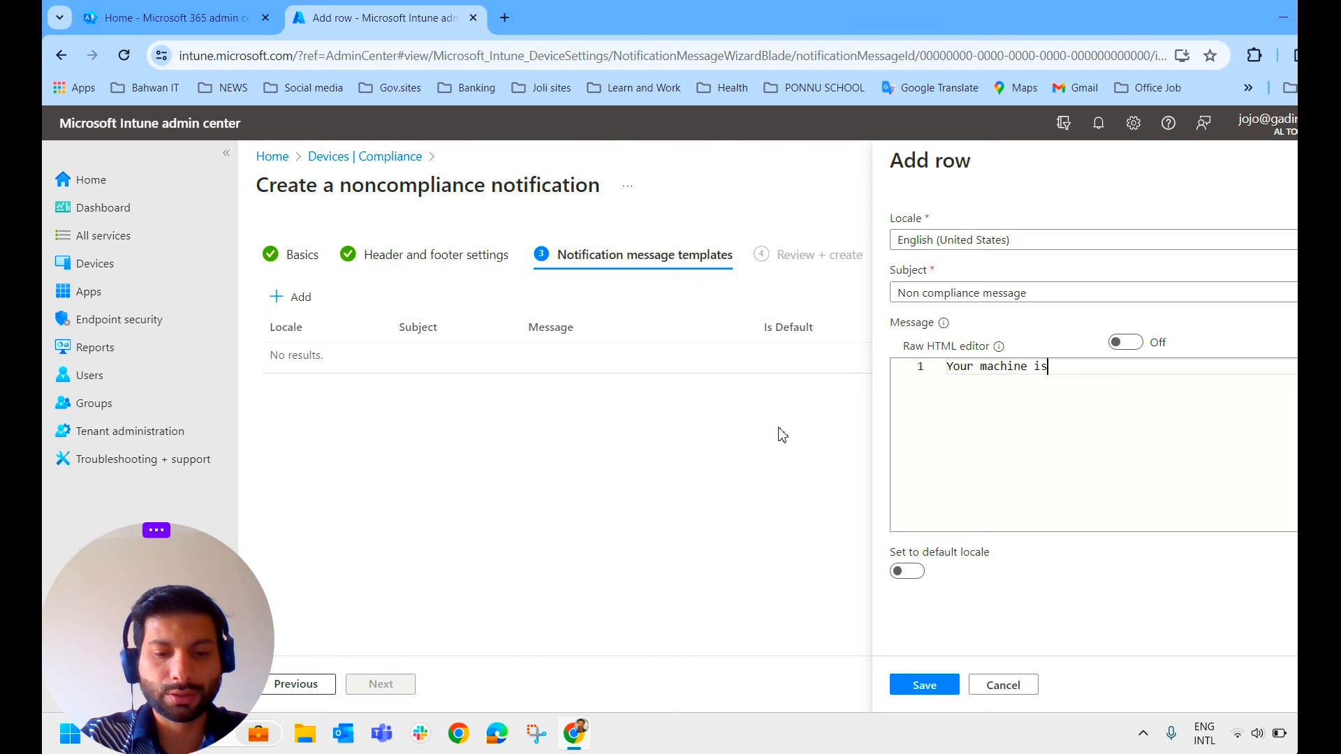
text(non compliant. kindly meet the)
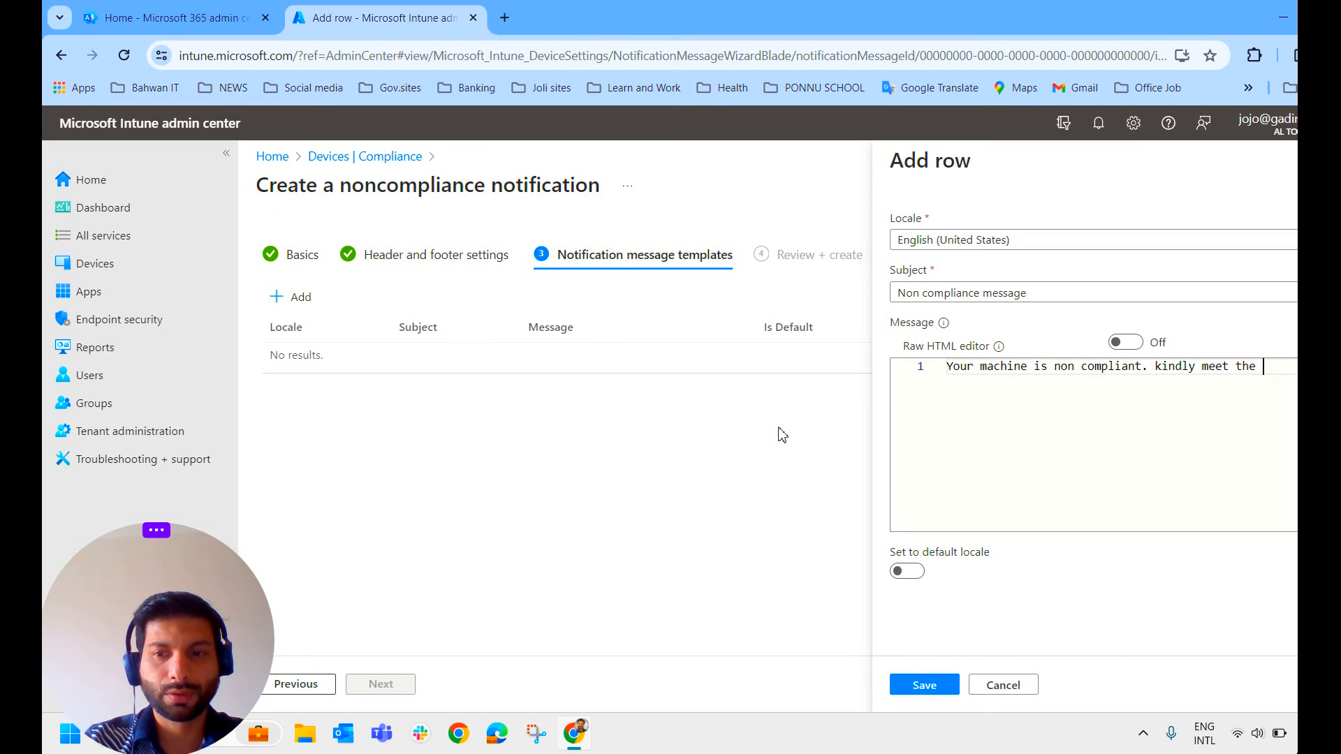
text(IT)
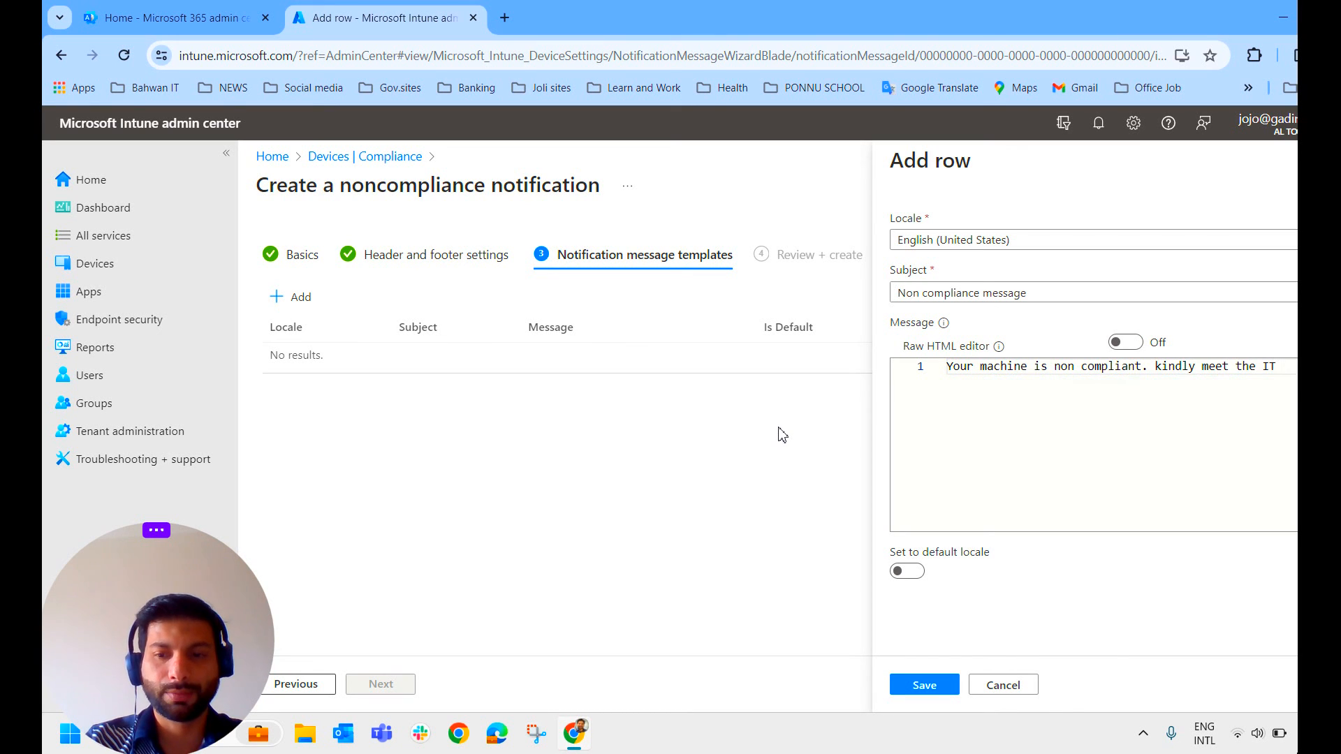
text(Administartor)
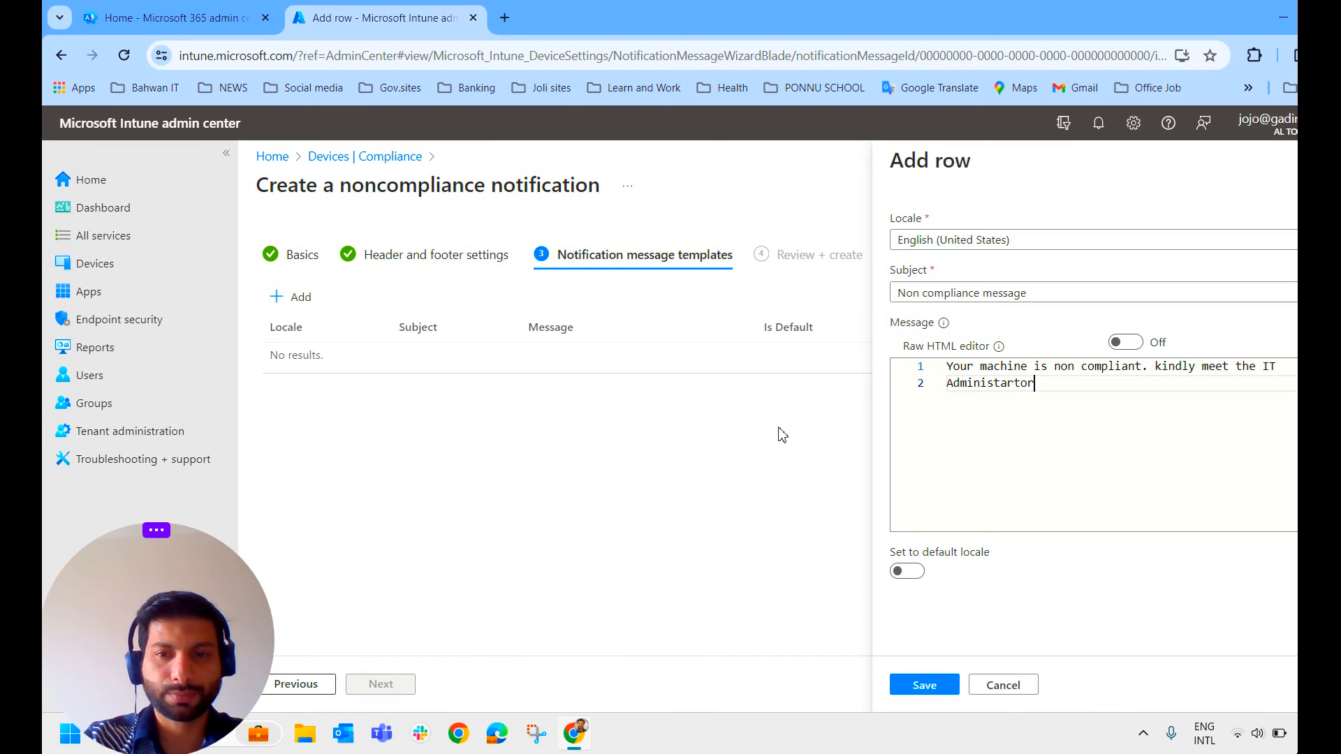
double_click(1213, 366)
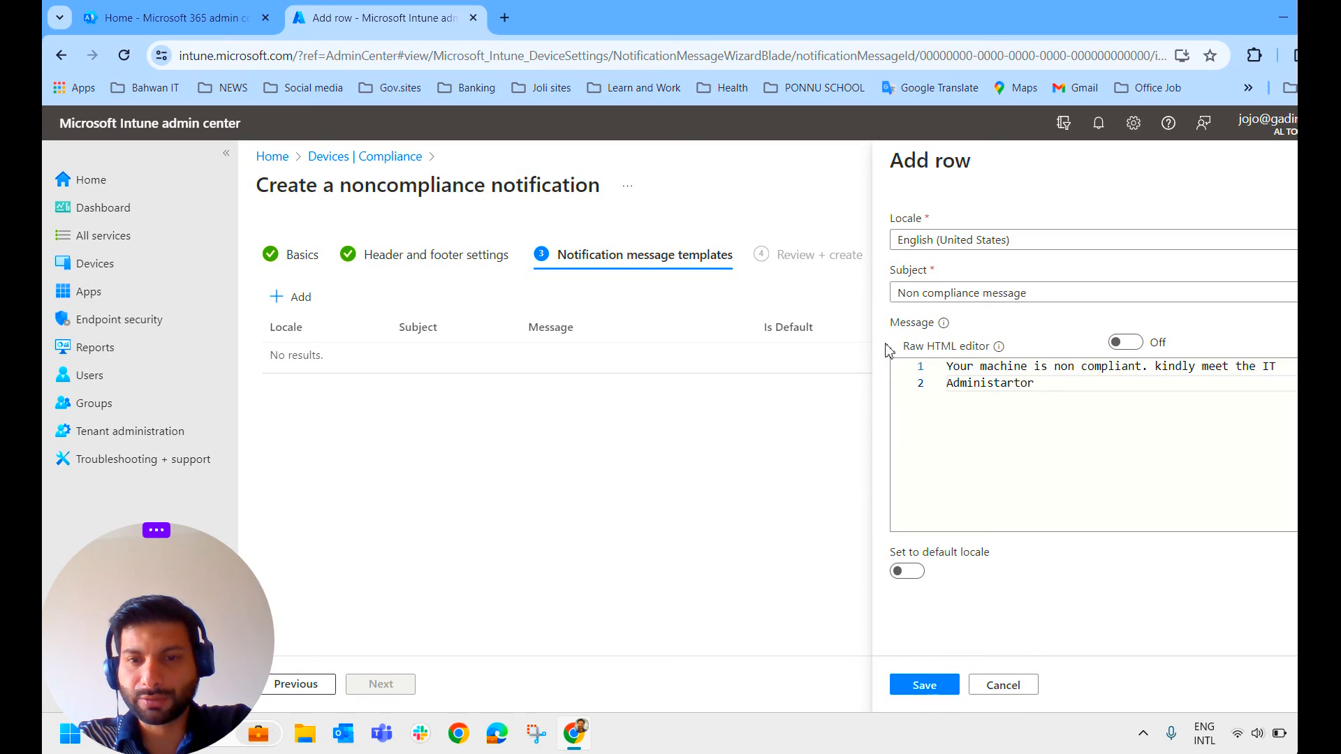
click(923, 685)
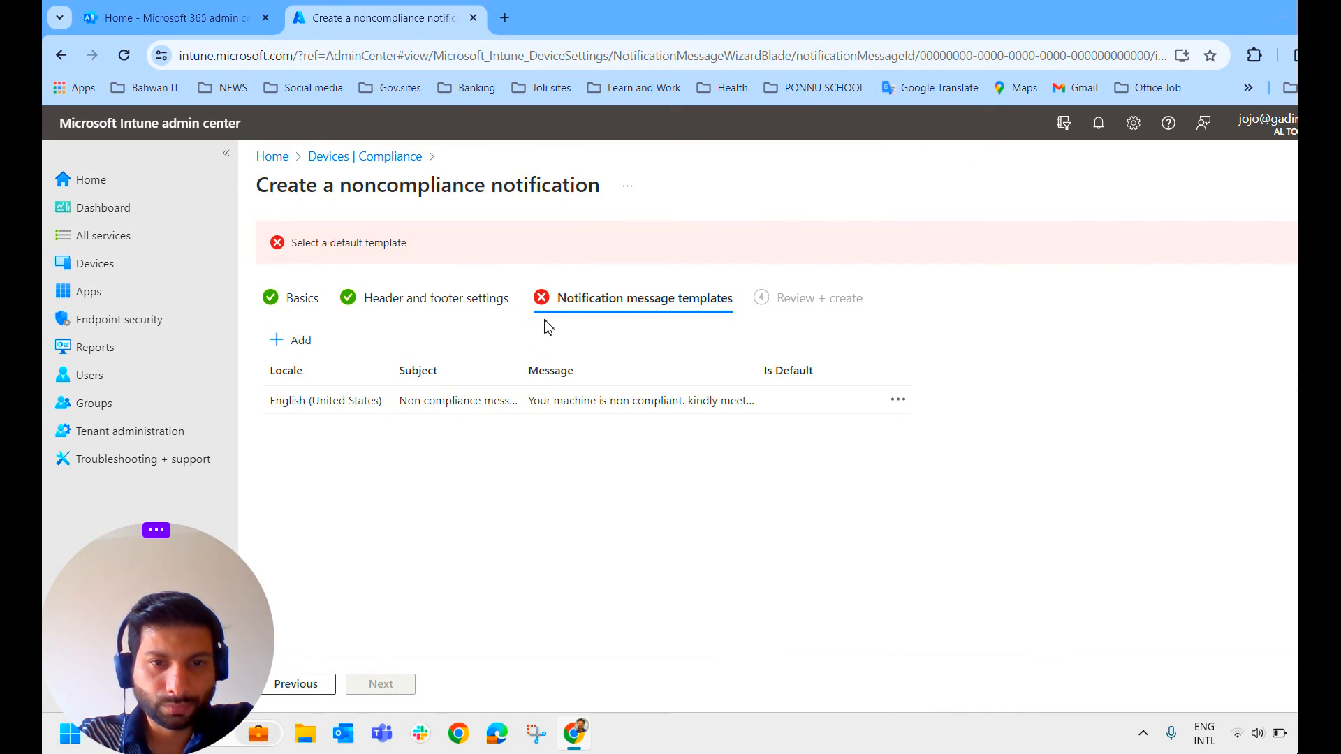
mouse_move(650, 401)
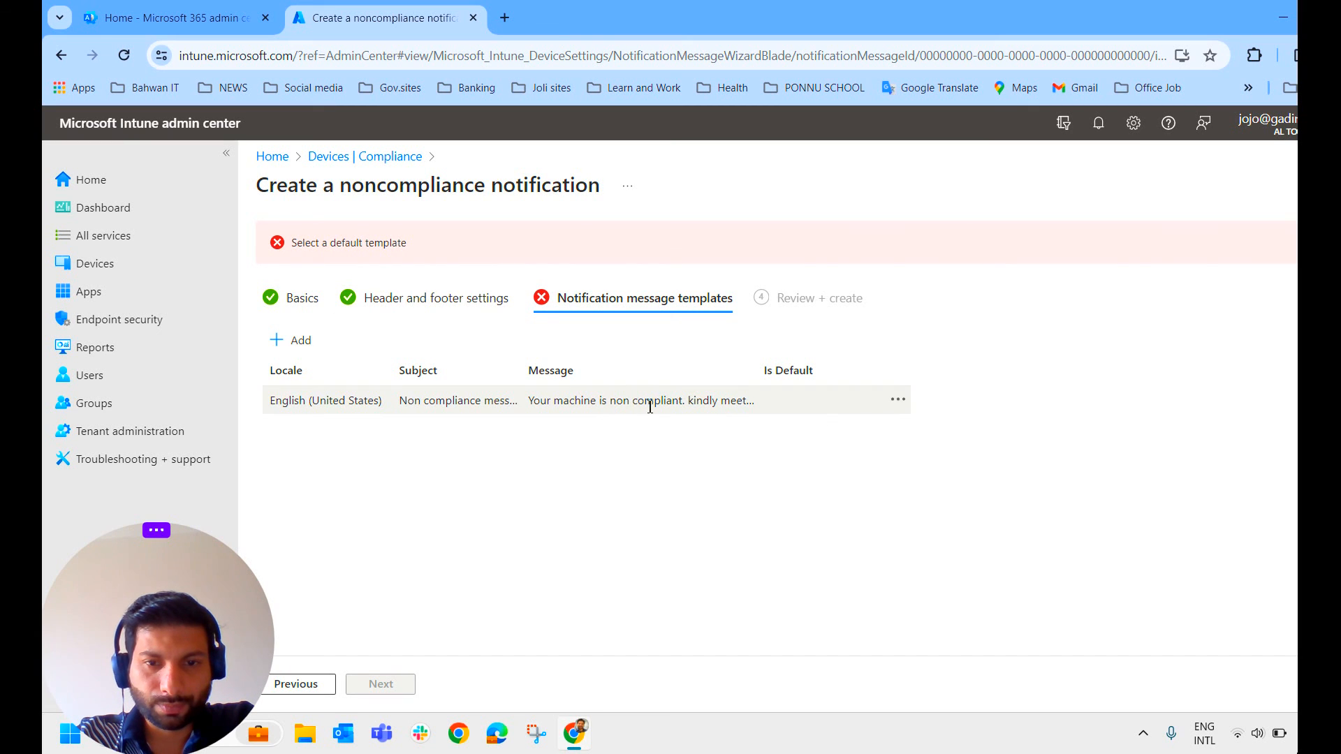
Step: Make the English (United States) template the default locale and save it
click(896, 400)
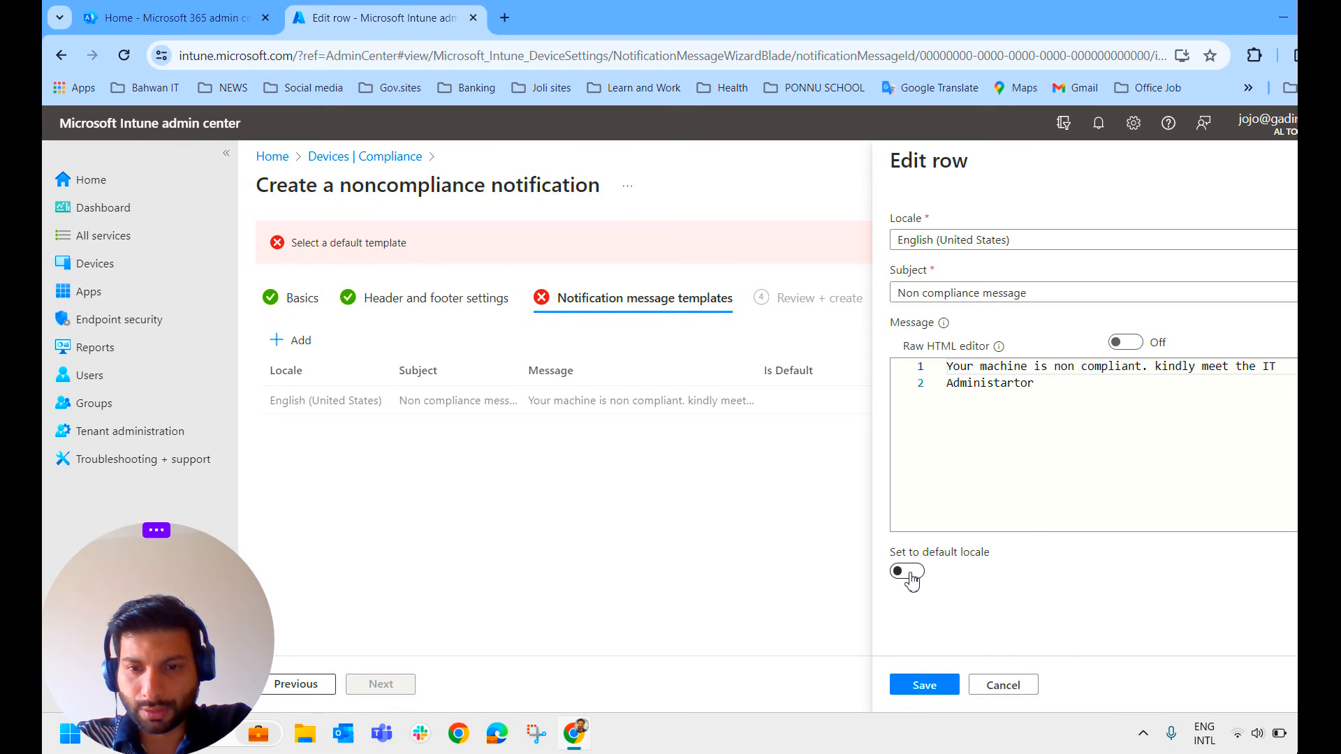
click(906, 570)
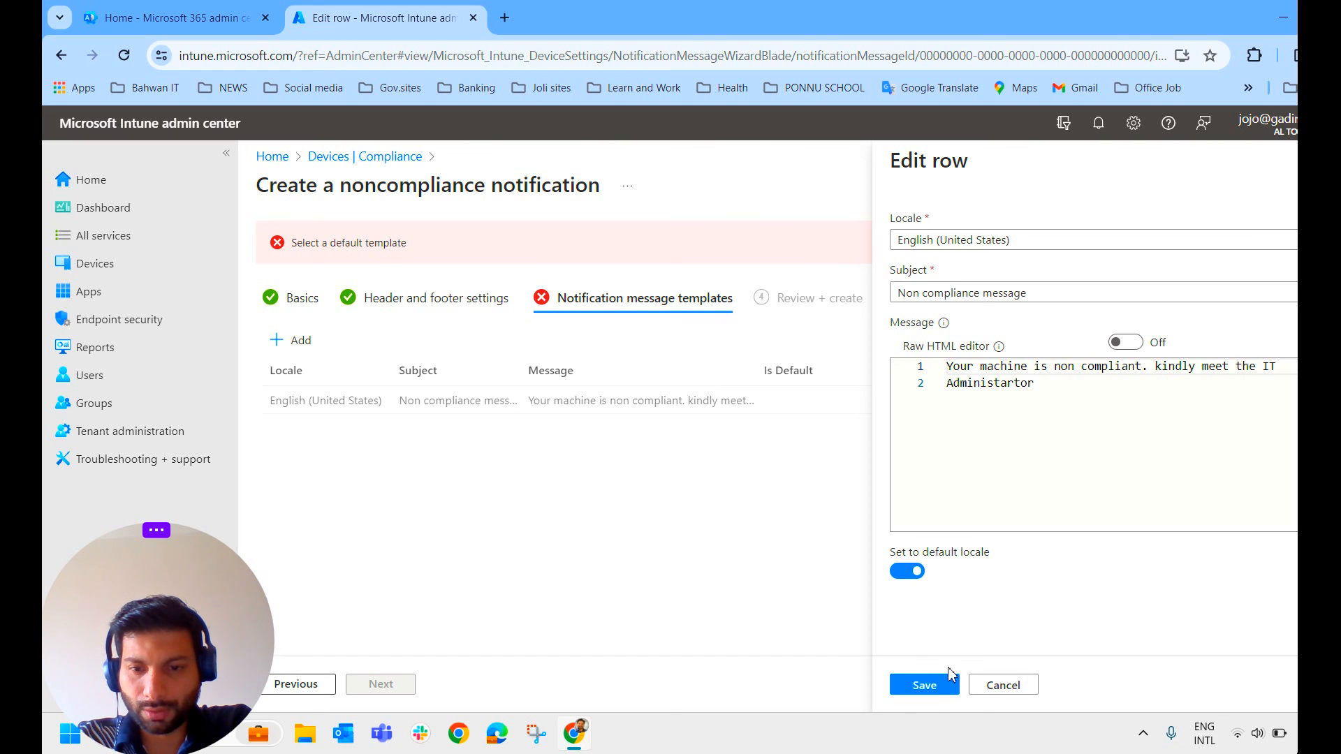
click(923, 684)
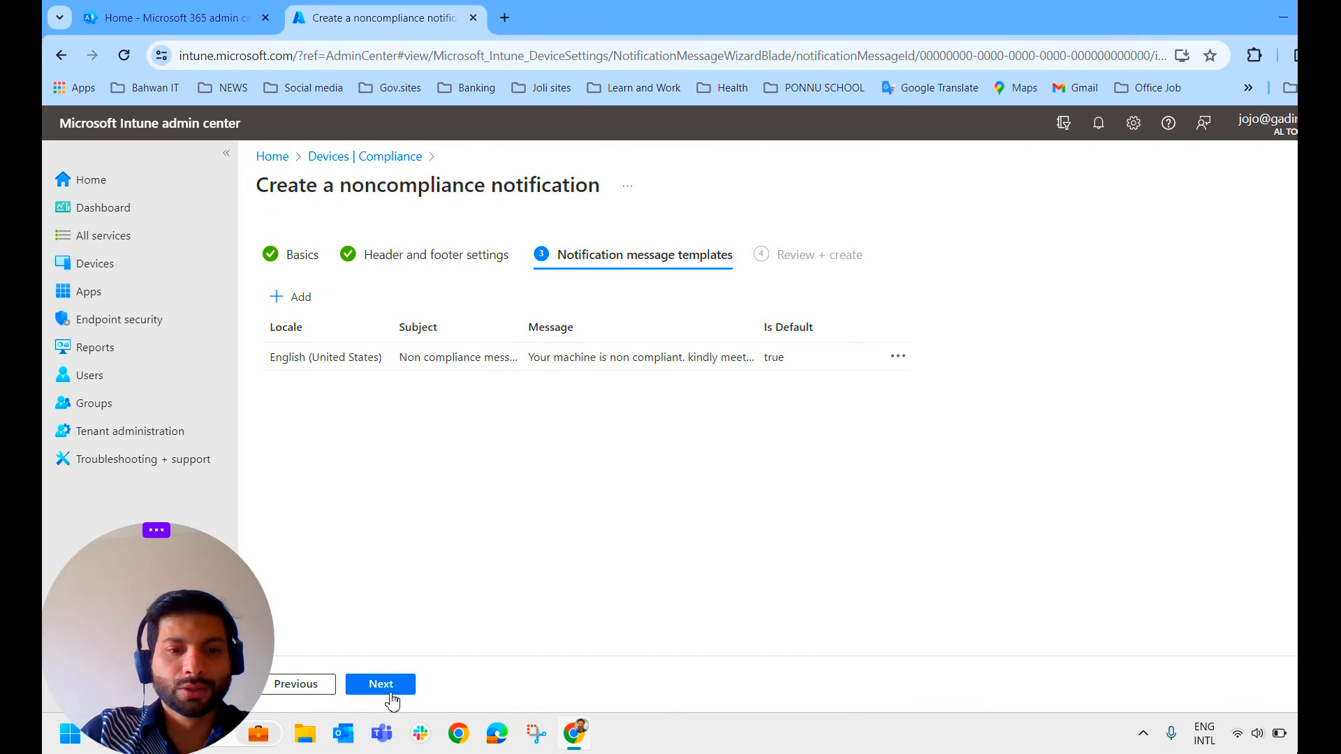
Step: Review and create the 'Email Message for non complince' notification
click(380, 685)
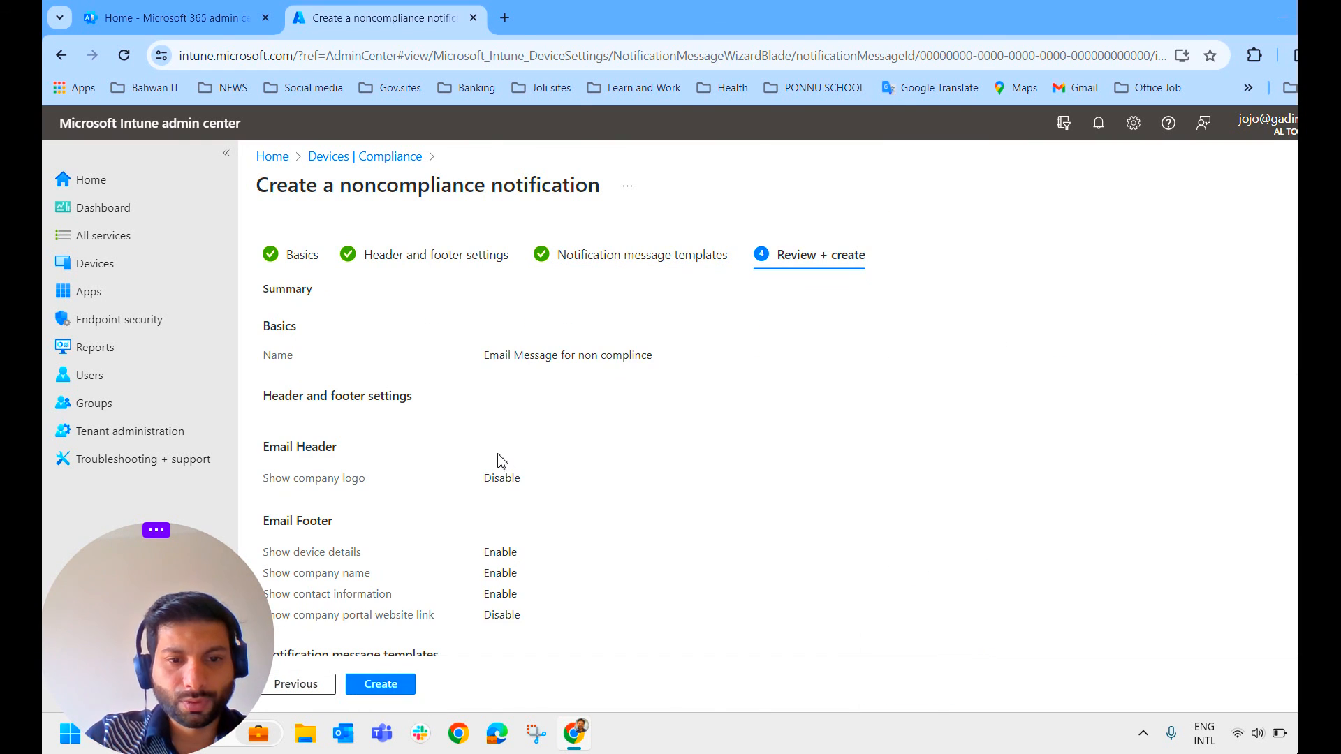
click(380, 685)
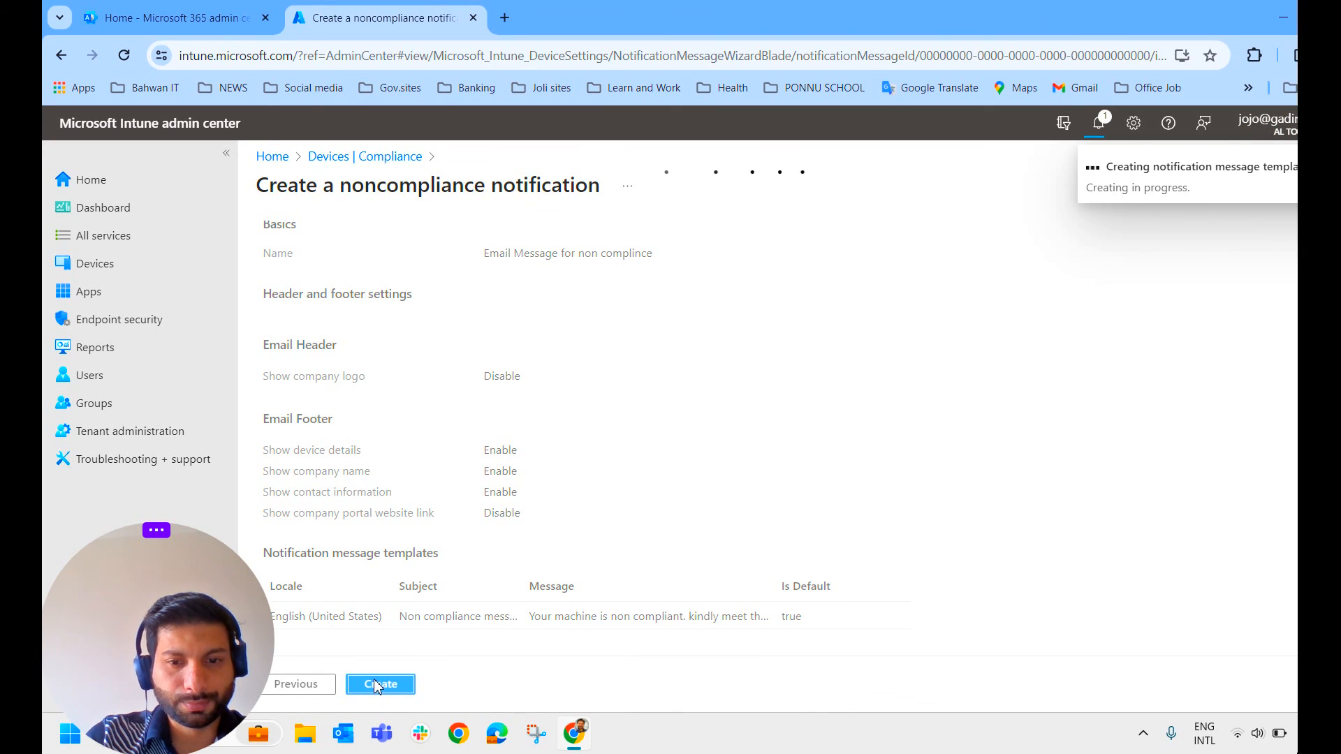
click(380, 684)
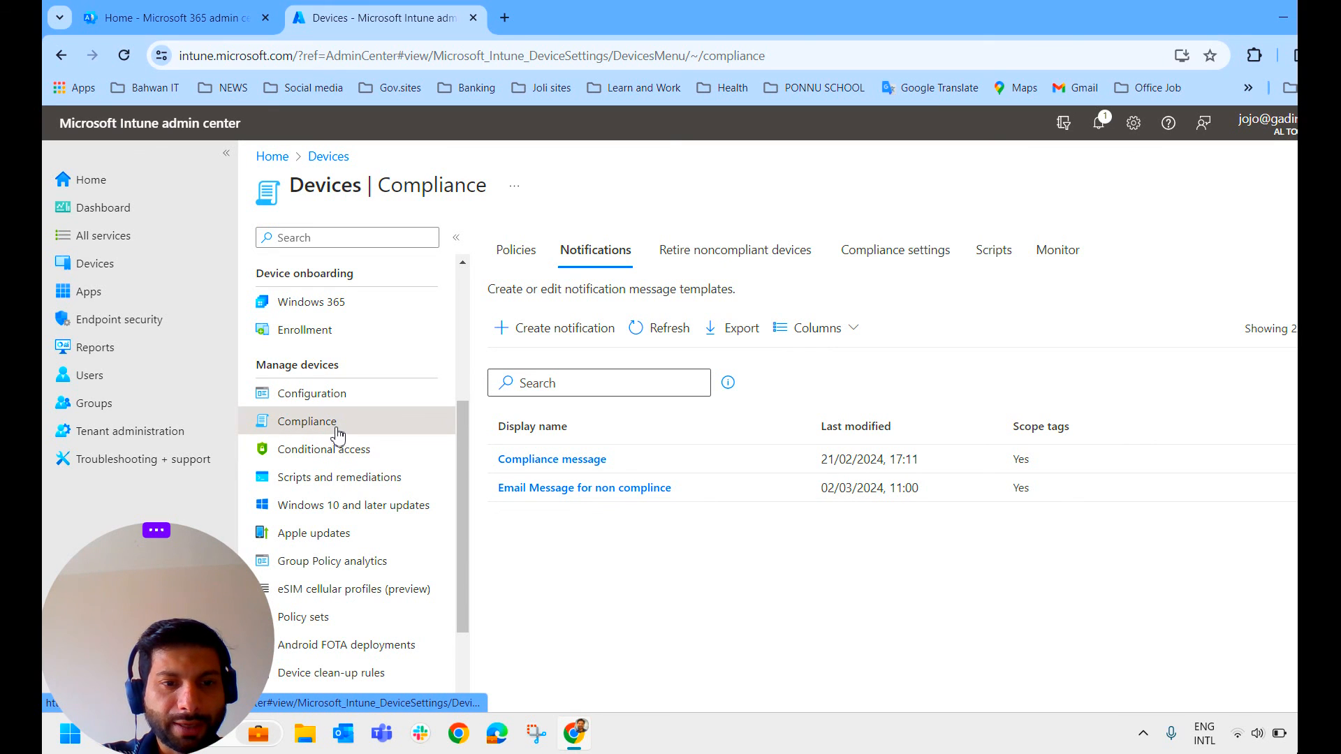
Step: Open the Windows compliance policy's properties and edit its Actions for noncompliance
click(516, 250)
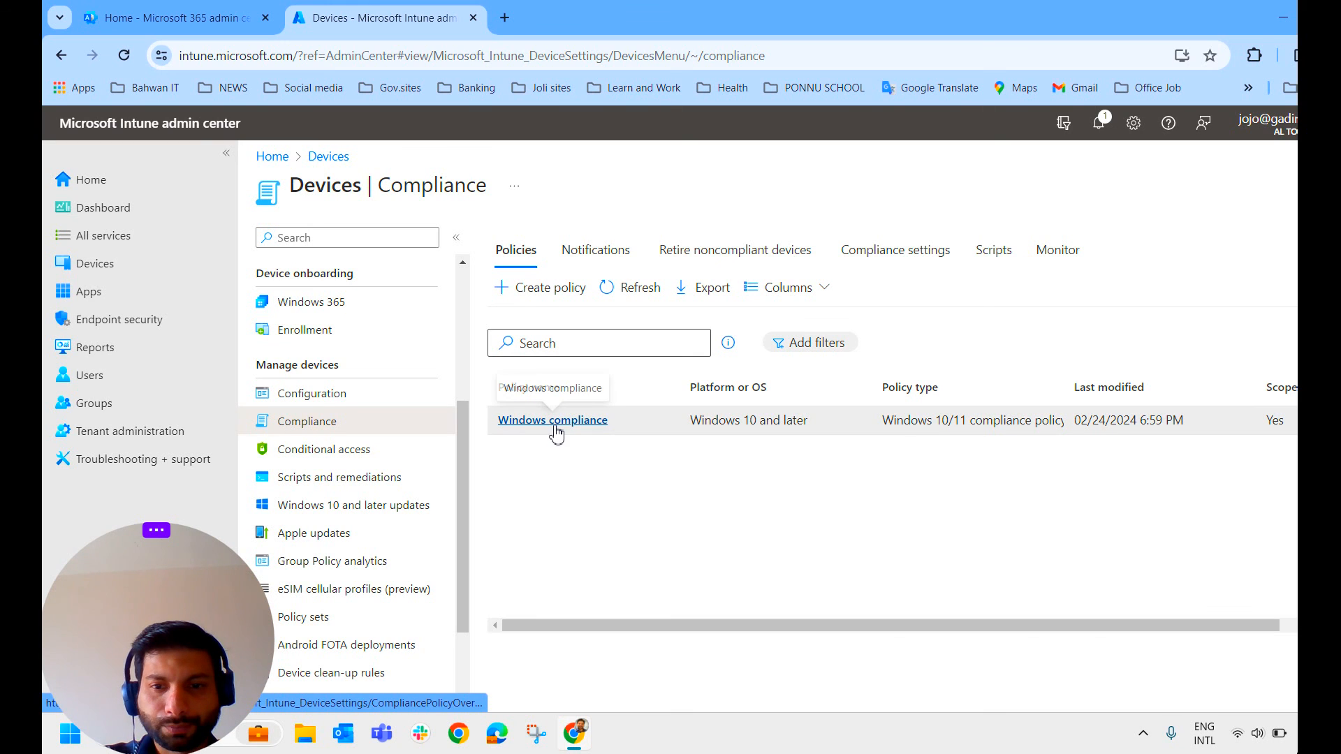
click(554, 421)
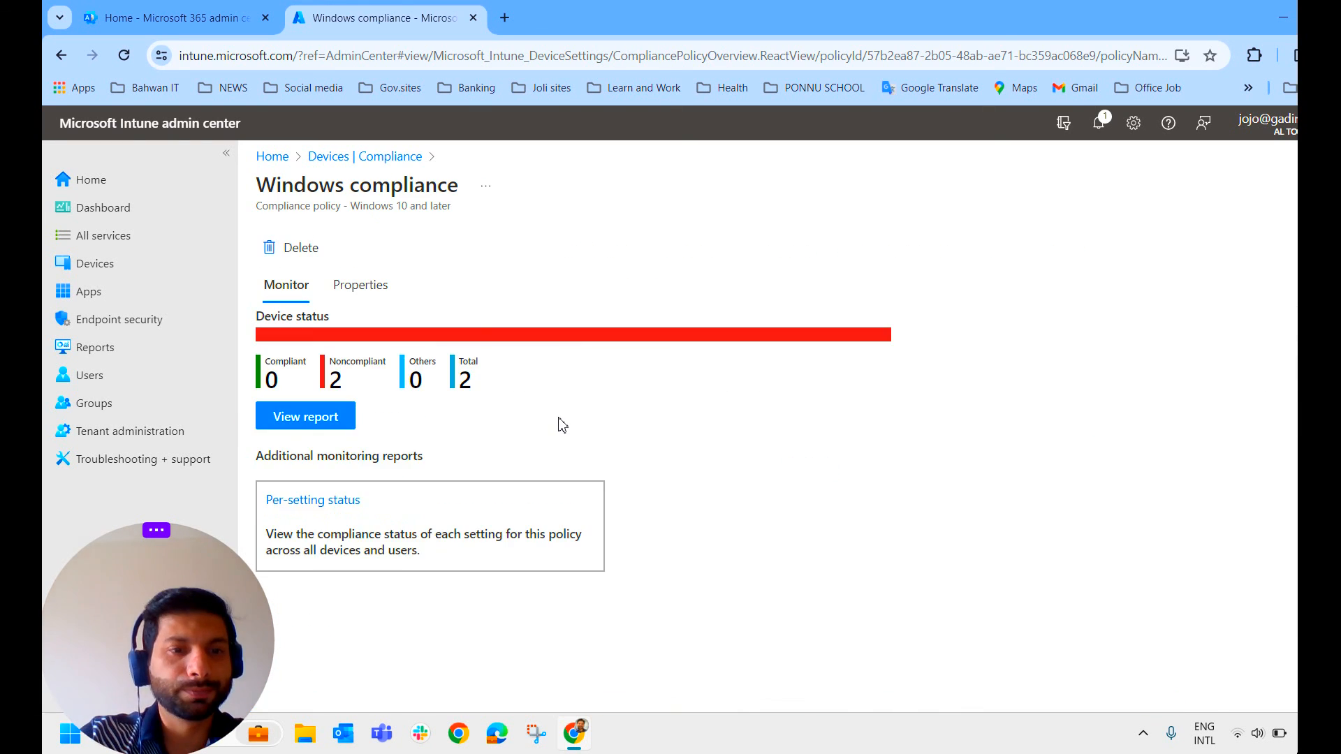
click(361, 285)
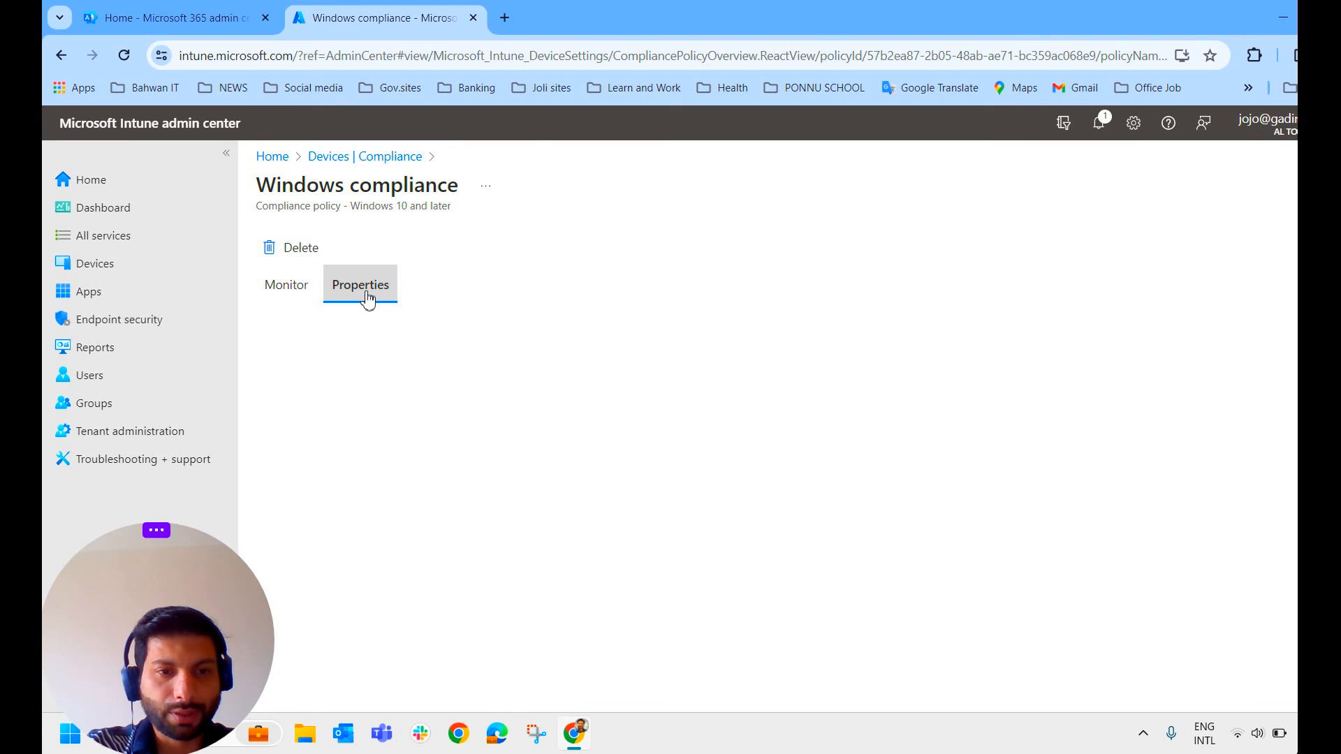
click(359, 285)
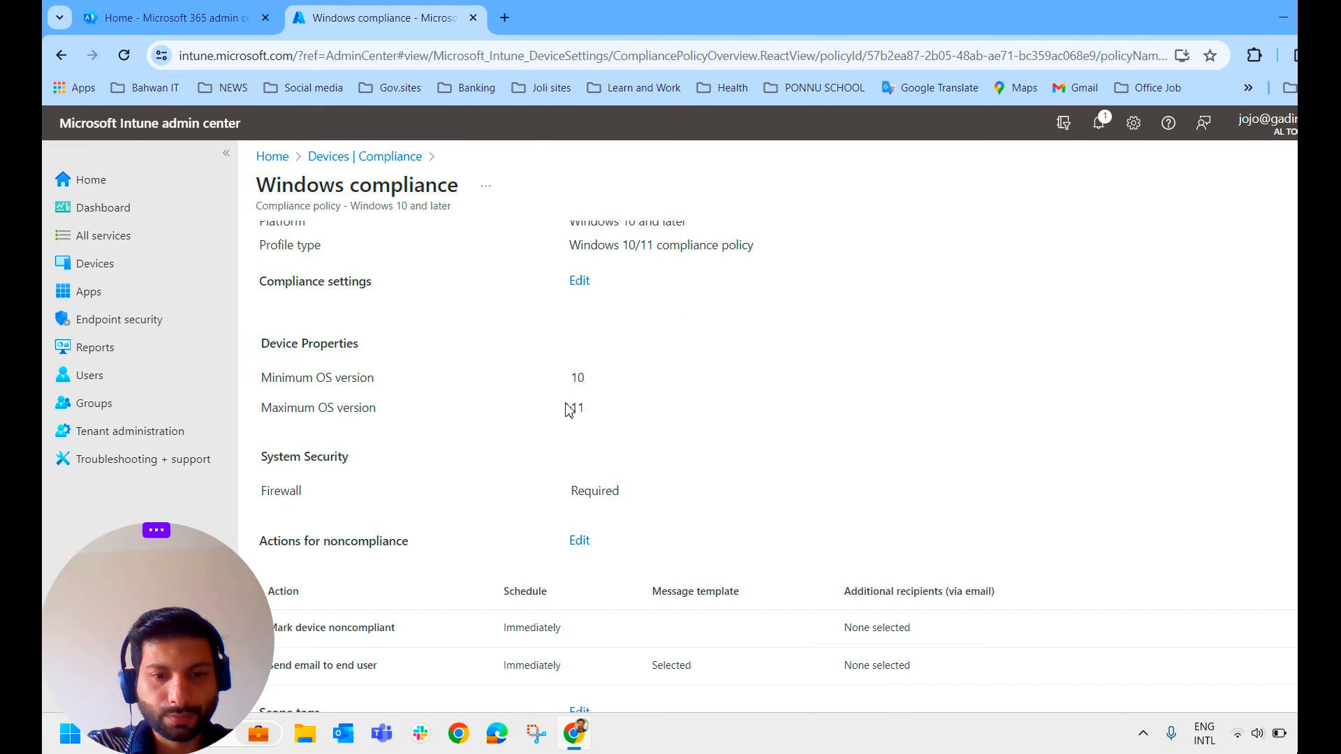
scroll(down, 3)
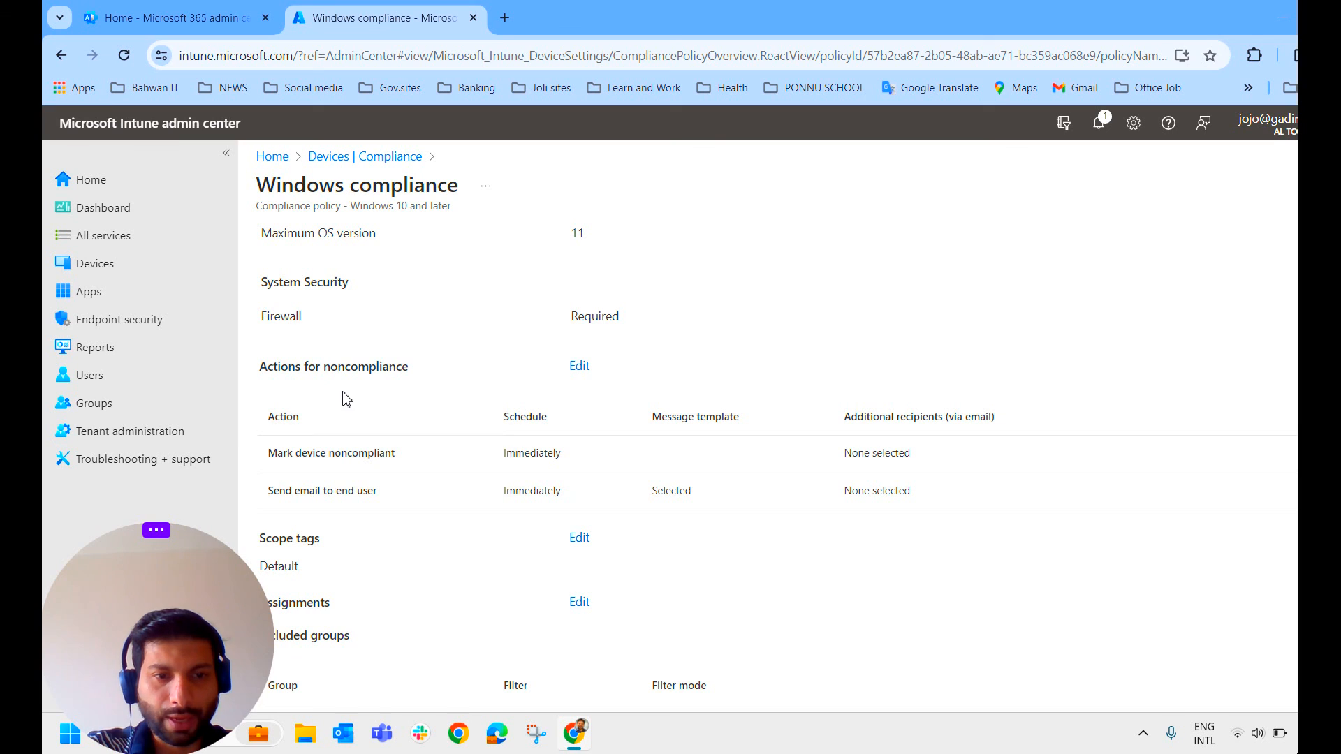
mouse_move(578, 366)
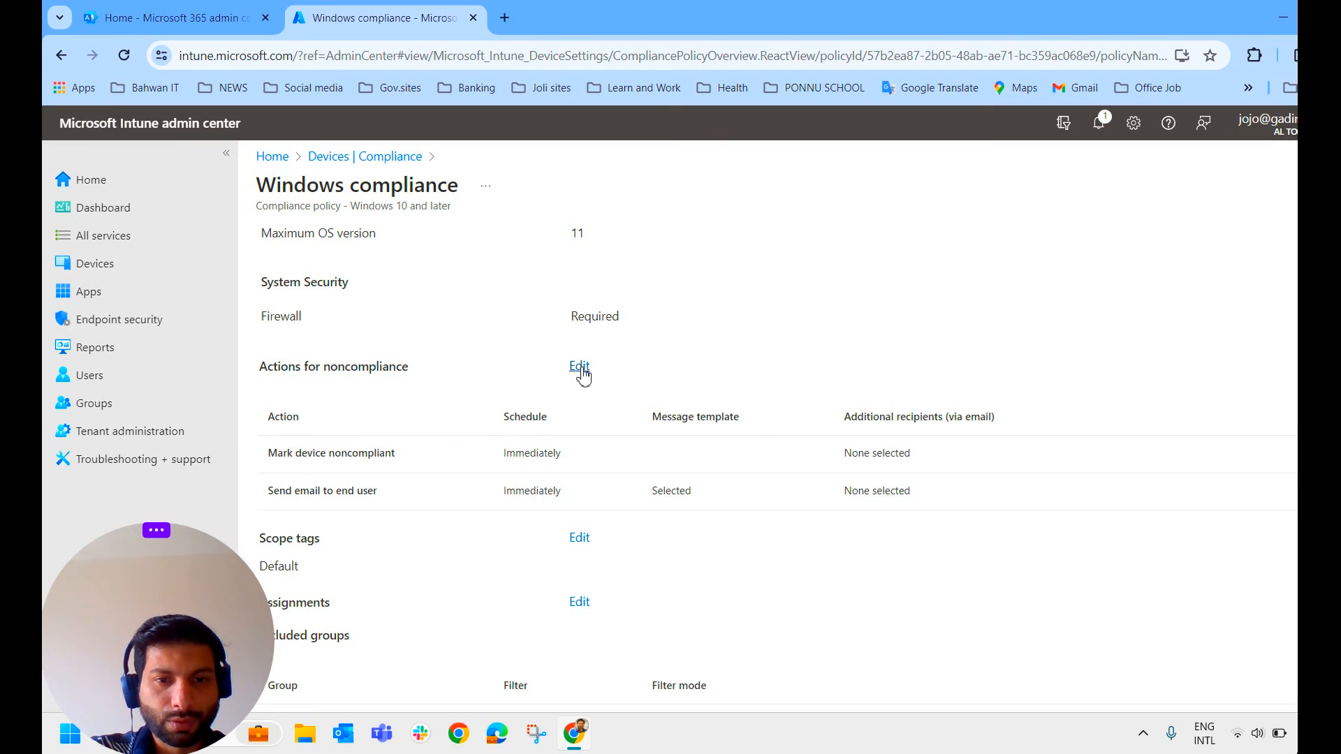
click(578, 366)
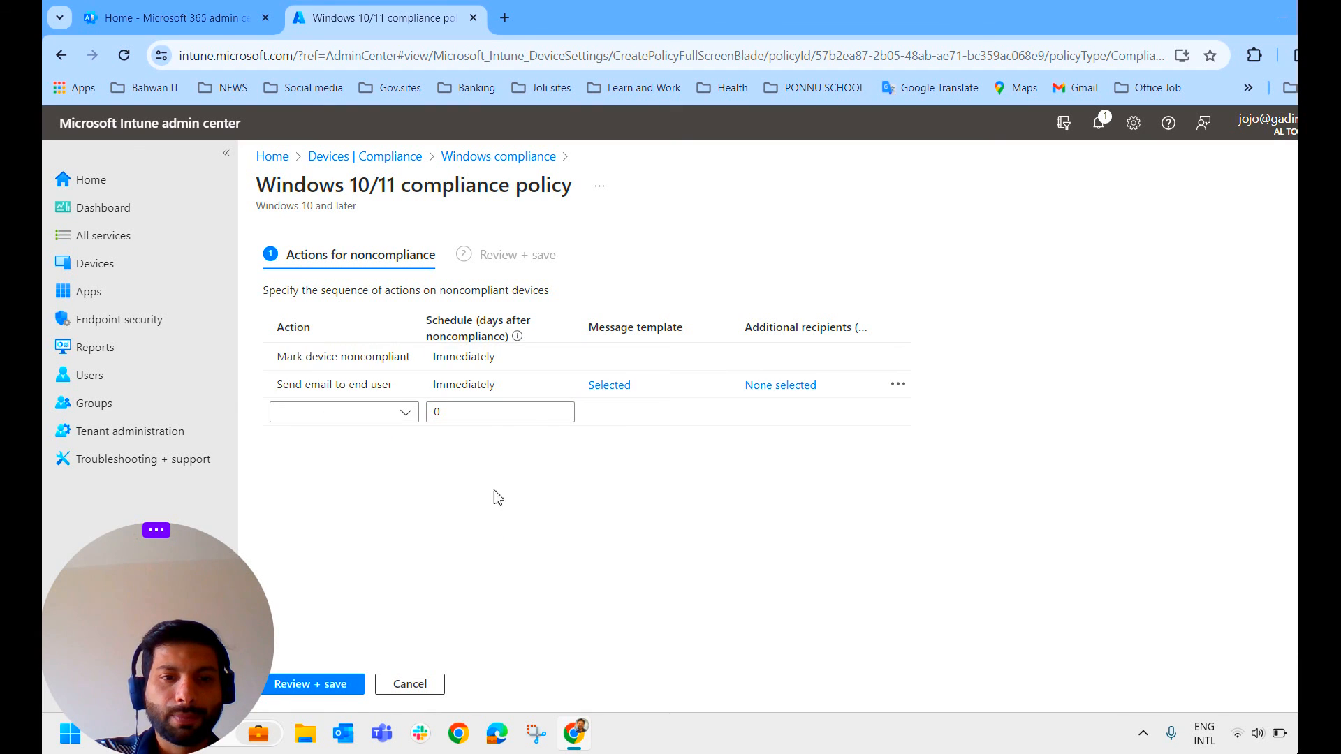
mouse_move(605, 498)
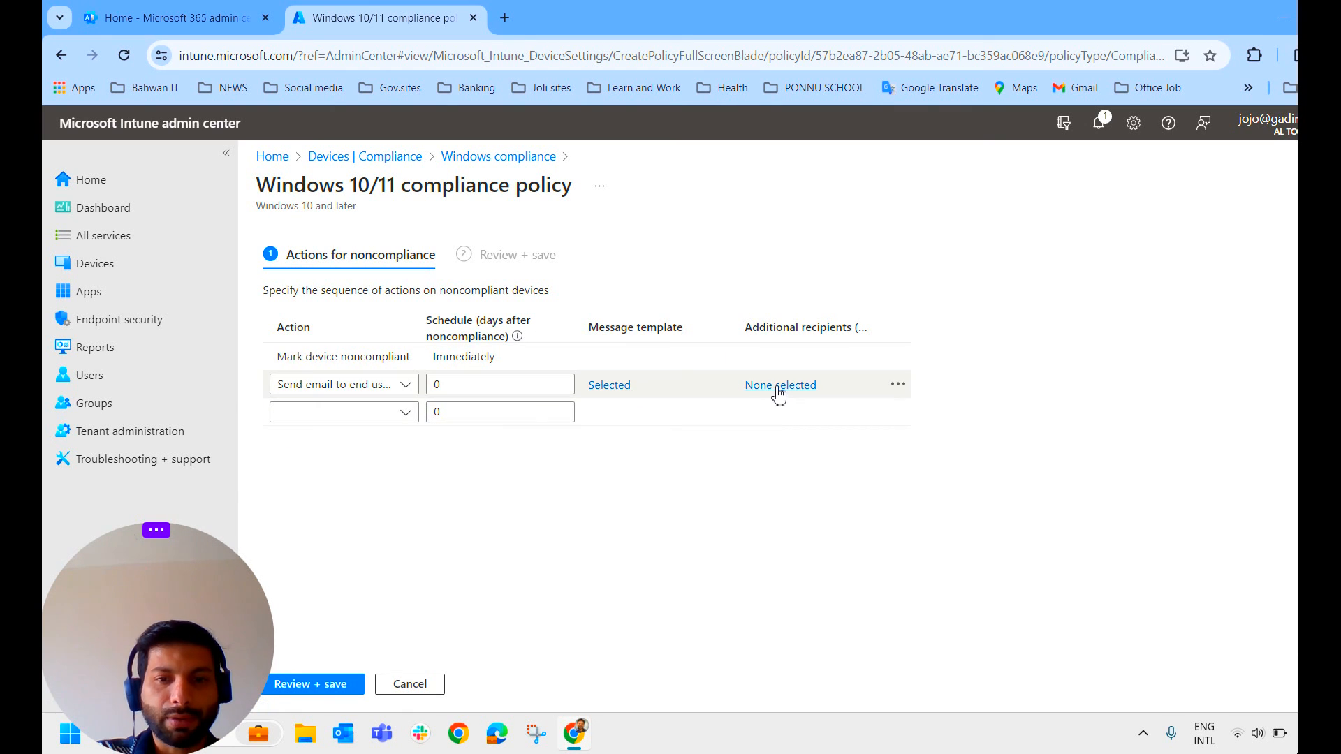
Step: Assign the Compliance message template to the send-email action and proceed to Review + save
click(609, 386)
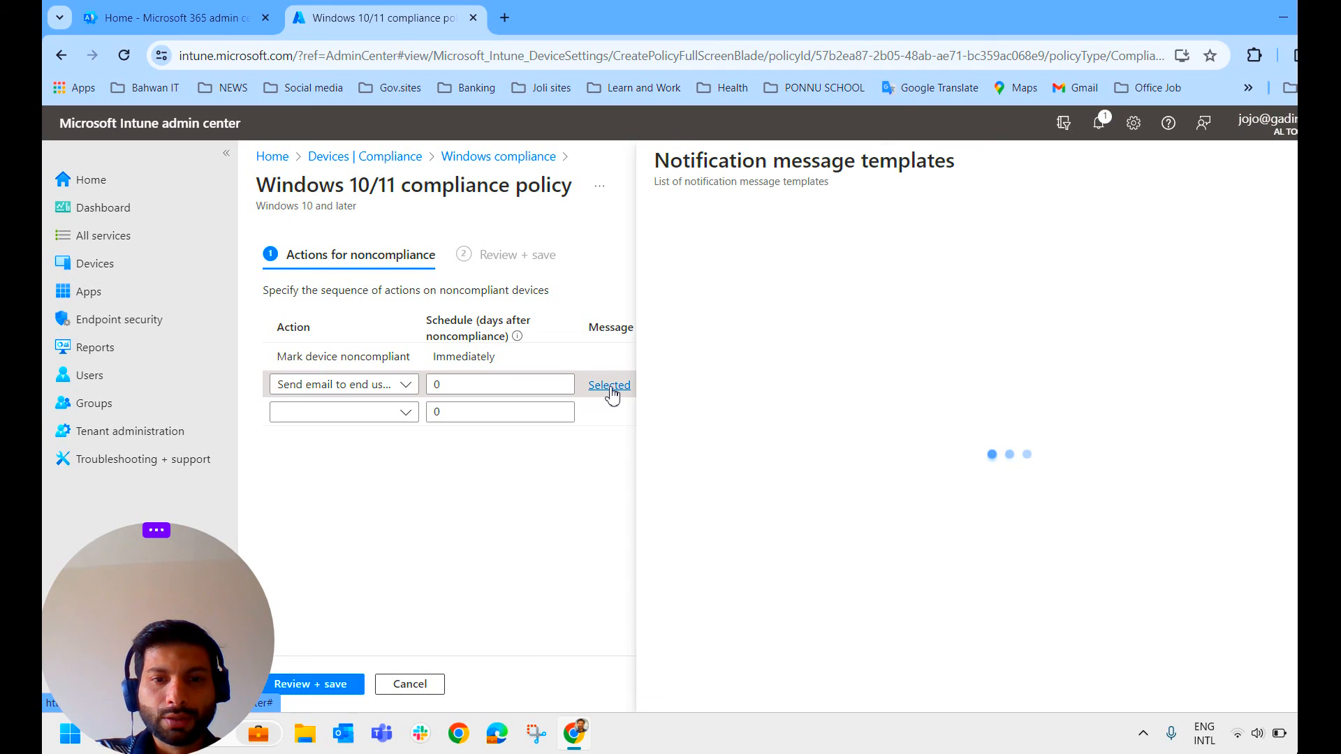
click(609, 386)
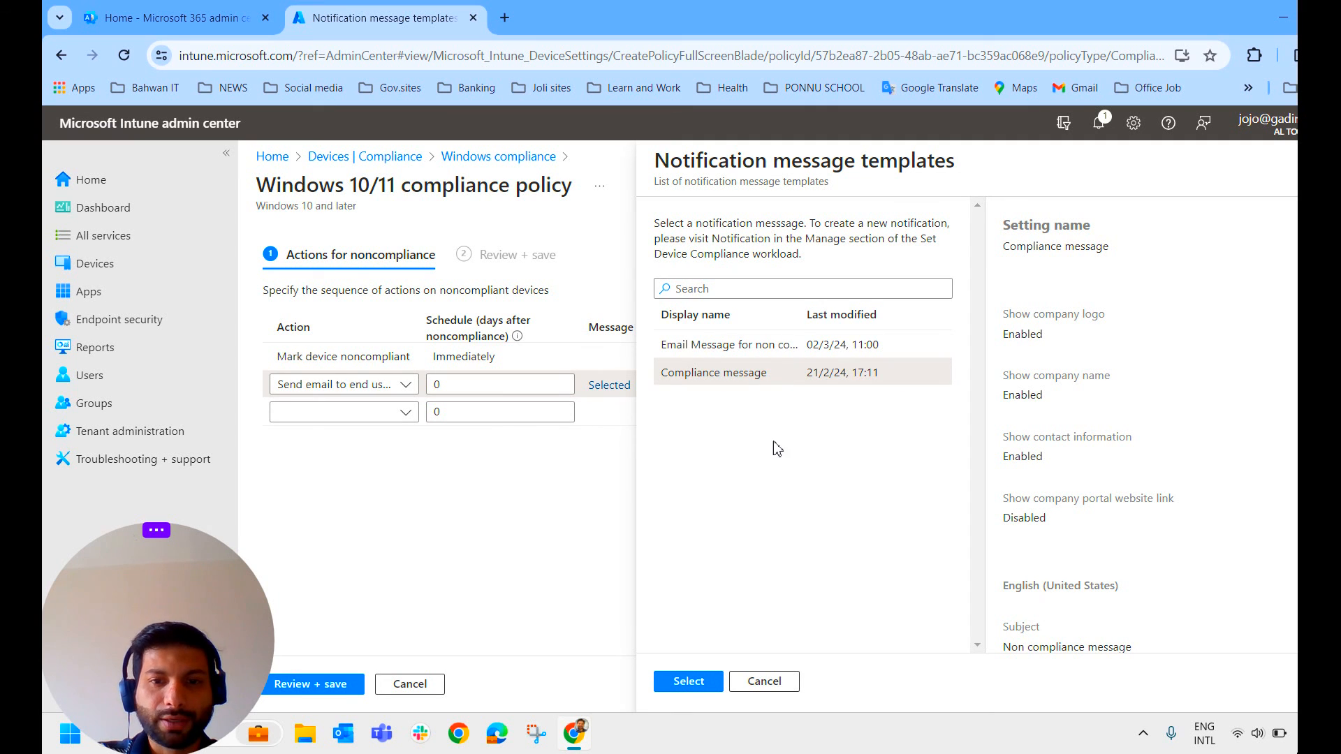
mouse_move(774, 395)
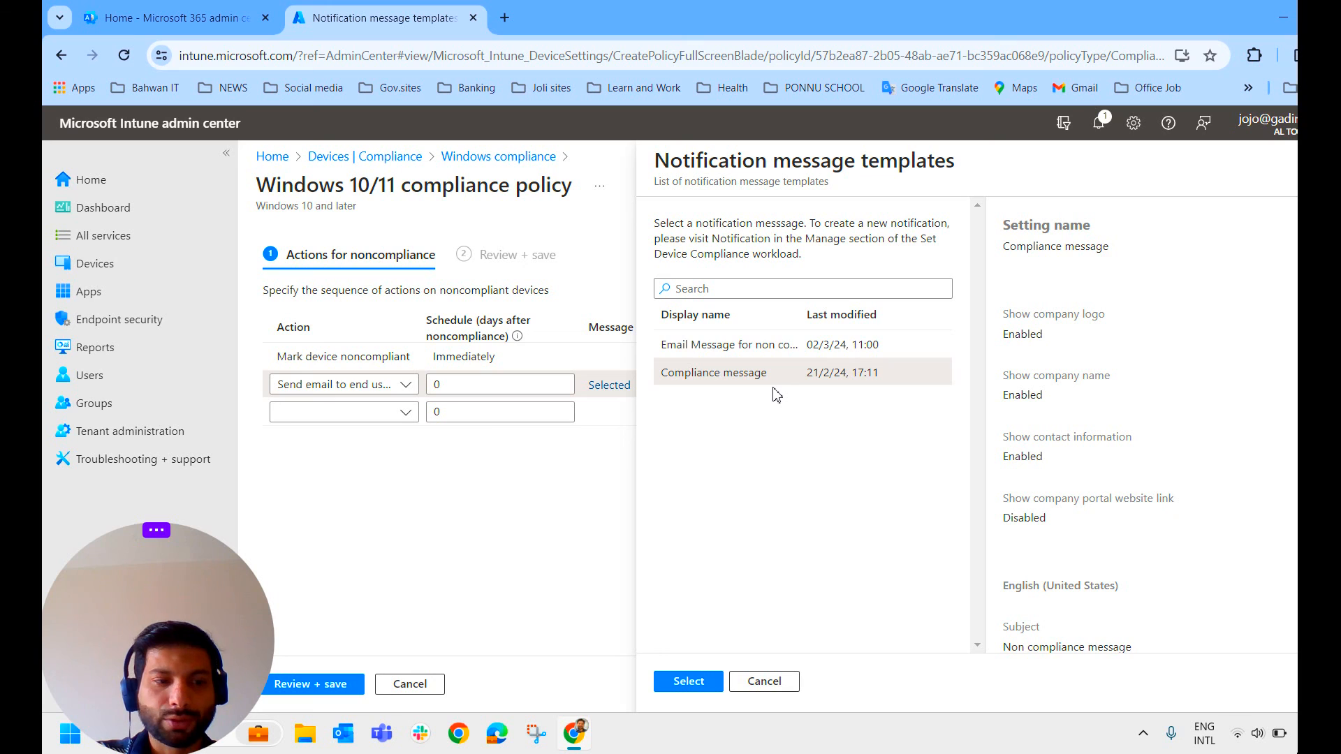
mouse_move(751, 416)
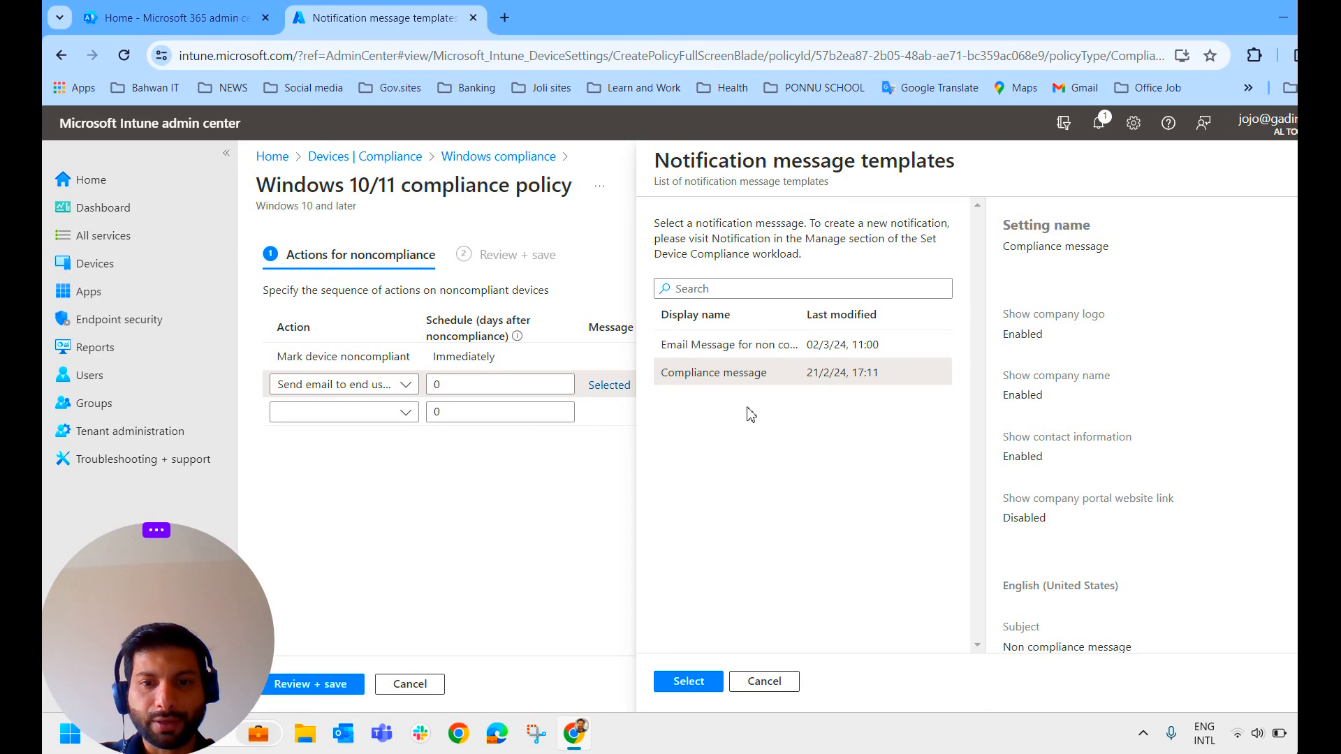
mouse_move(820, 394)
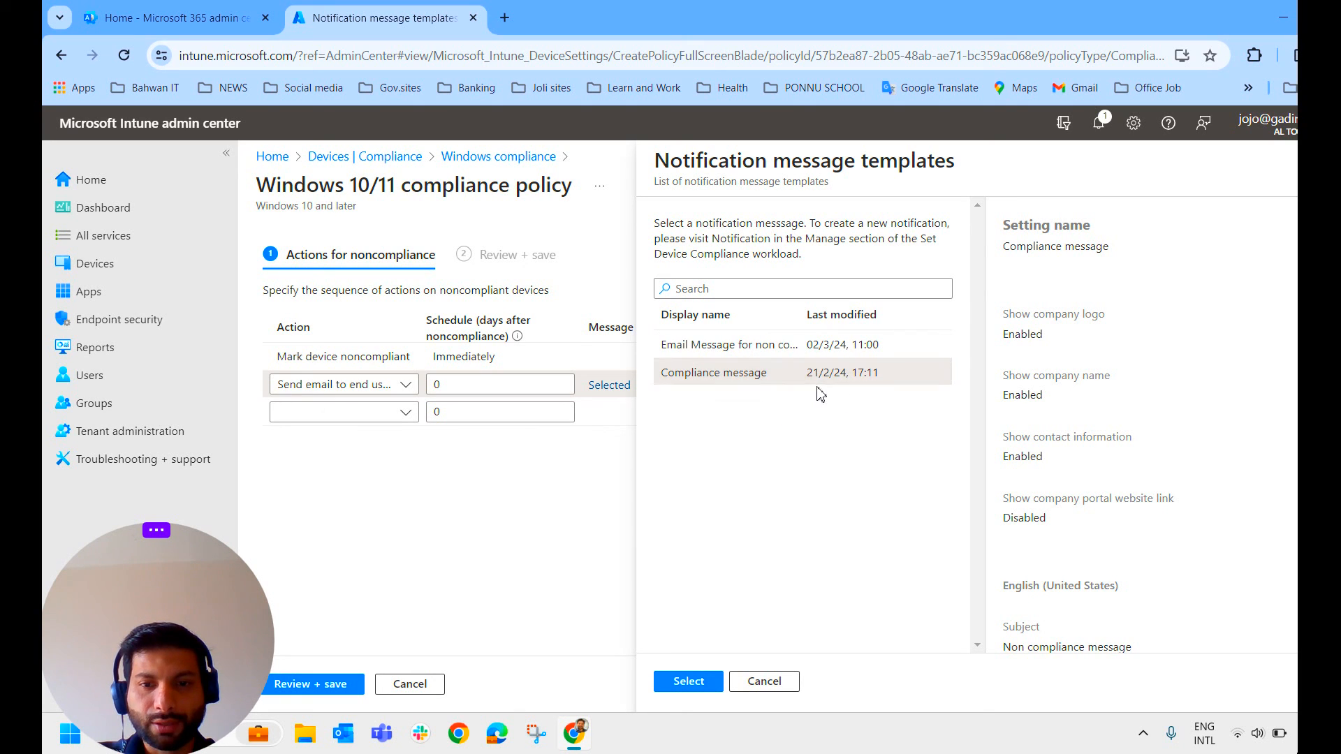
mouse_move(689, 356)
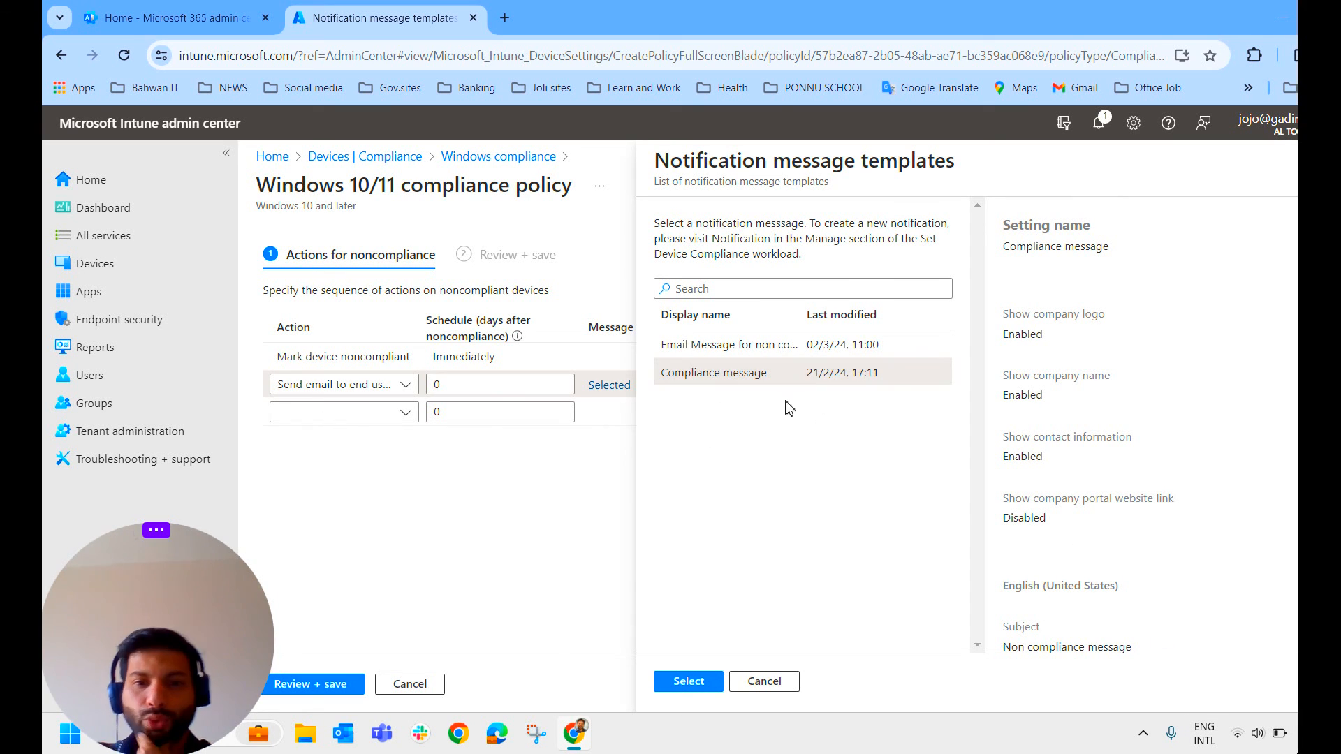
click(687, 681)
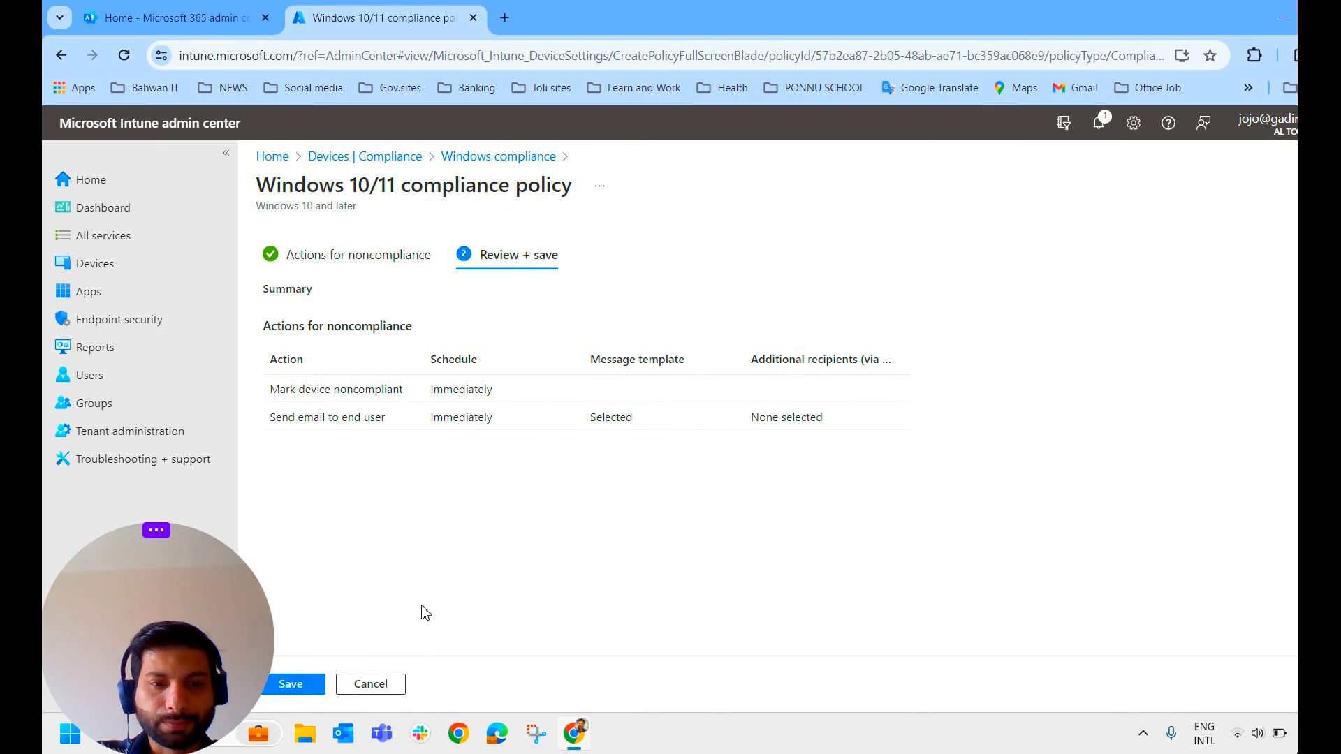
Step: Save the updated Windows compliance policy with the noncompliance email action
click(290, 684)
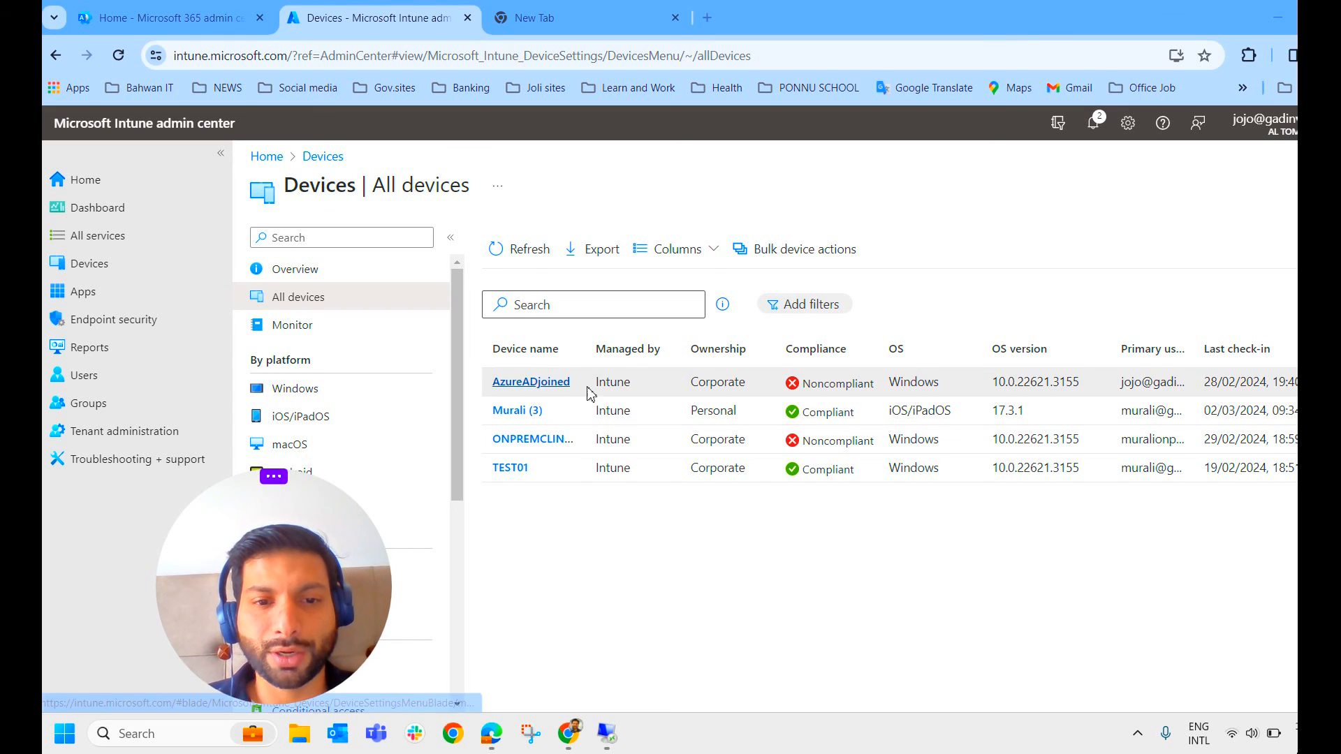
mouse_move(531, 381)
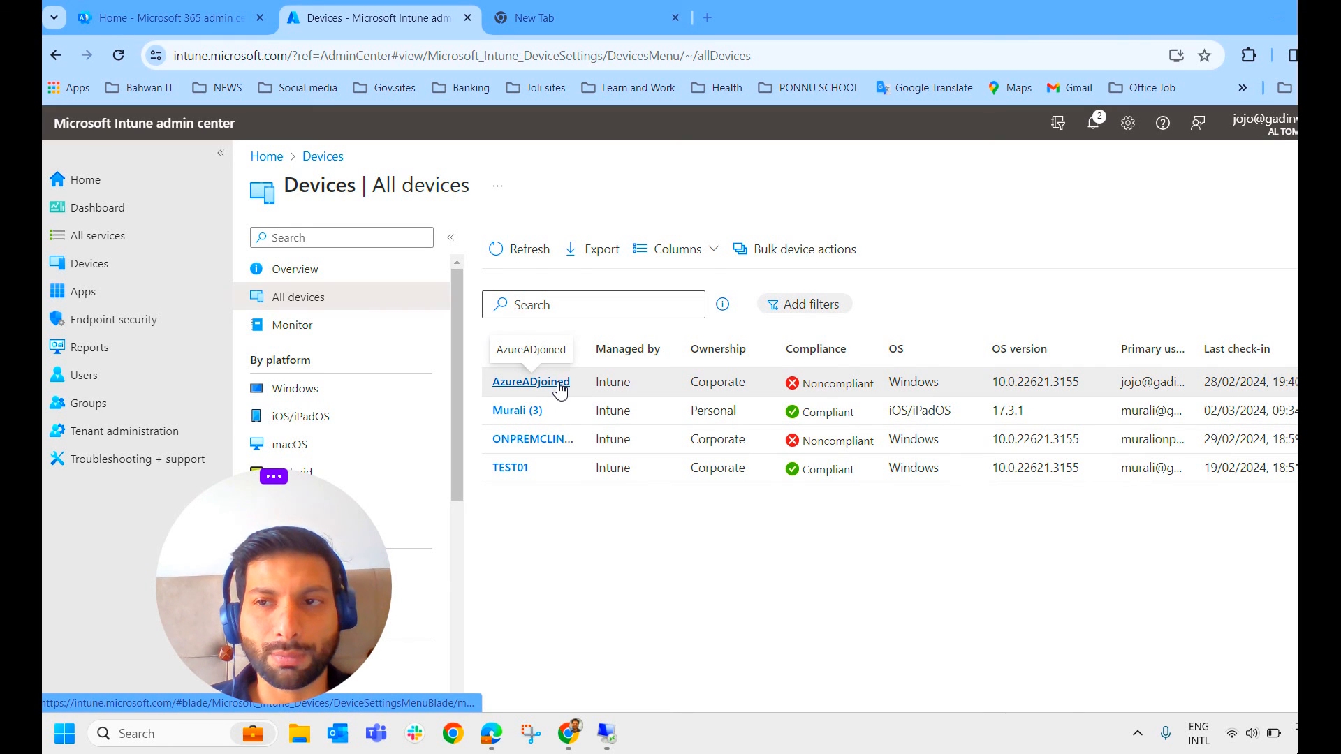
mouse_move(531, 381)
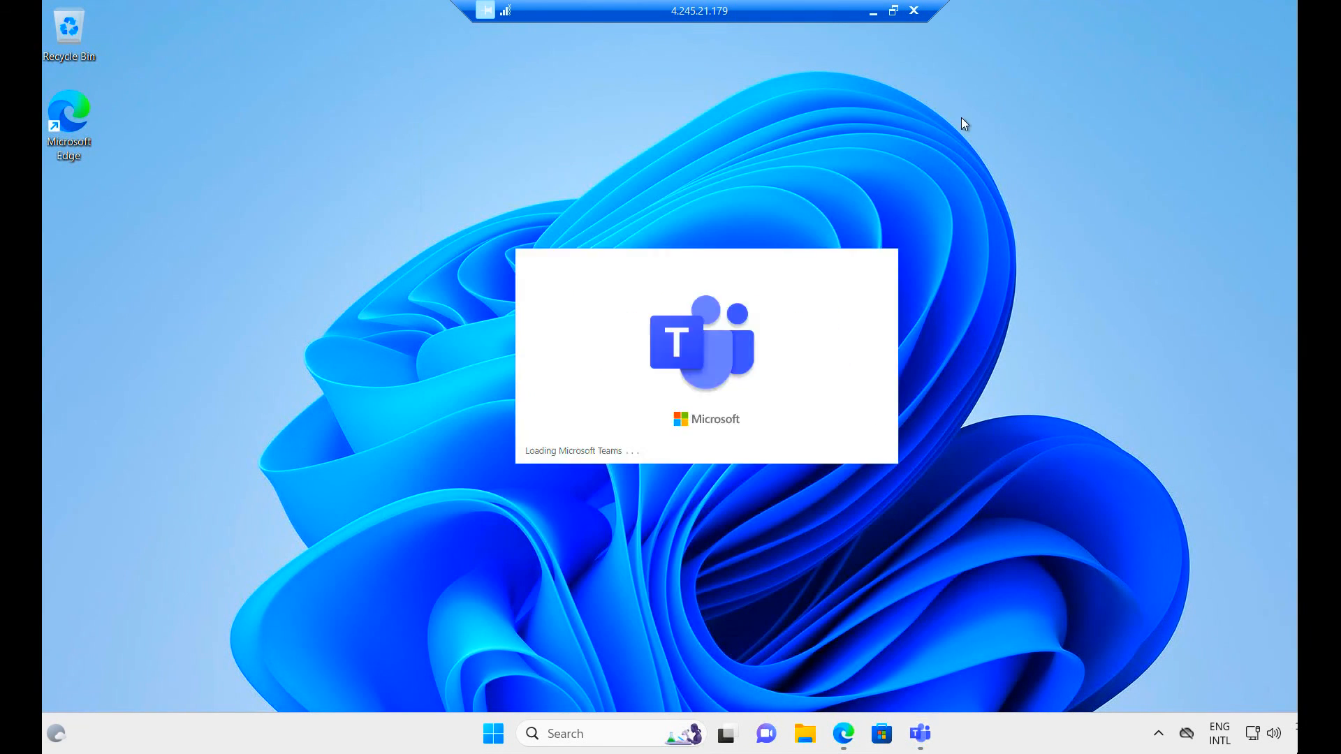
Step: Run the hostname command to confirm the machine is AzureADjoined
text(hostan)
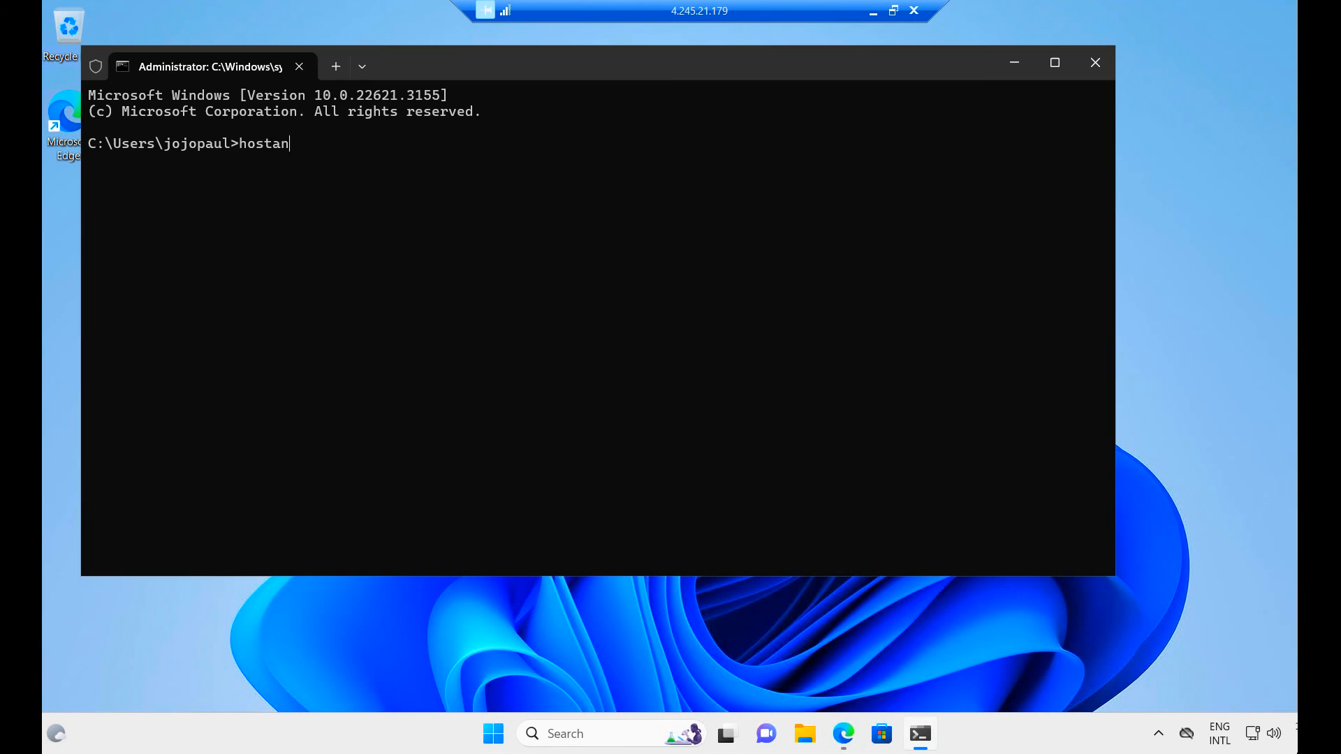
key(BackSpace)
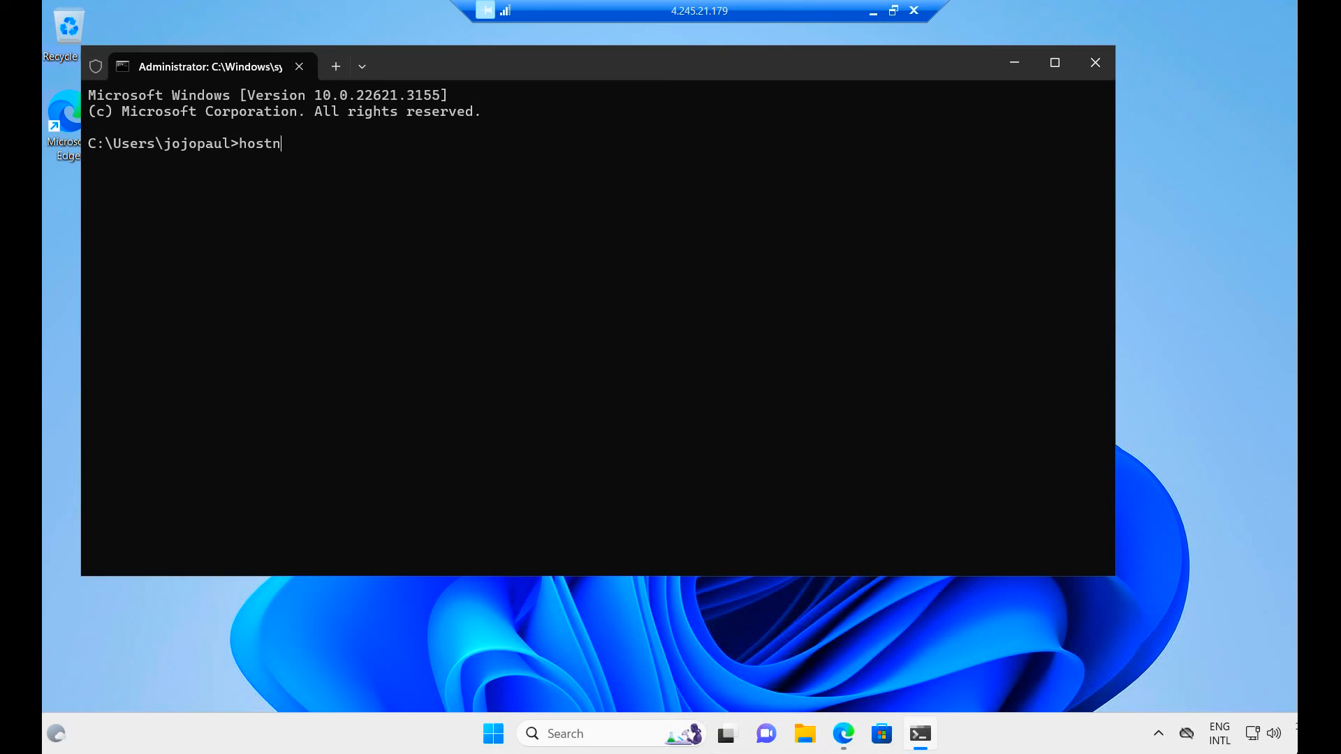
key(Return)
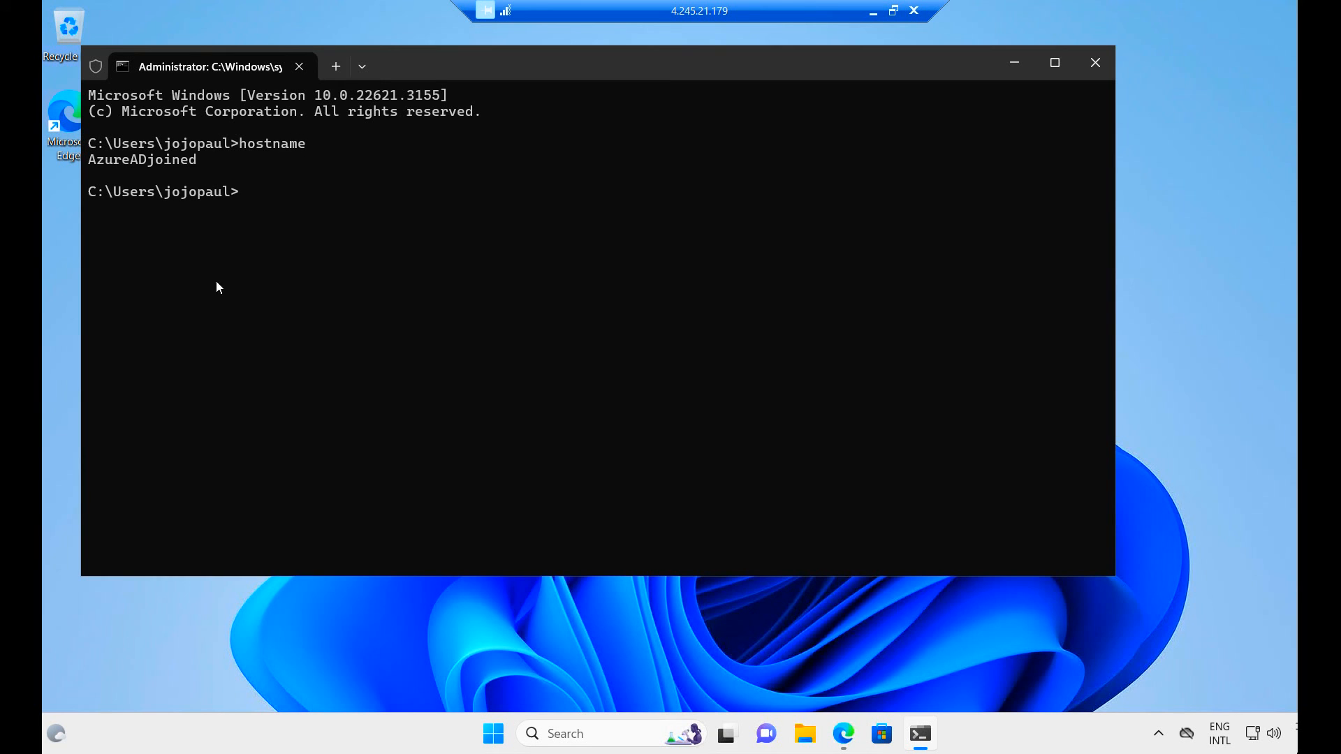
mouse_move(844, 734)
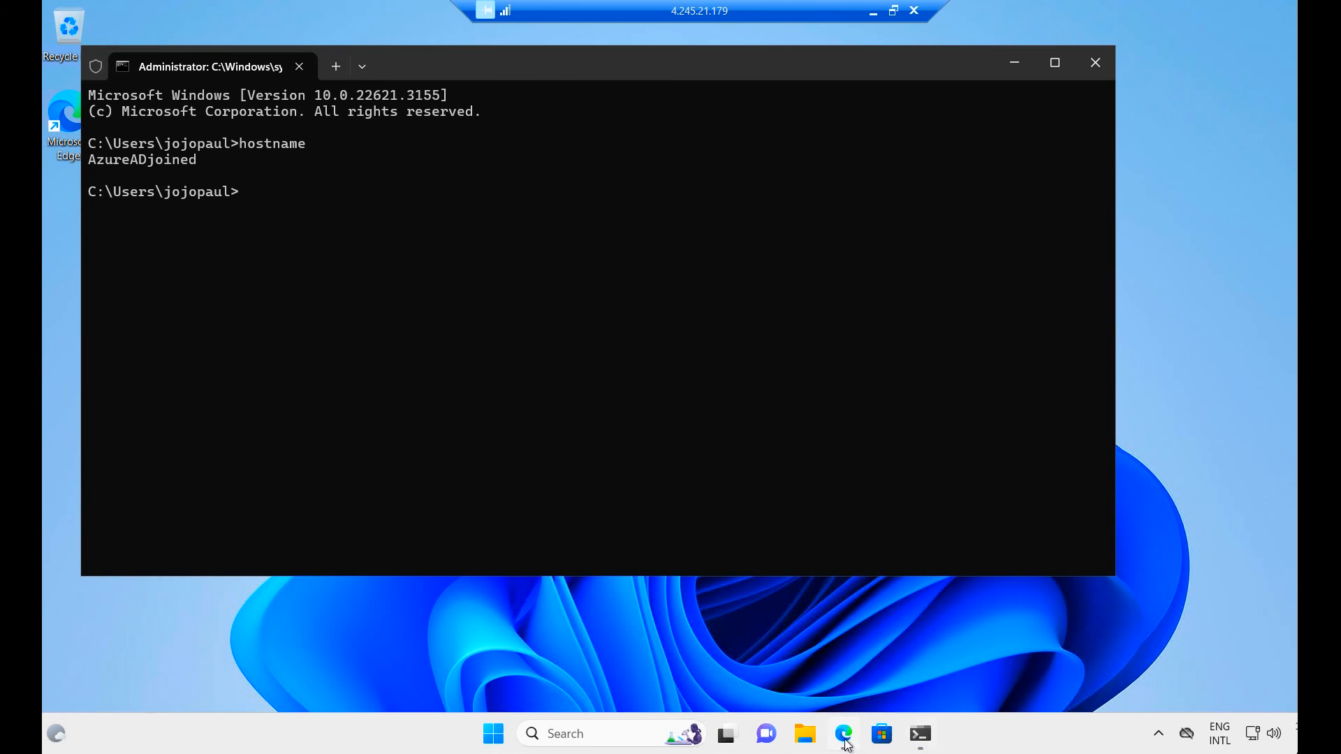
Step: Bring up the Edge browser with the Outlook inbox containing the Non compliance message email
click(843, 733)
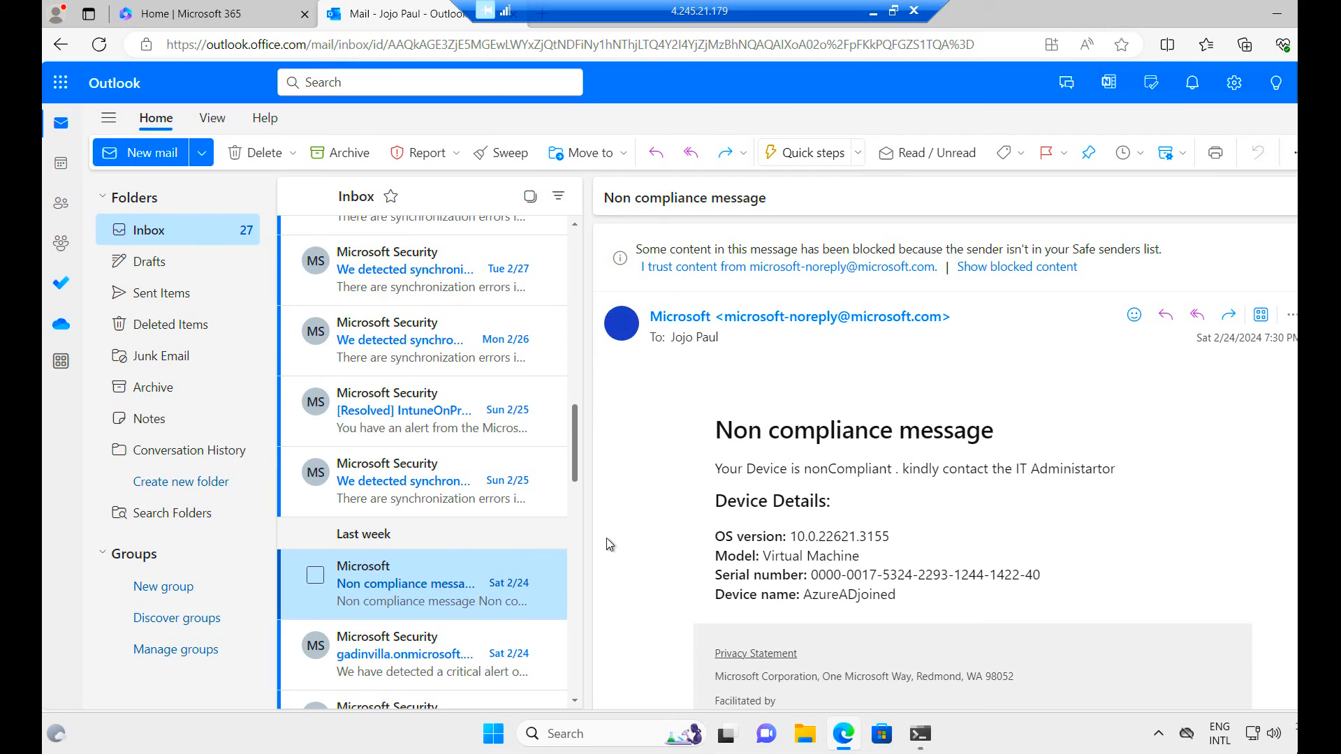
mouse_move(513, 595)
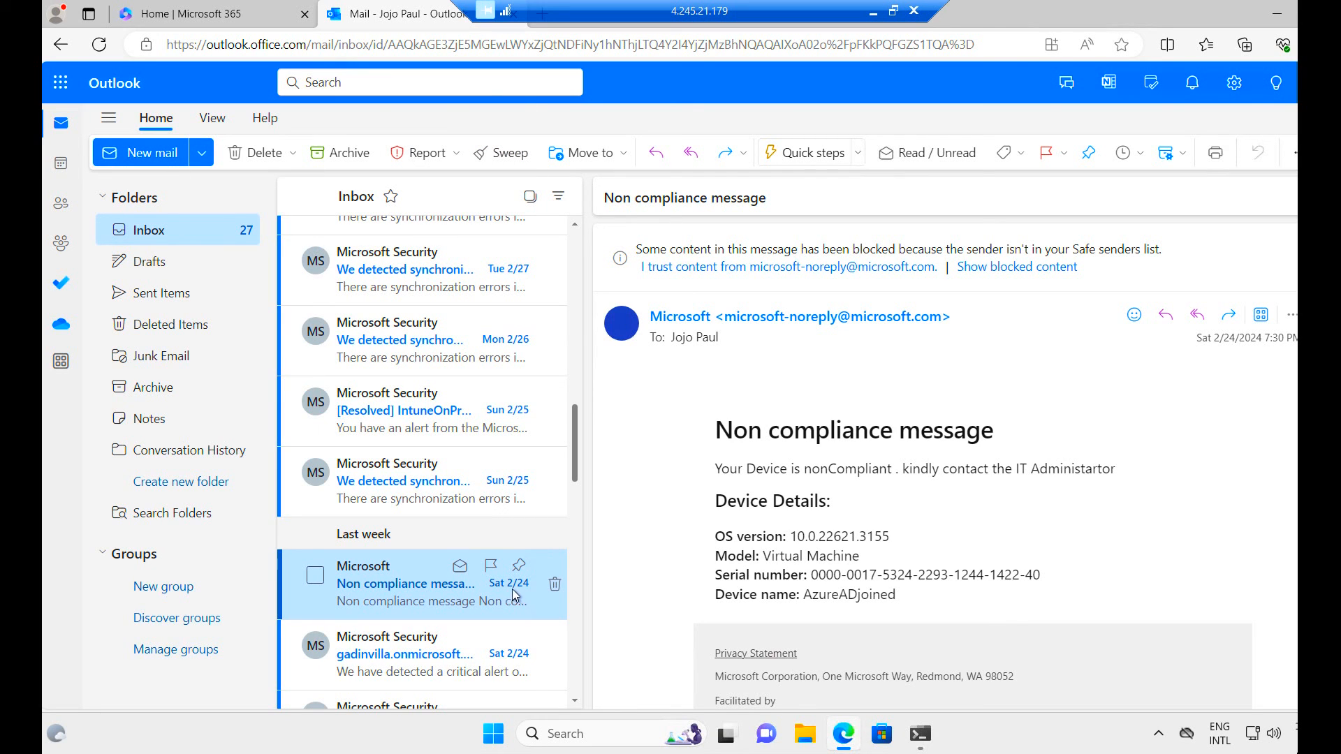
mouse_move(359, 597)
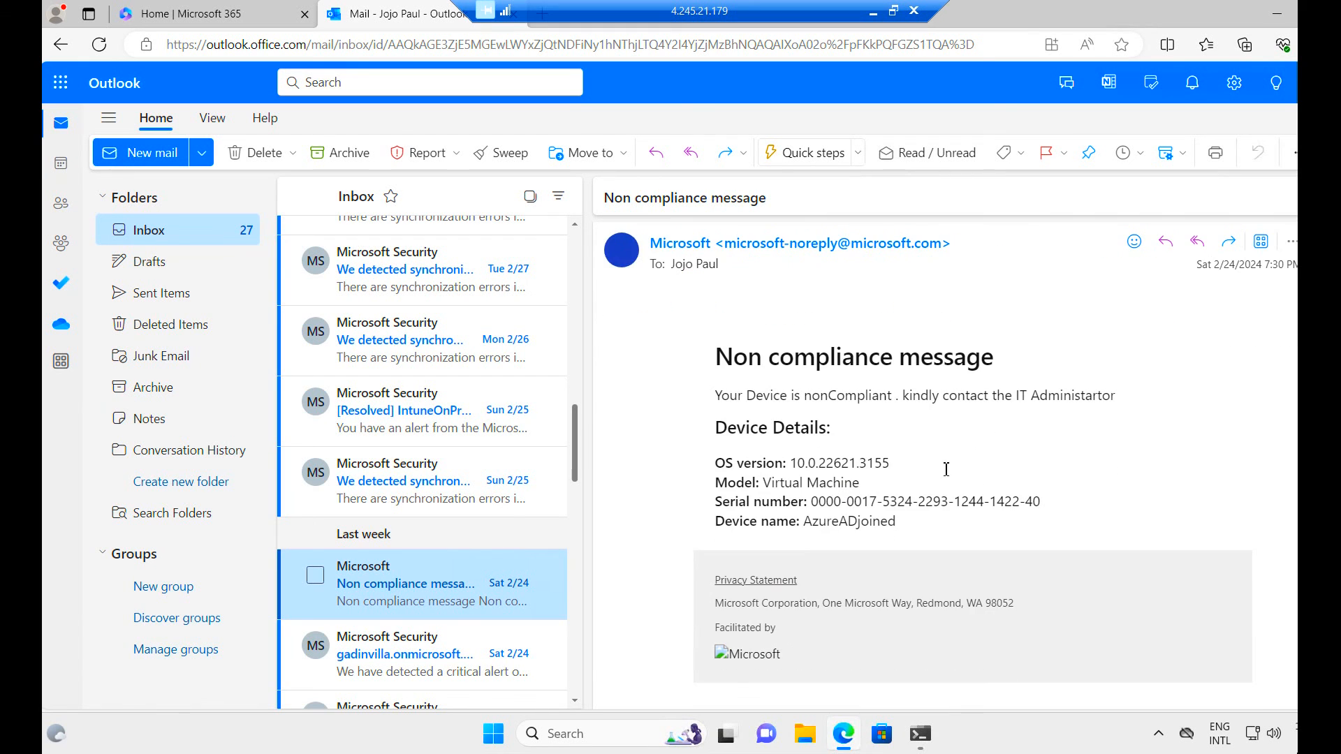
mouse_move(855, 416)
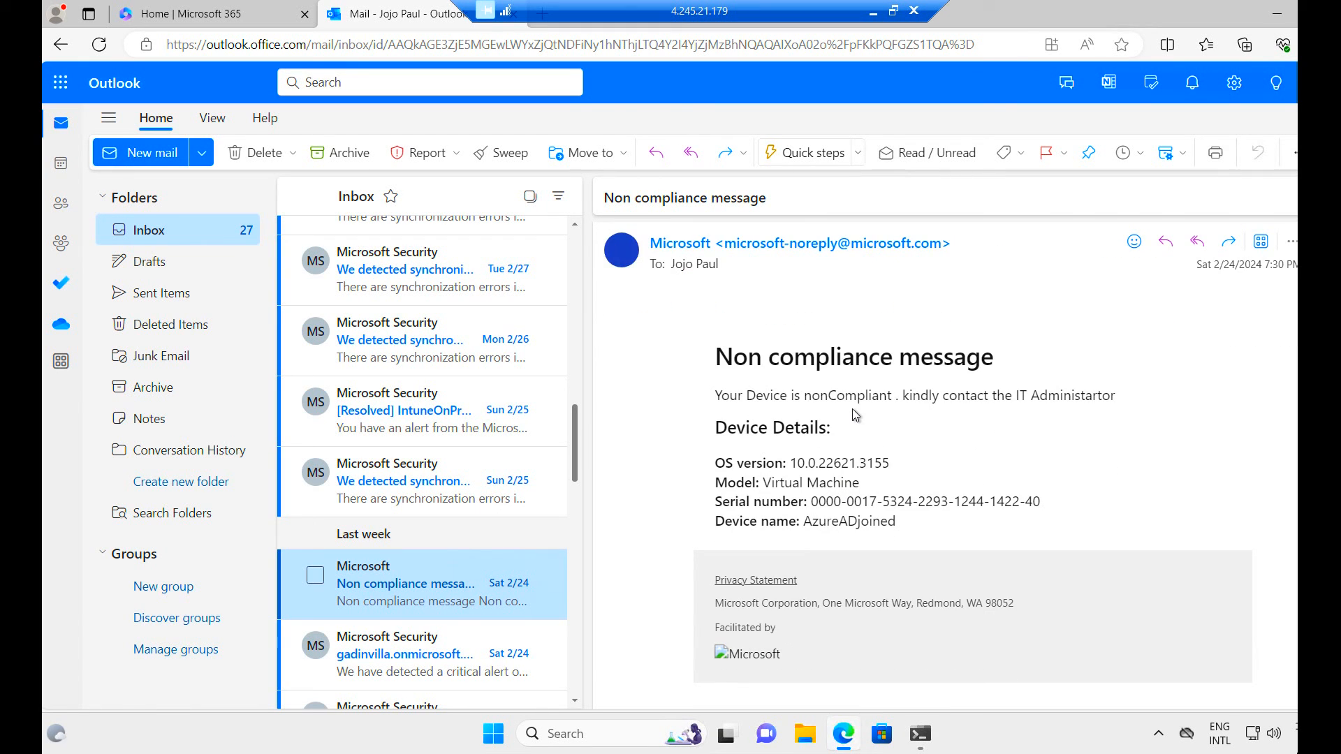
mouse_move(1122, 403)
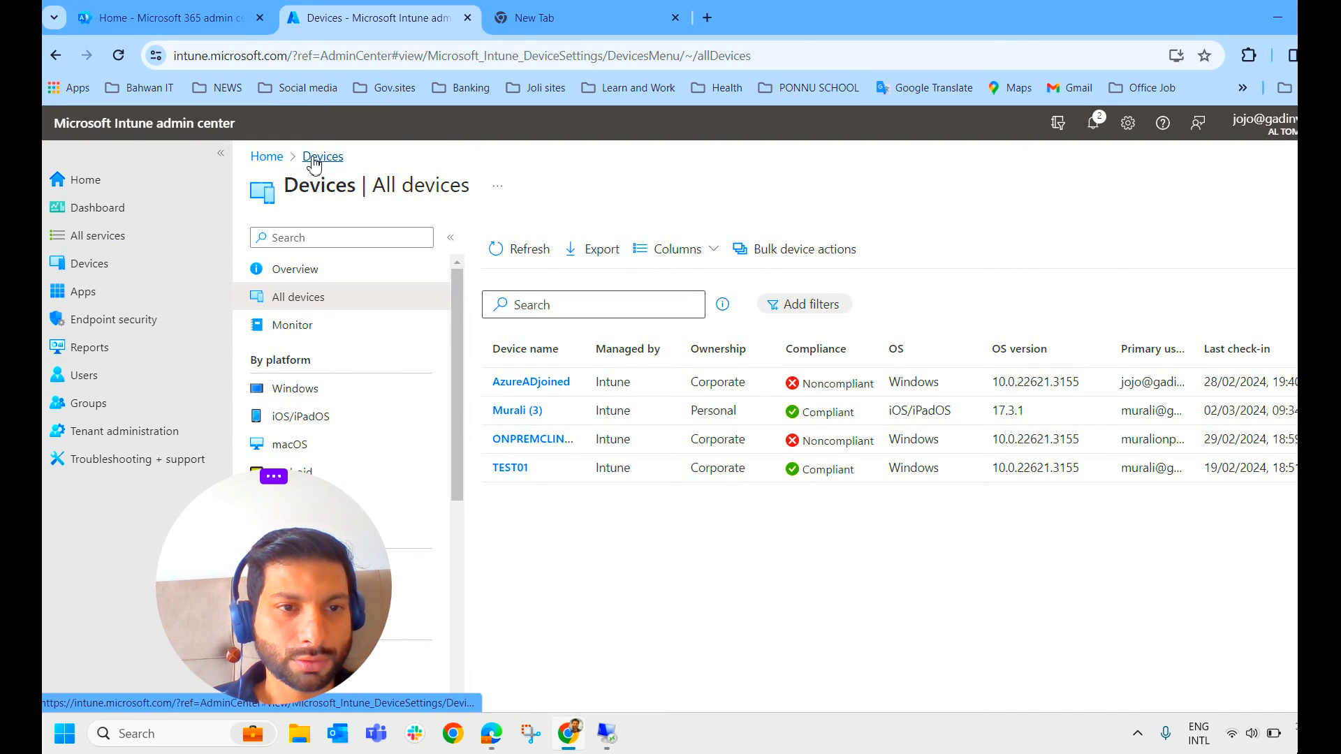
Step: Return to the Devices overview and show the compliance policies list
click(302, 596)
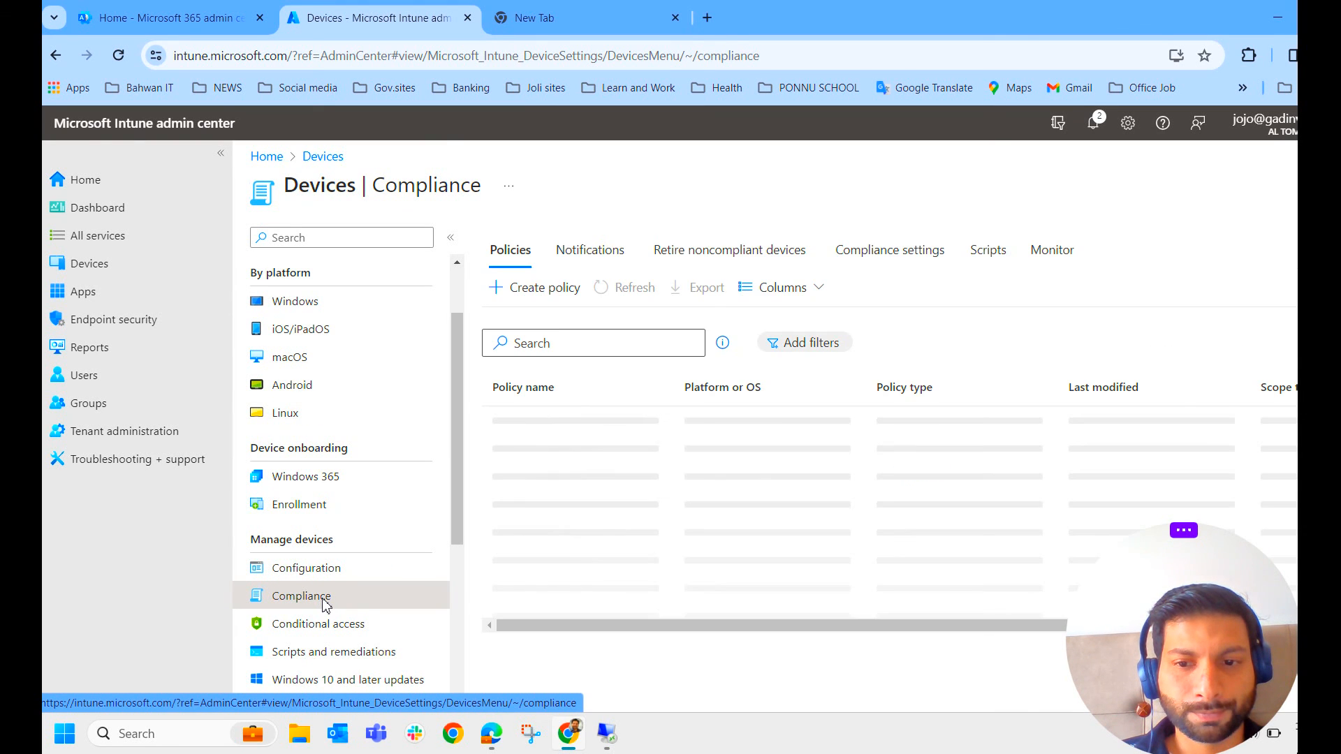
click(589, 250)
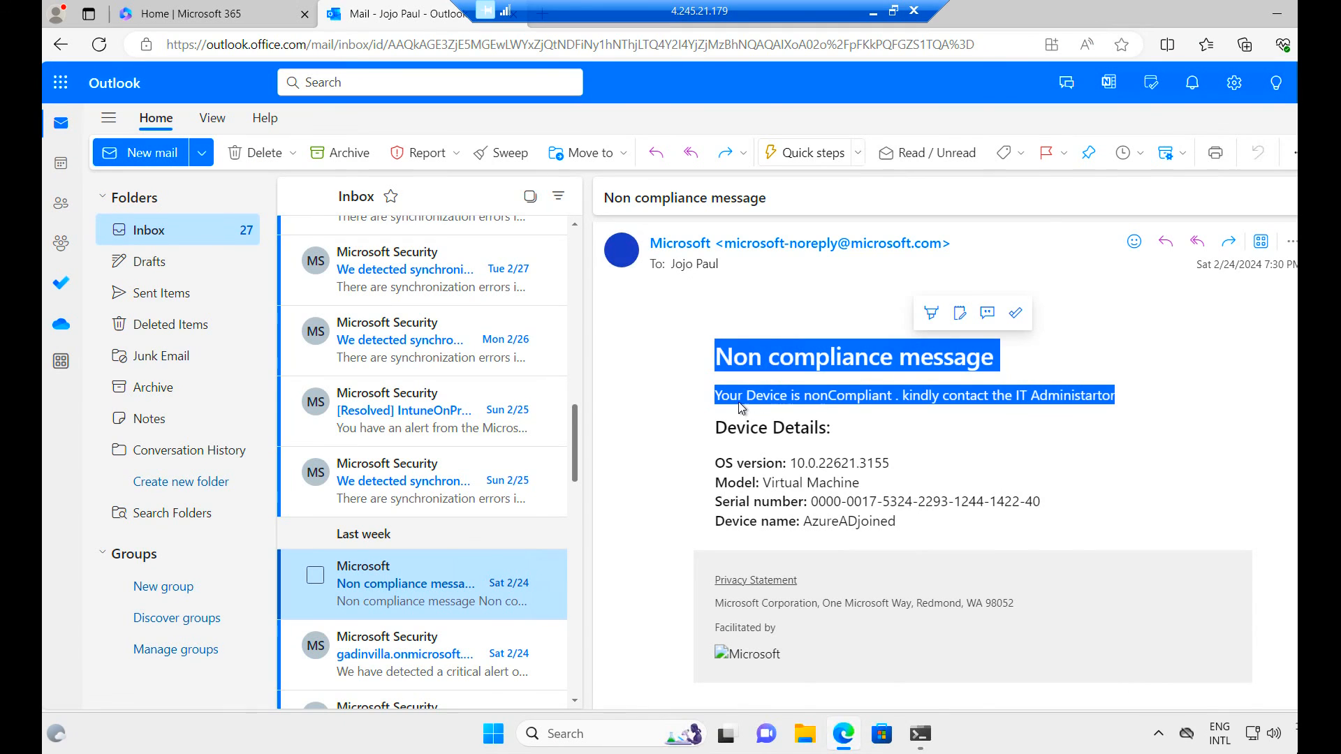
mouse_move(995, 408)
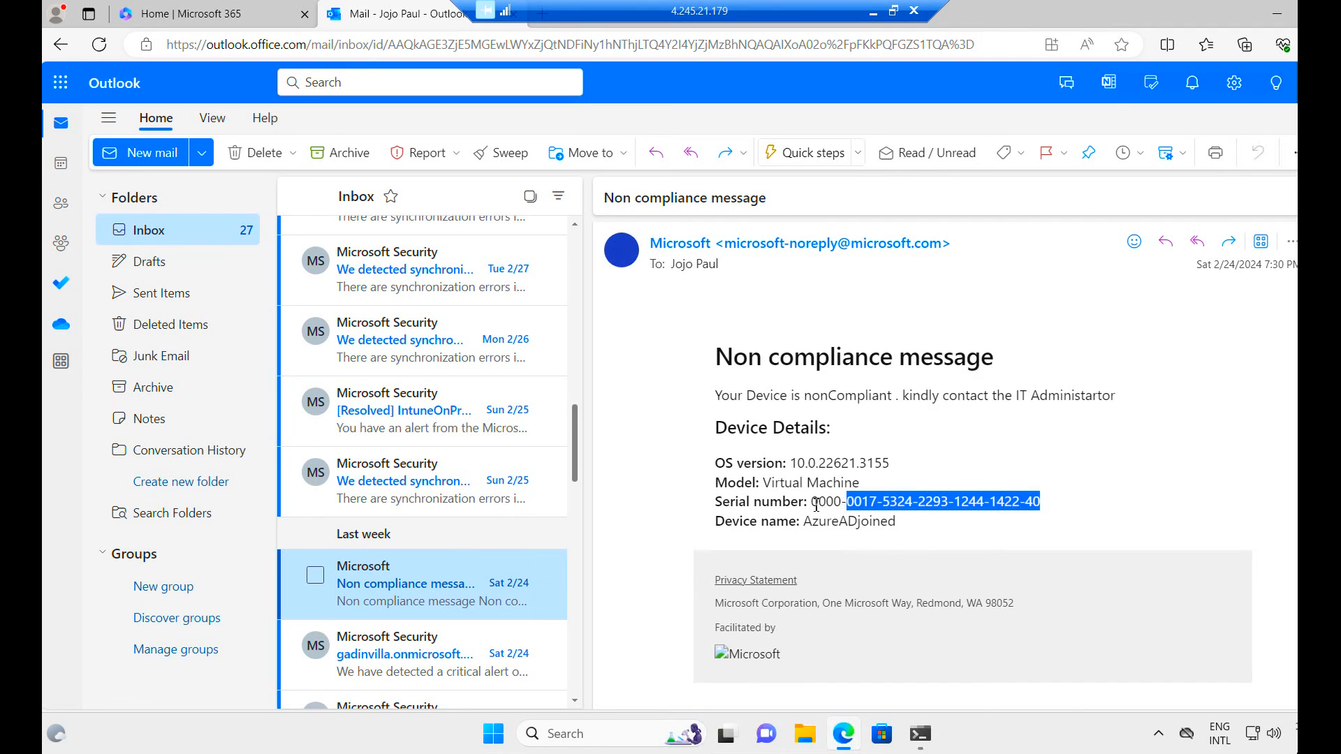
Step: Highlight the device name AzureADjoined in the Non compliance message email
double_click(846, 521)
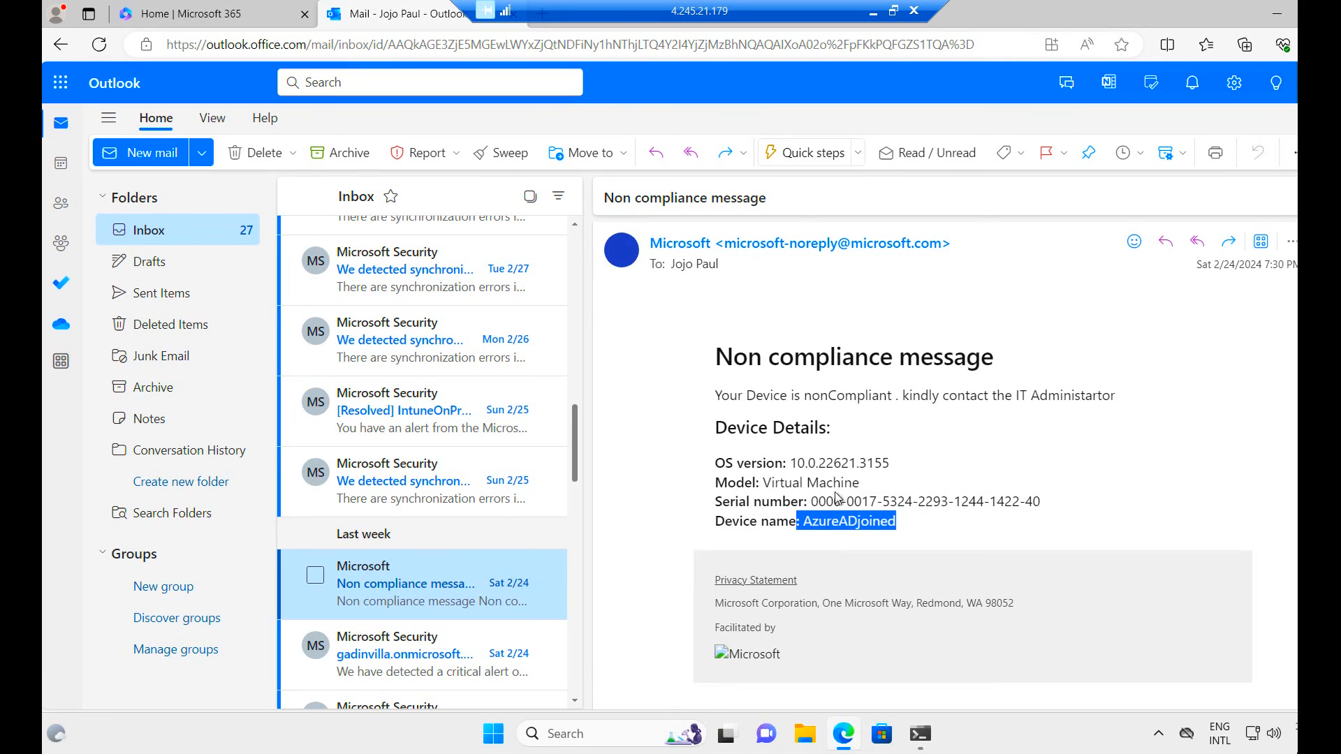